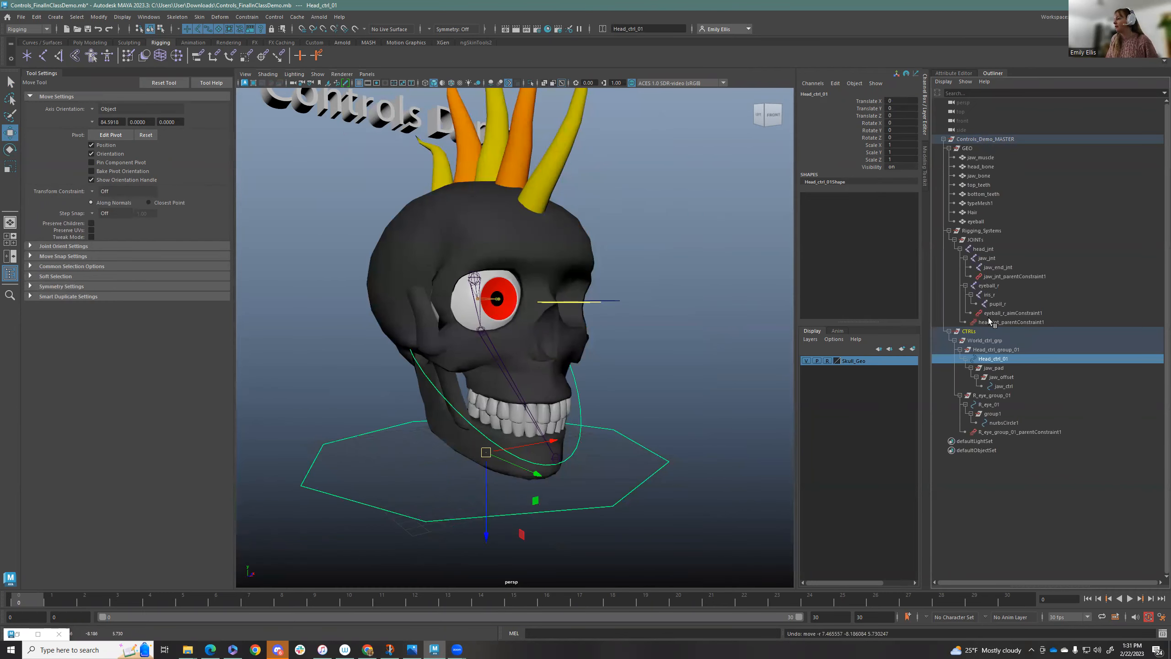
# Delete the old head, jaw and eye control groups, leaving only the world control under CTRLs
pyautogui.click(995, 350)
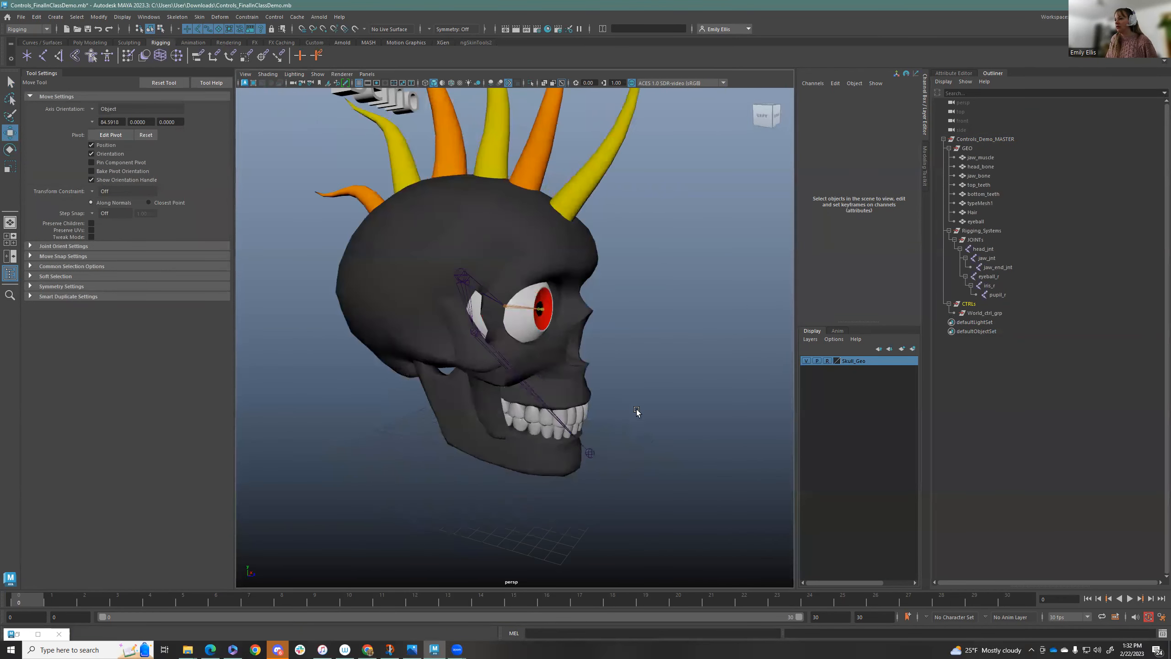
pyautogui.click(988, 276)
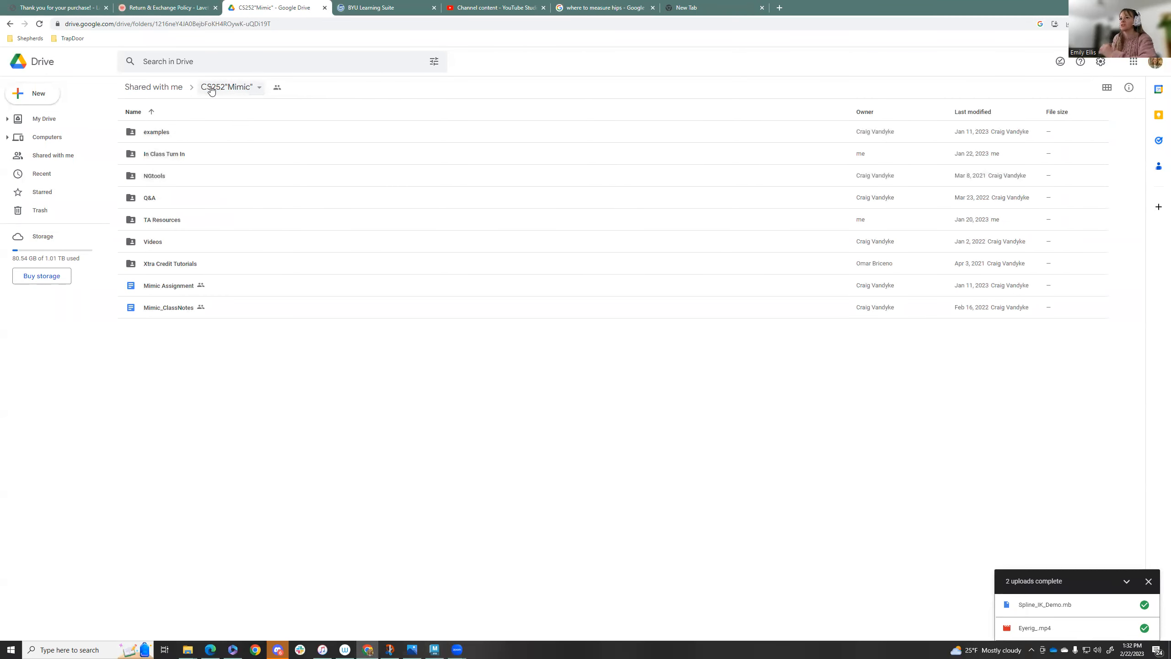
pyautogui.moveTo(184, 225)
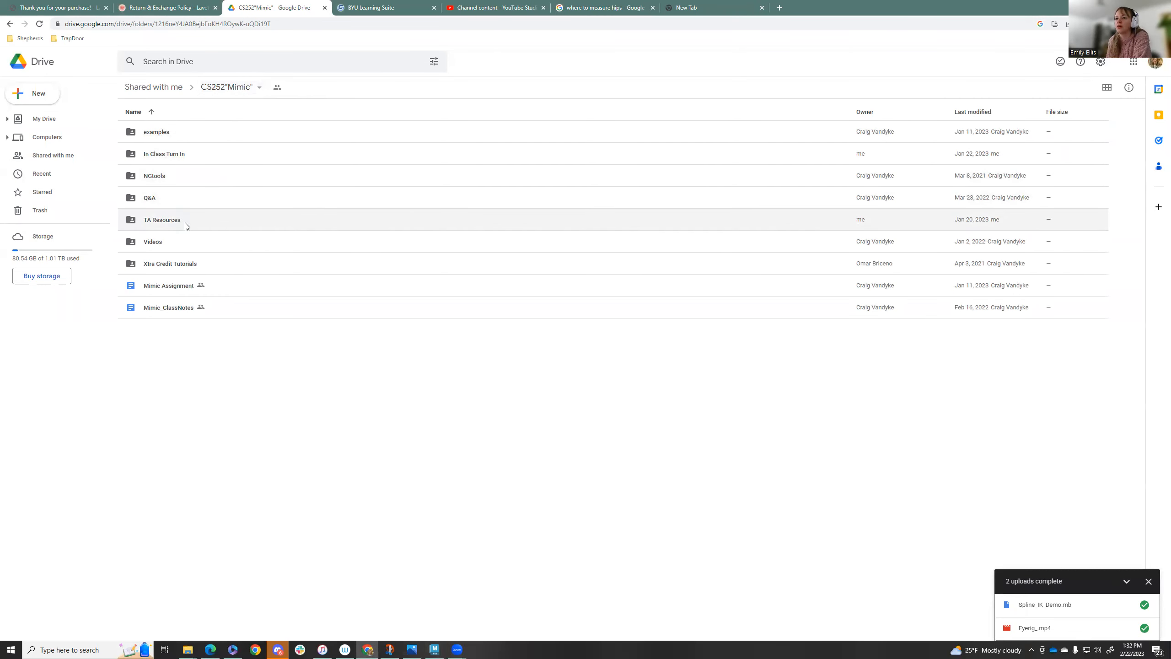
# Open TA Resources and its Scripts folder listing the shared rigging Python scripts
pyautogui.doubleClick(162, 220)
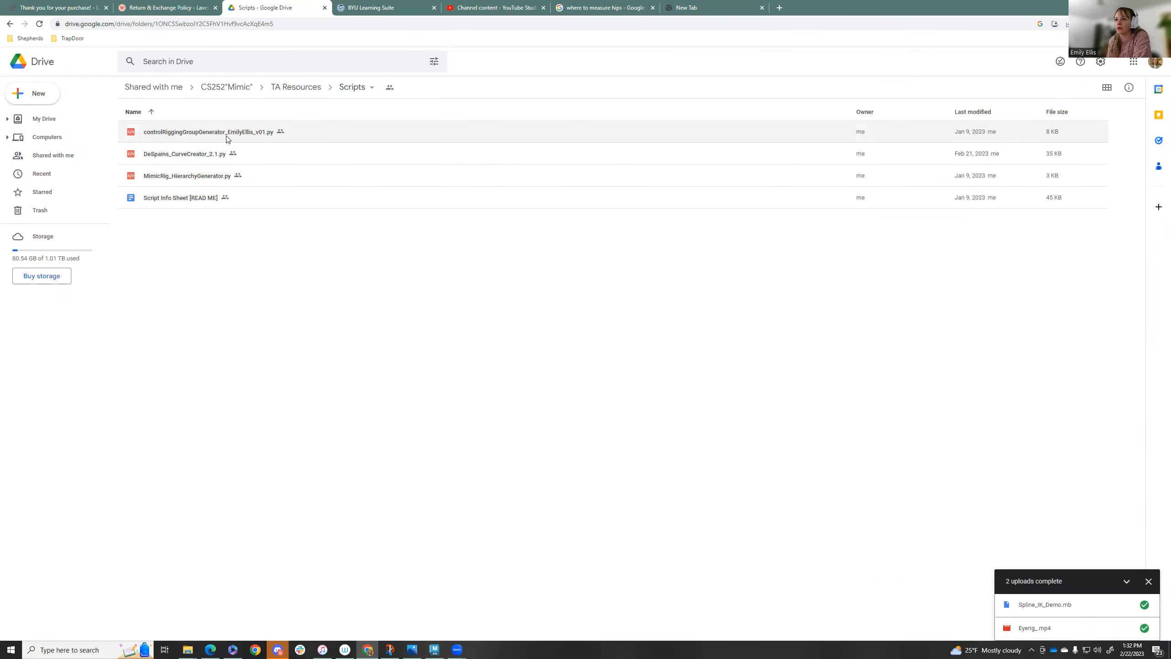
pyautogui.moveTo(213, 186)
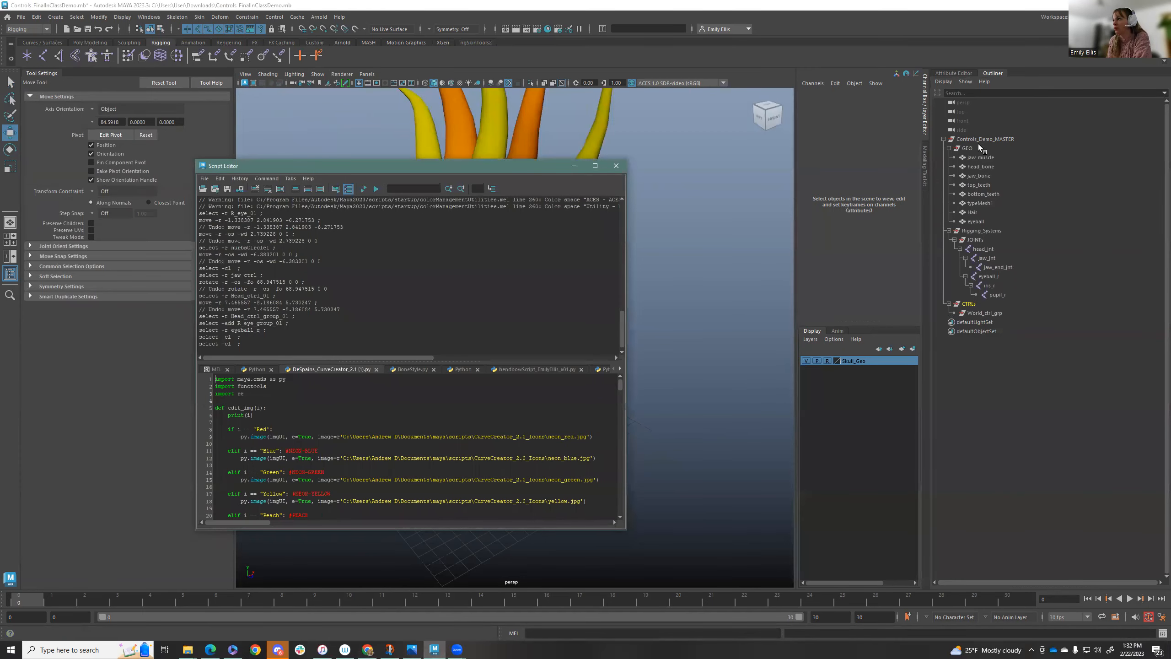
# Run the CurveCreator script and save it to the shelf as an item named Controls
pyautogui.click(985, 139)
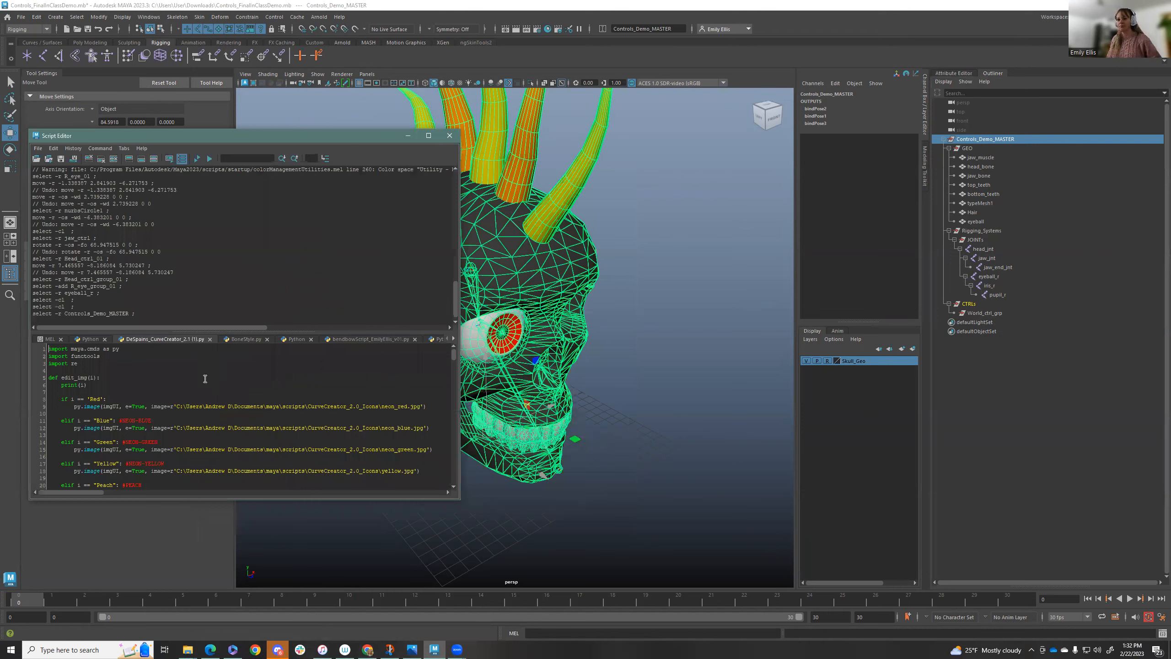
pyautogui.moveTo(220, 439)
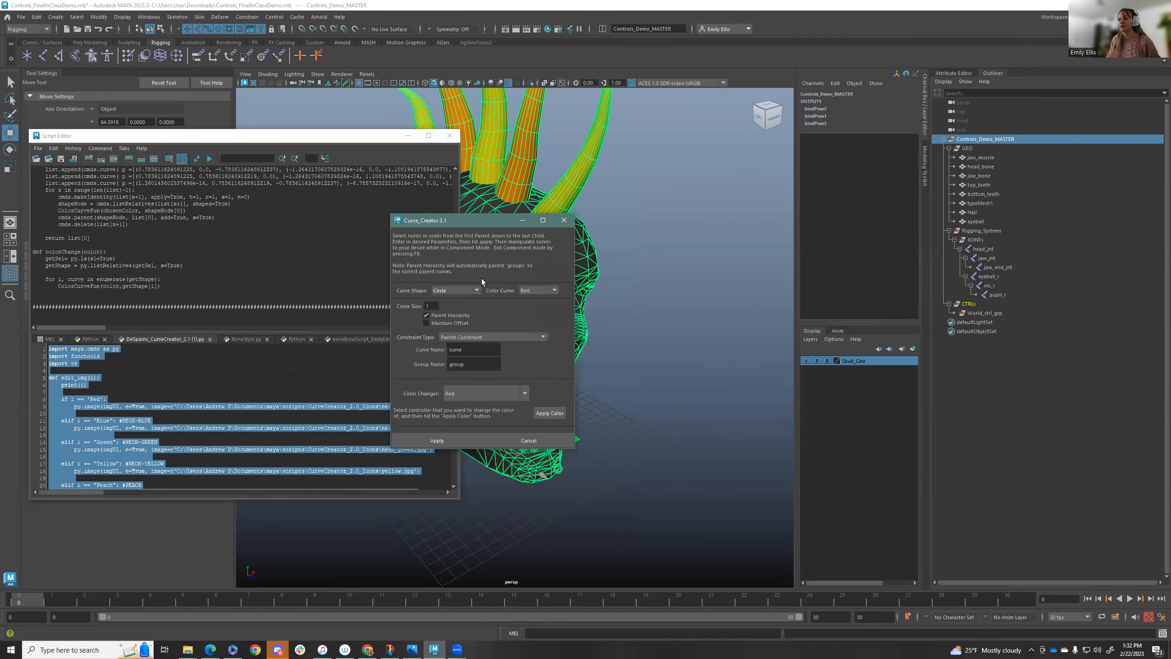
pyautogui.moveTo(677, 243)
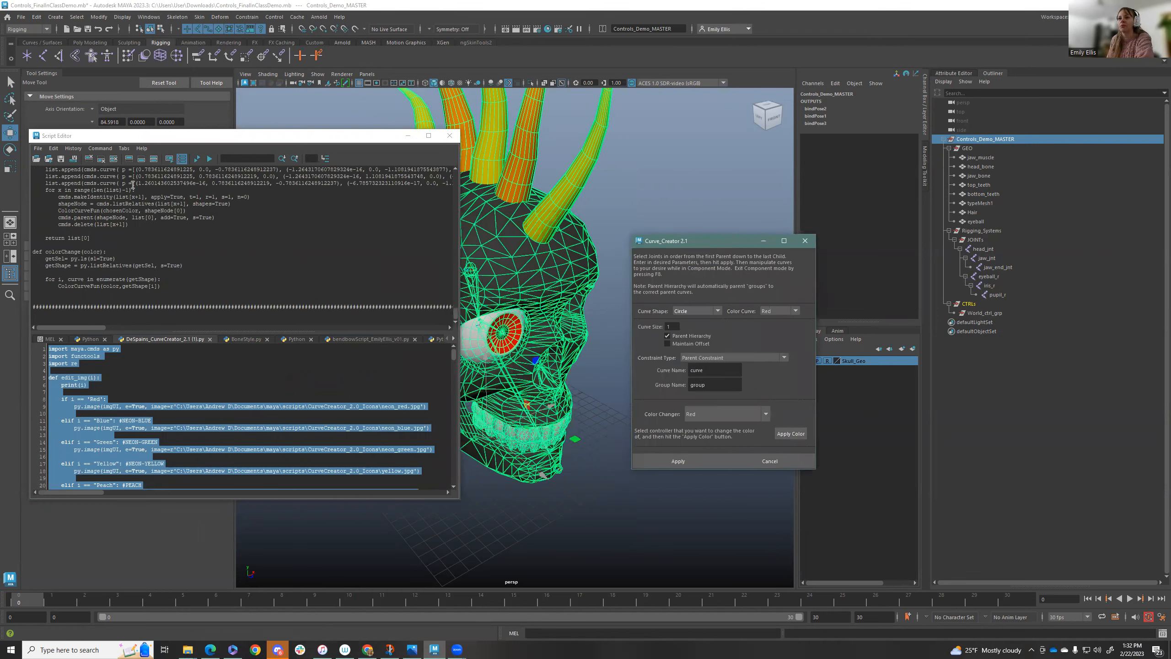
pyautogui.click(37, 148)
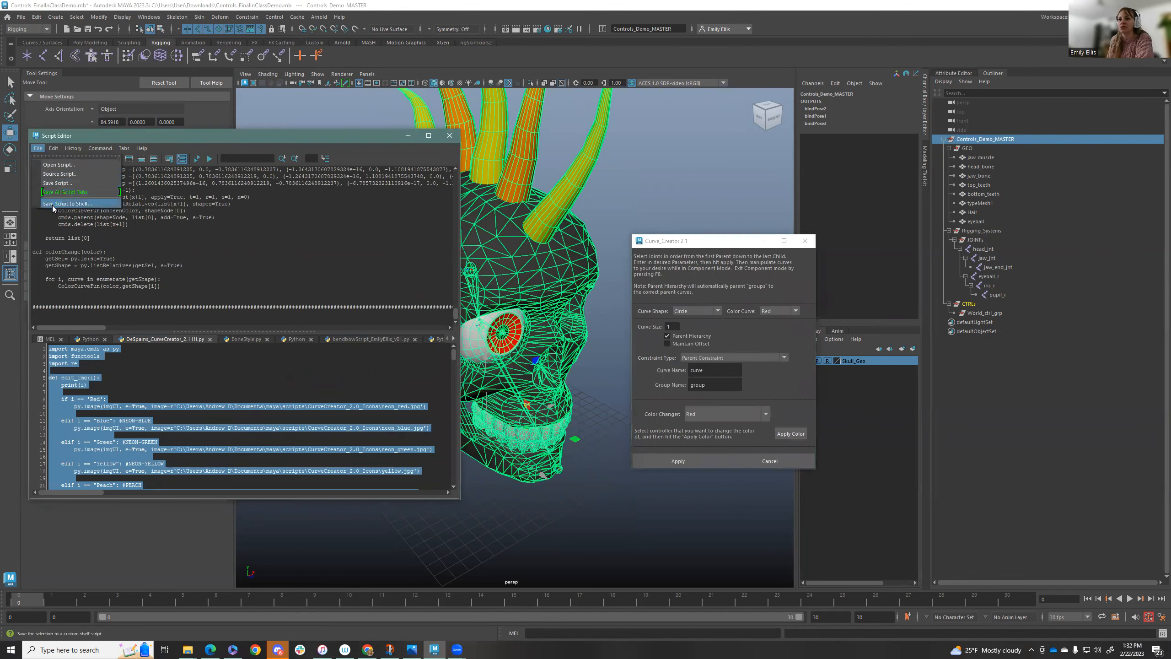
pyautogui.click(67, 203)
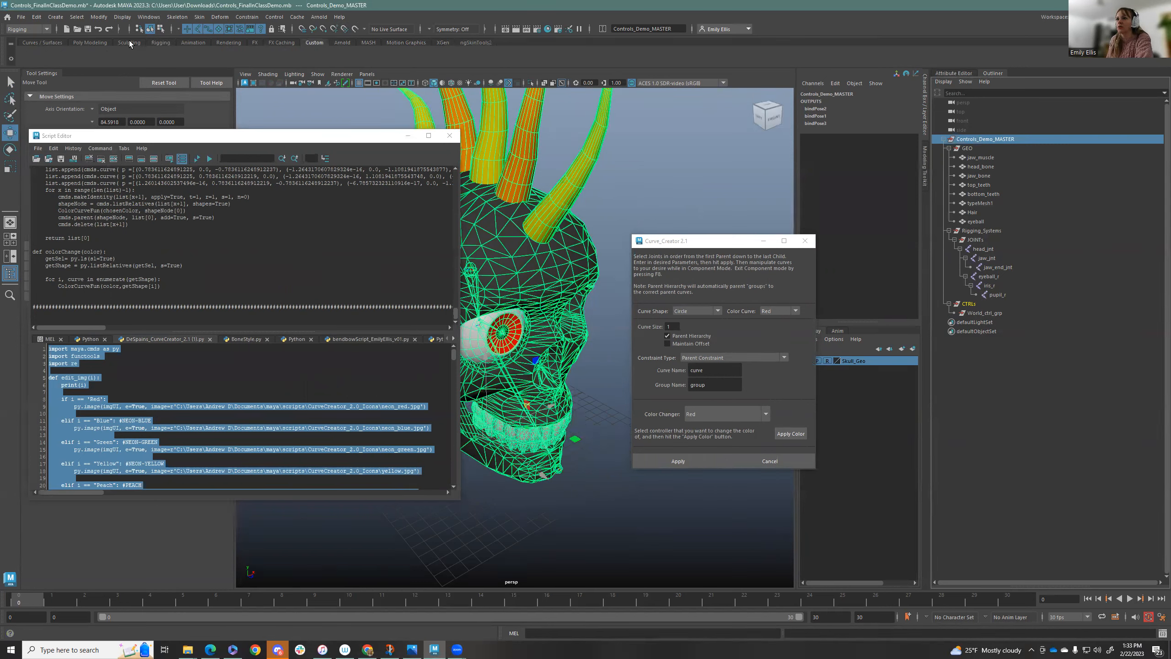
pyautogui.click(37, 148)
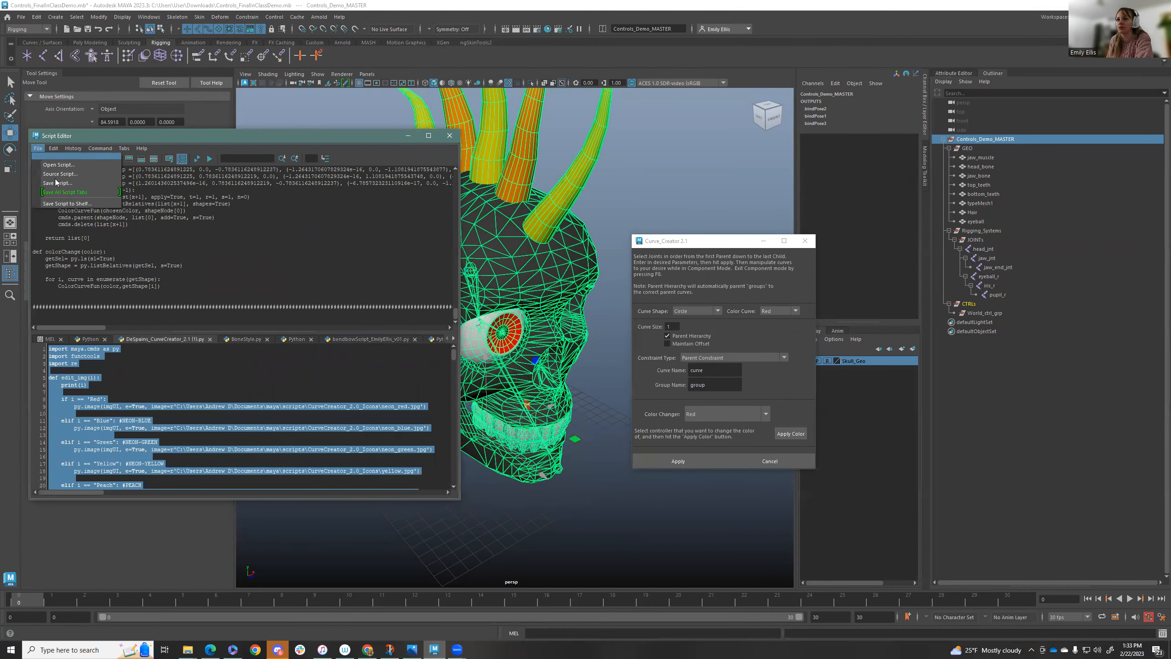
pyautogui.click(67, 203)
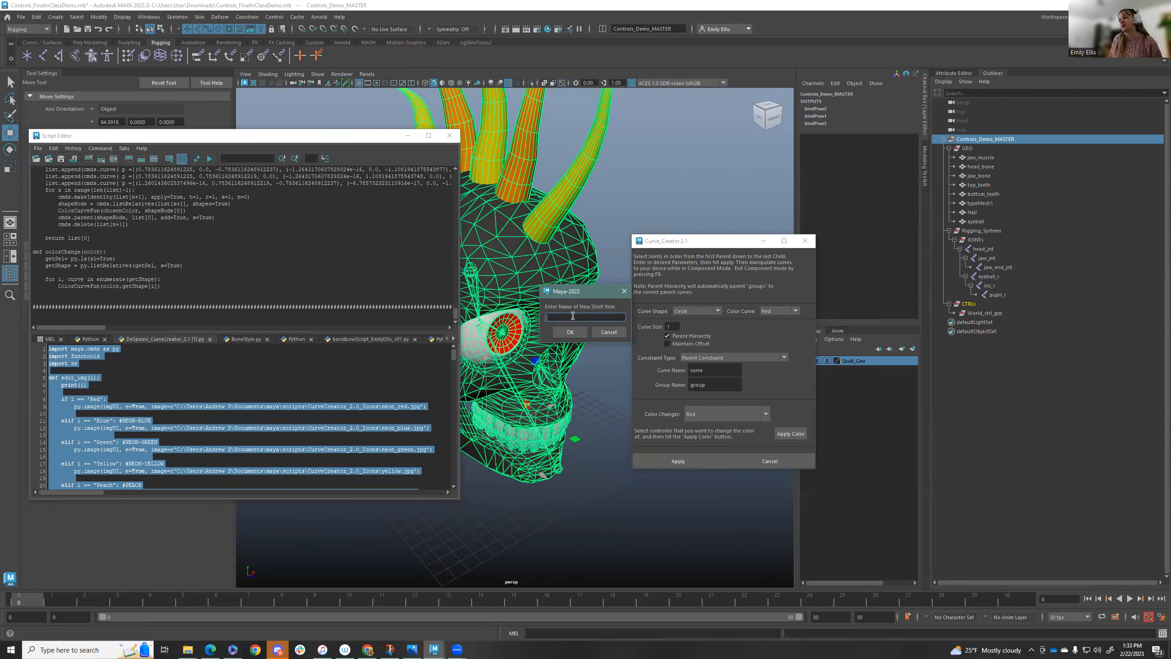
pyautogui.write('Controls')
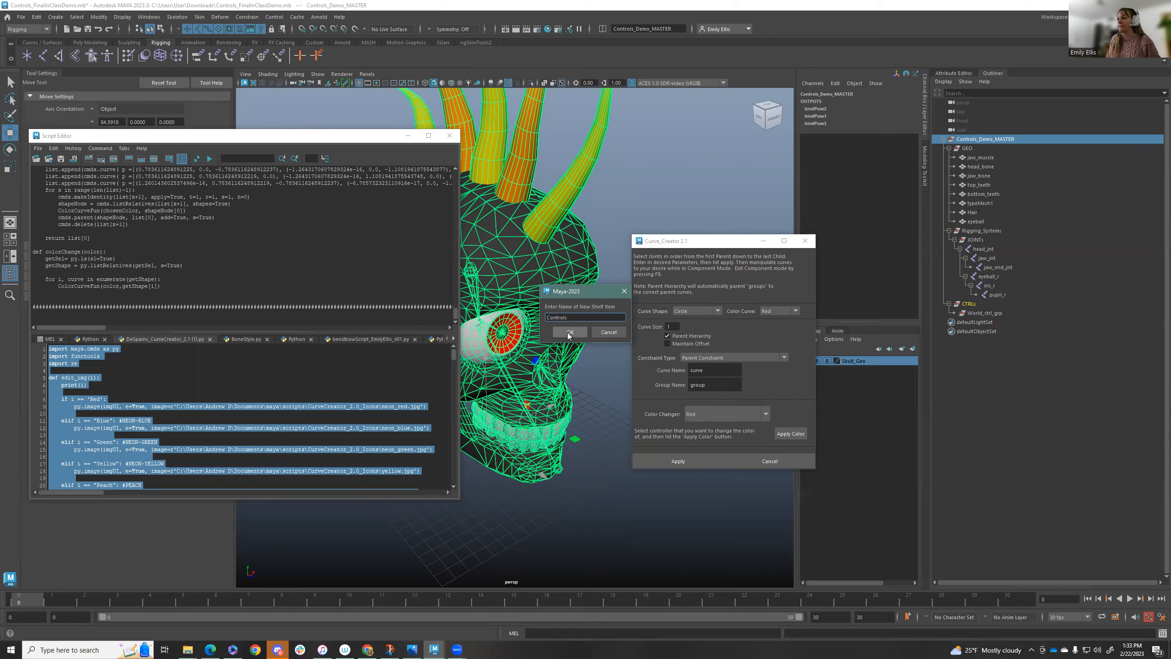
pyautogui.click(570, 331)
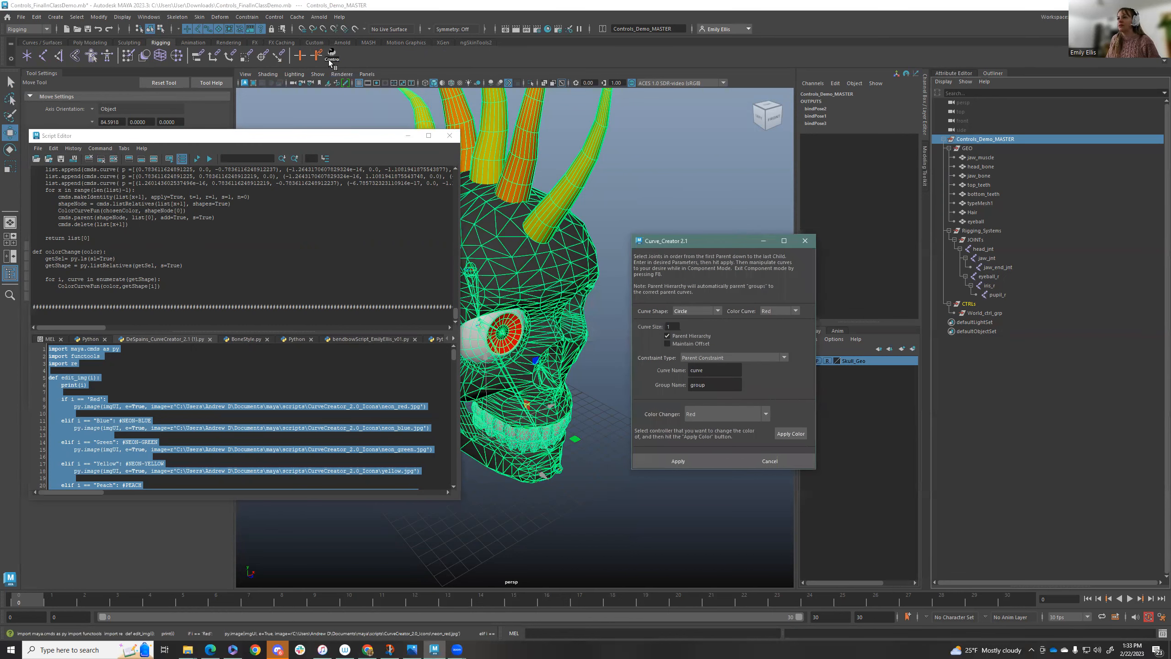
pyautogui.moveTo(330, 55)
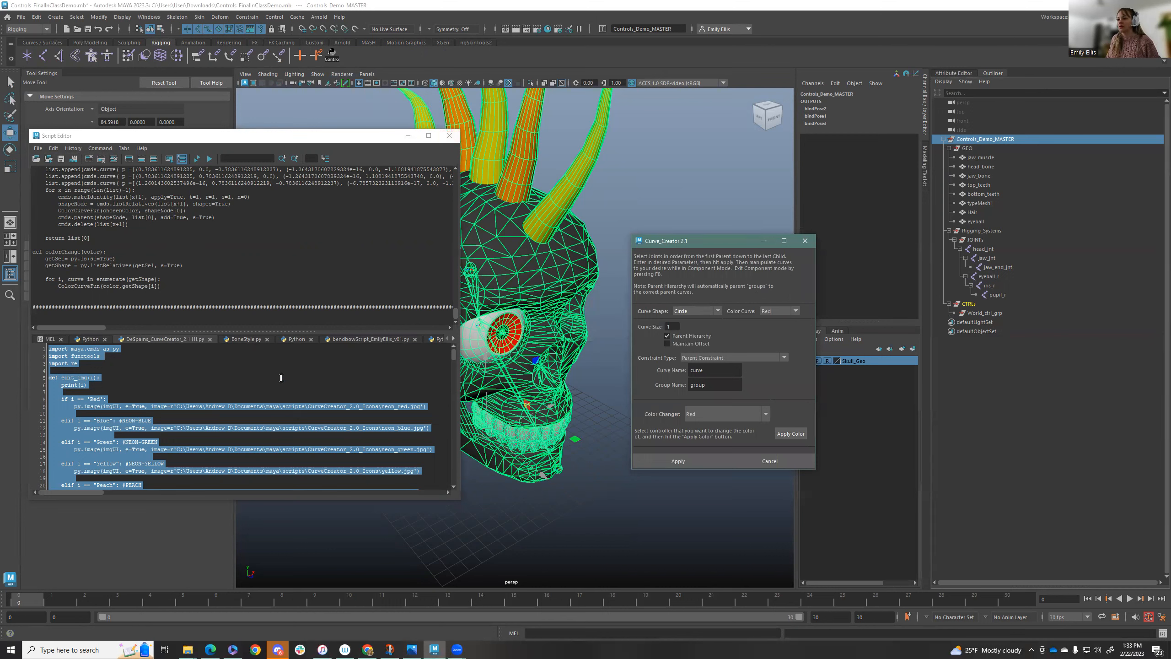
# Save the controlRiggingGroupGenerator script to the shelf as an item named pad
pyautogui.click(372, 339)
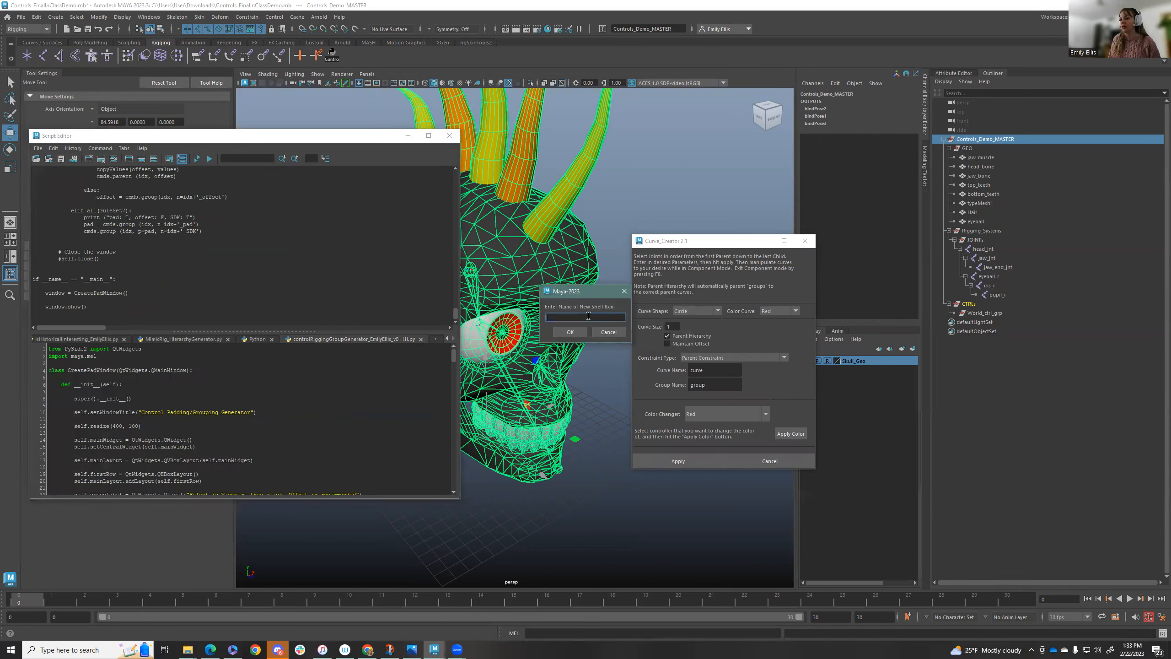
pyautogui.write('pad')
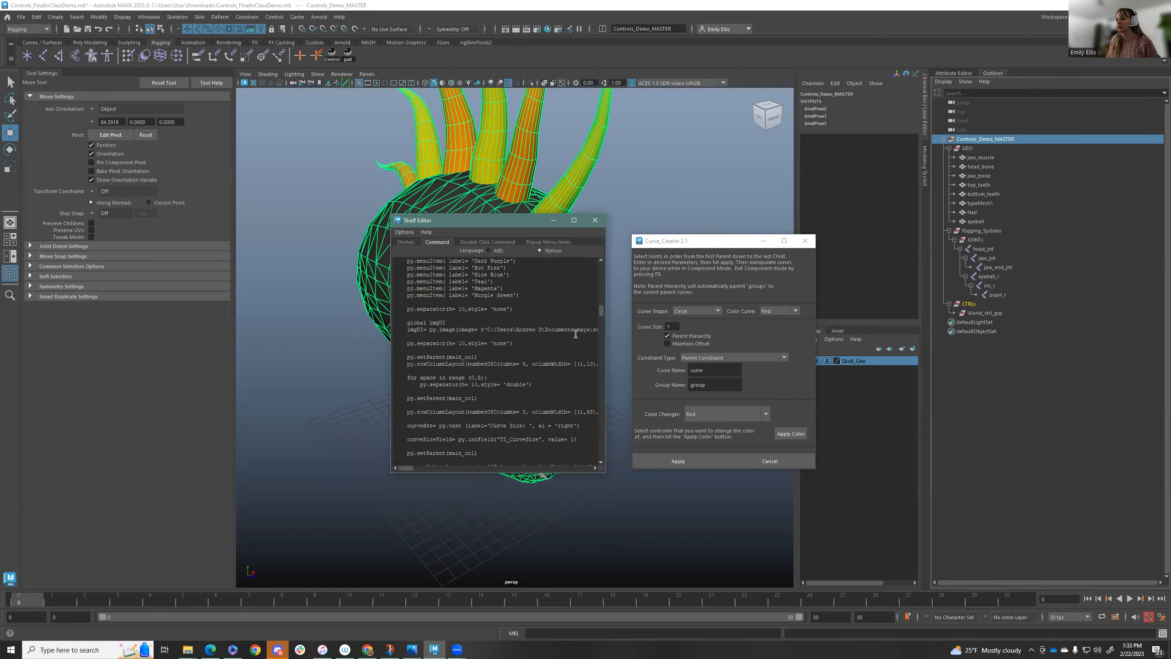
pyautogui.click(405, 241)
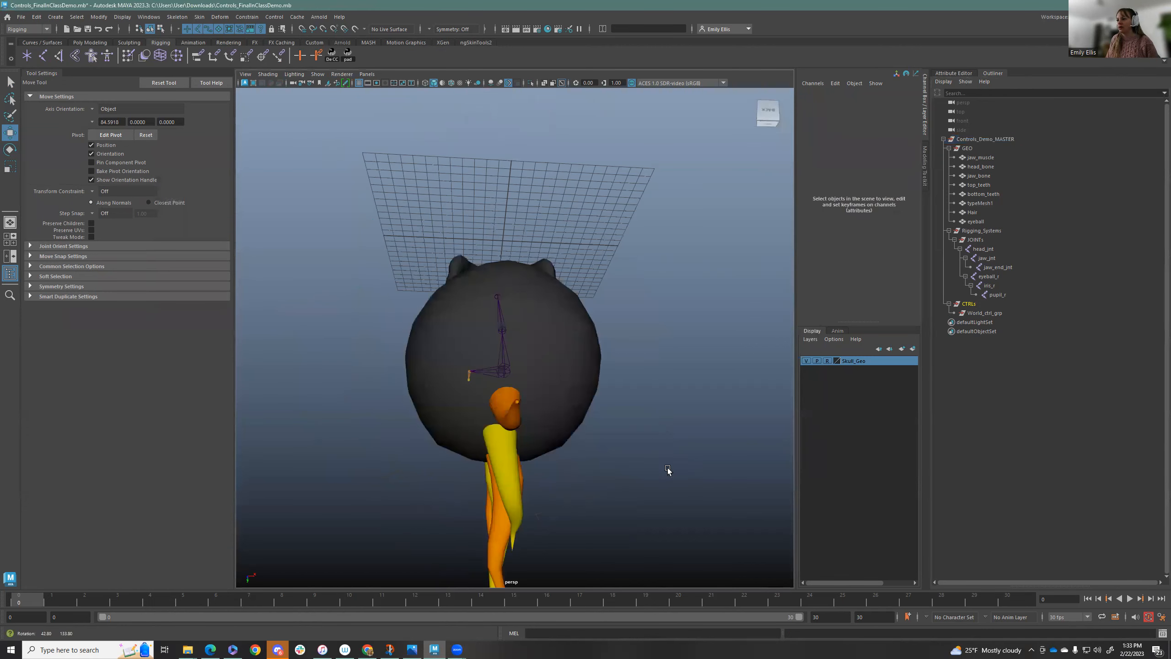
# Create a yellow octagon control named Head with group name ctrl using Curve Creator
pyautogui.moveTo(666, 470); pyautogui.dragTo(629, 445)
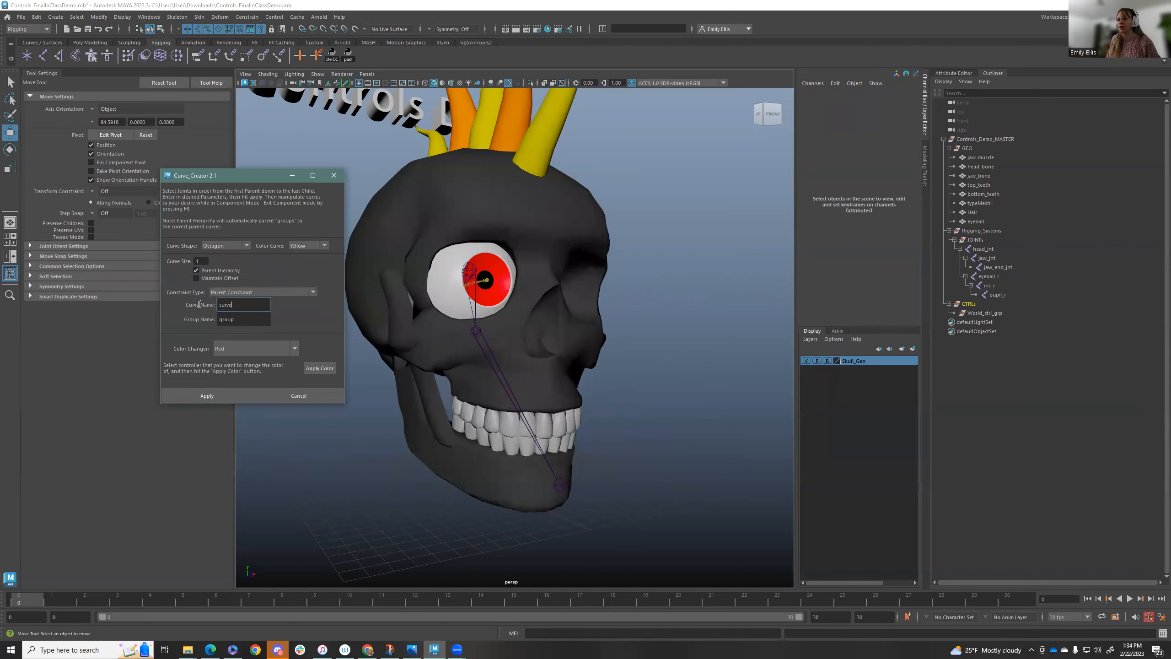
pyautogui.write('Head')
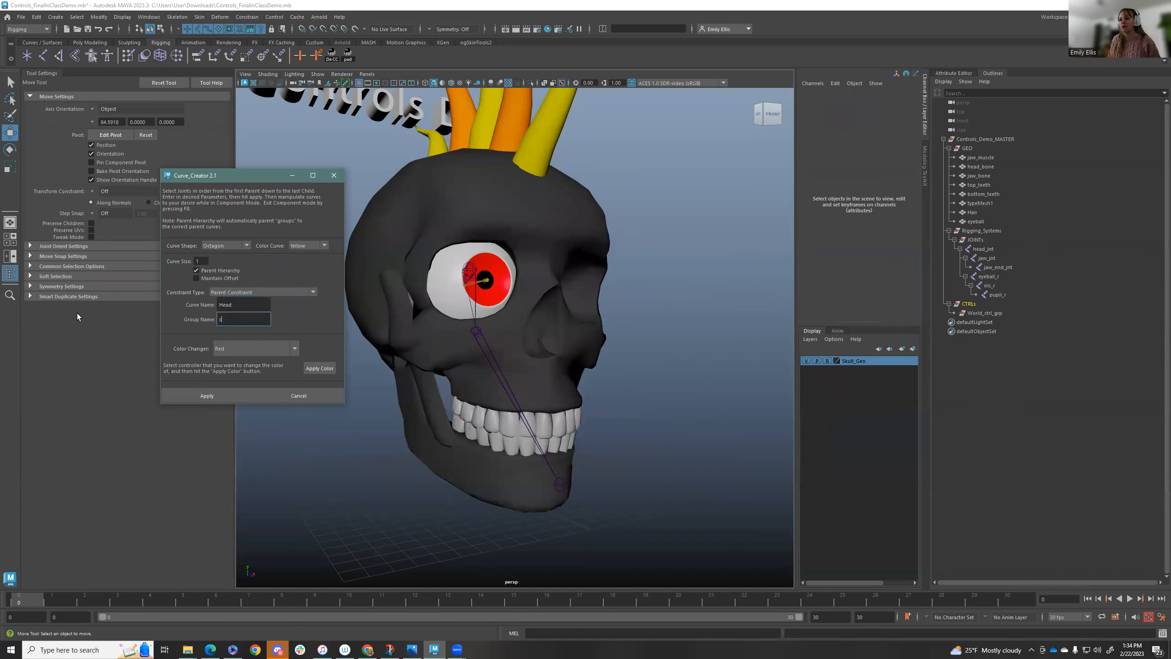
pyautogui.write('ctrl')
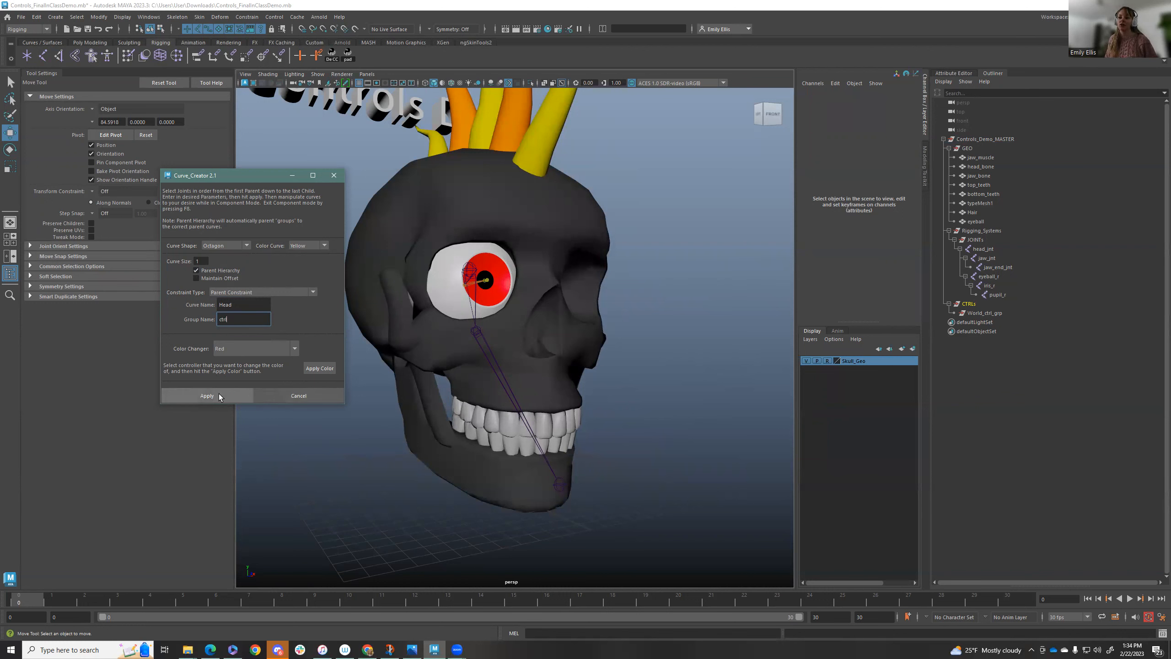
pyautogui.click(207, 395)
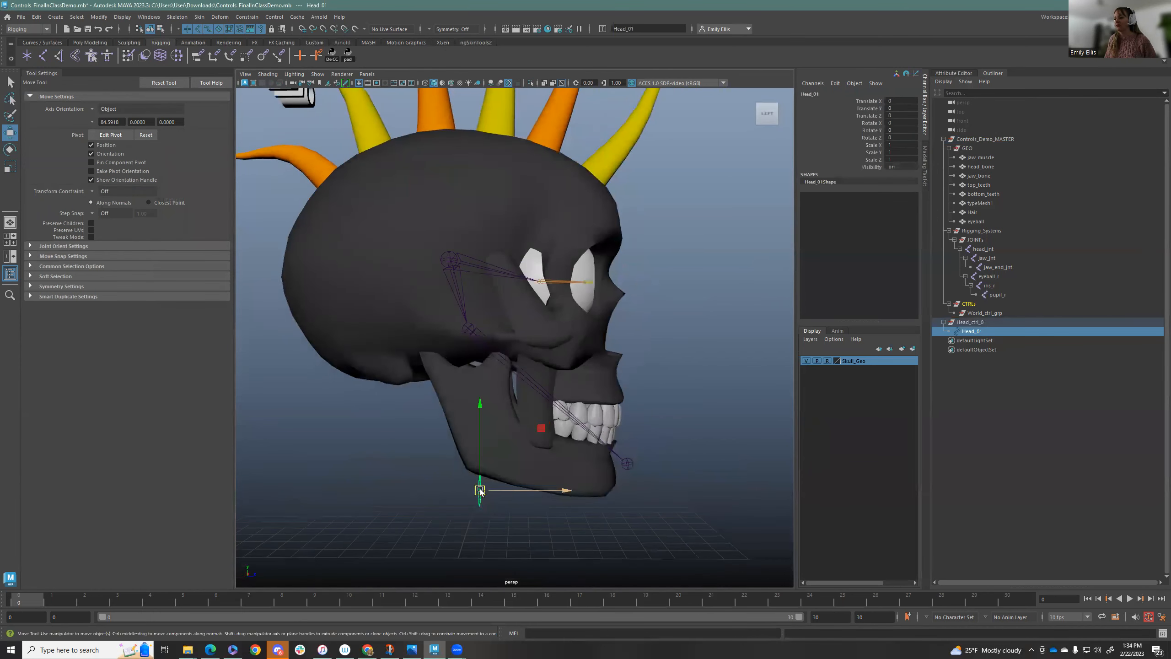
# Group Head_01 into Head_ctrl_01_offset and scale and rotate the octagon around the skull
pyautogui.click(970, 322)
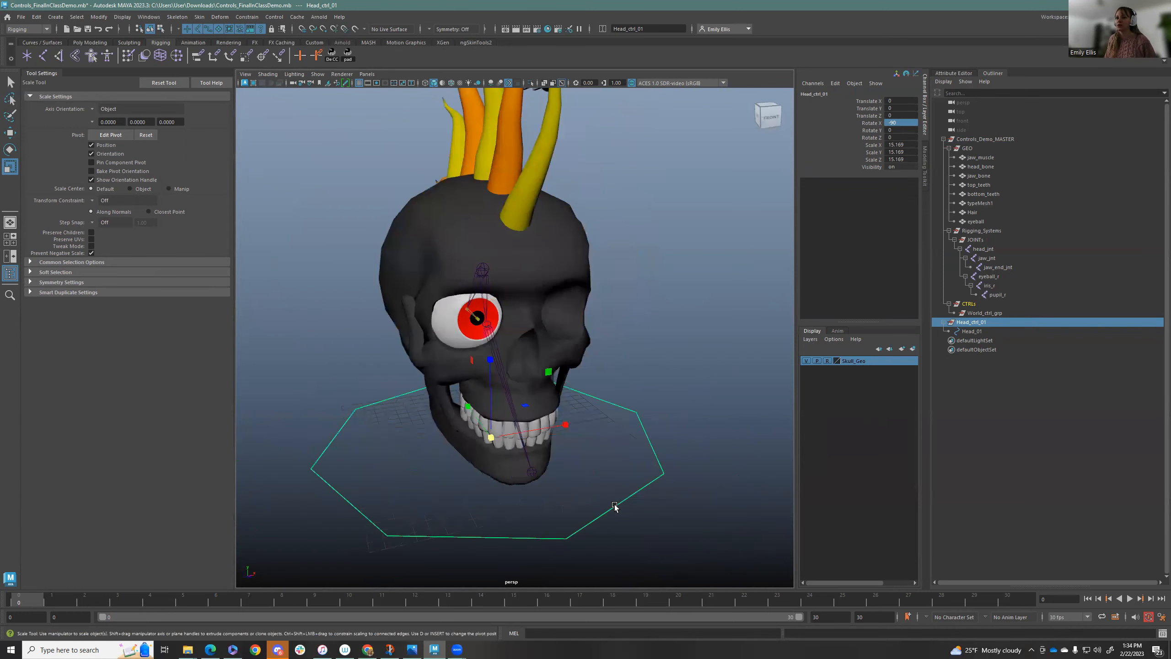
pyautogui.moveTo(632, 411)
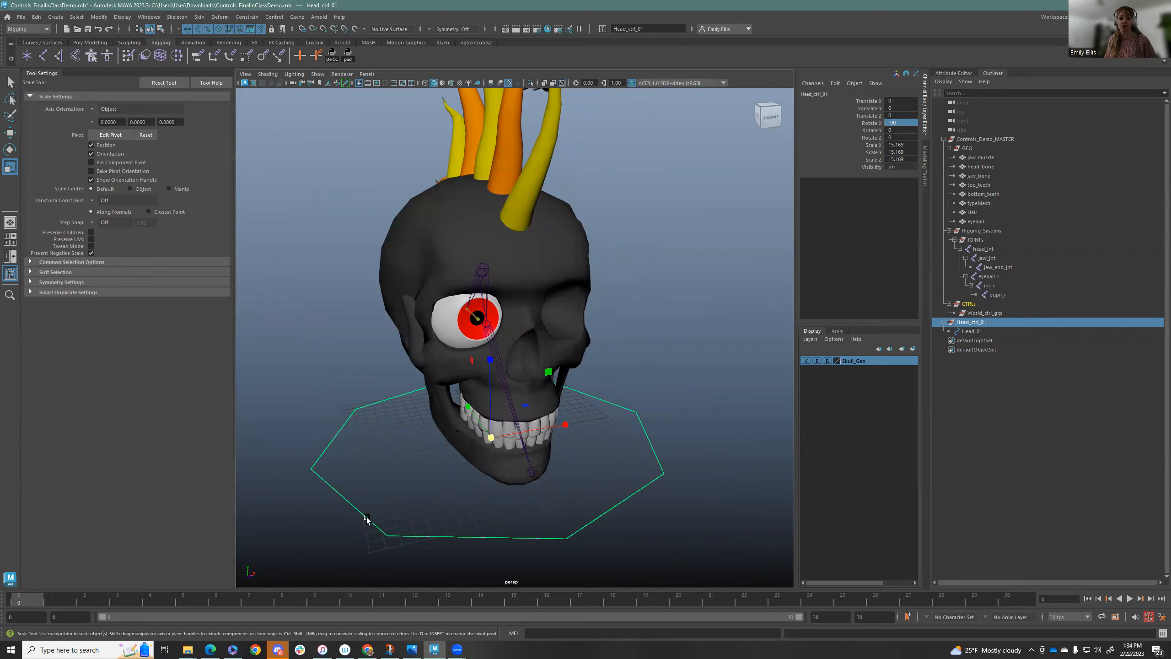
pyautogui.moveTo(408, 572)
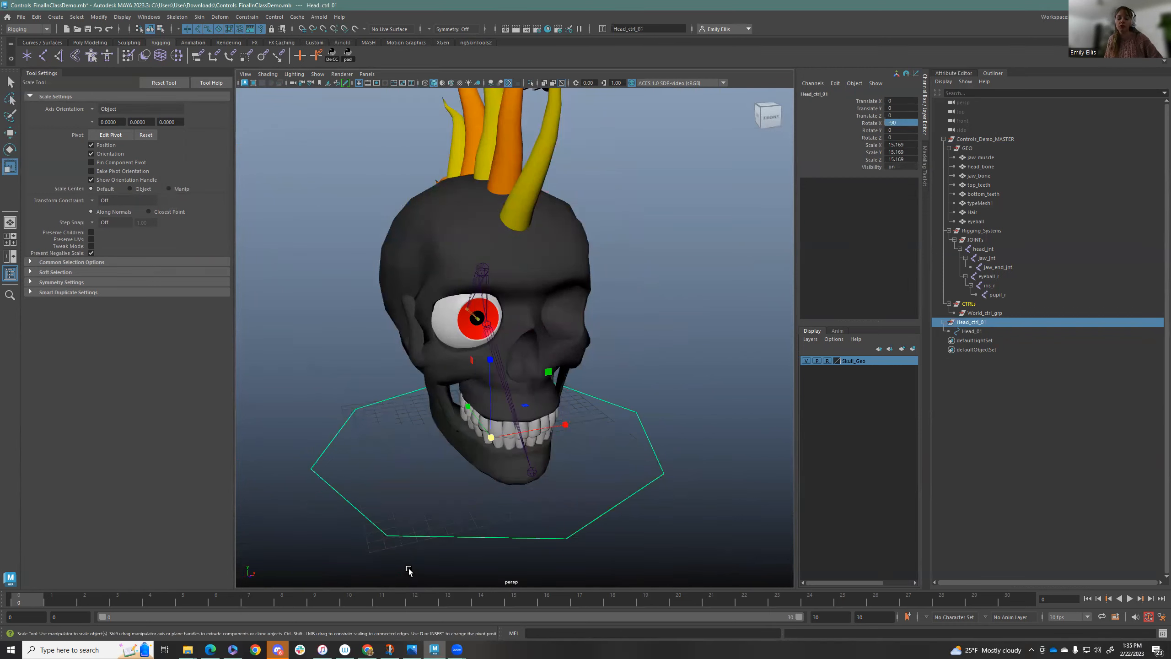
pyautogui.moveTo(295, 505)
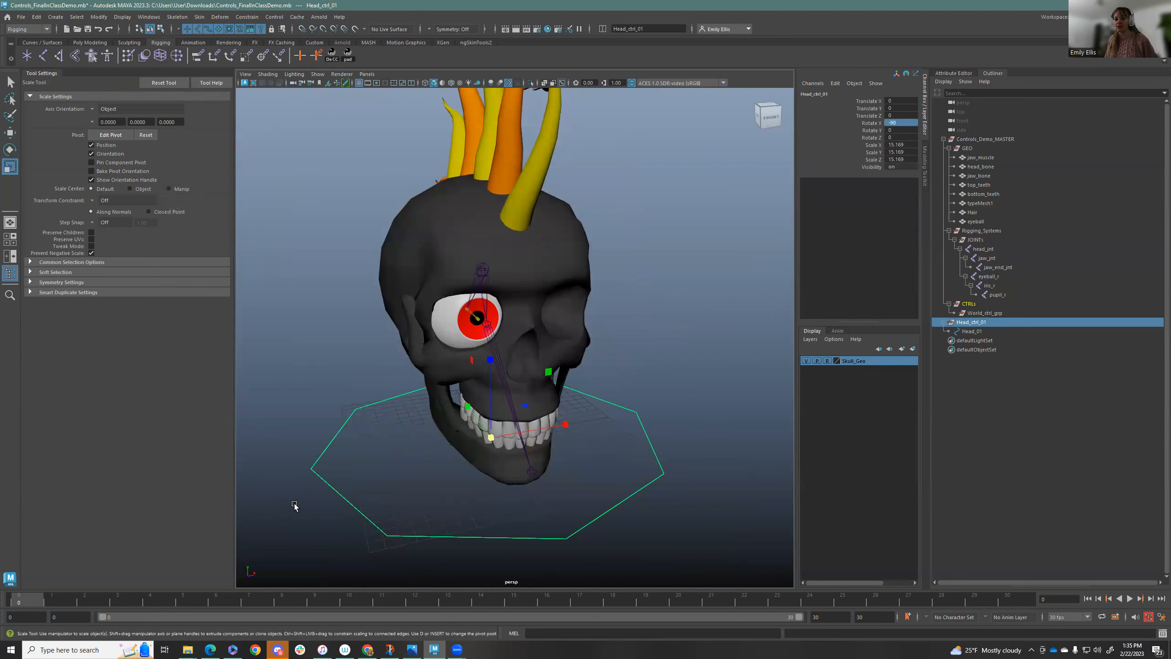
pyautogui.moveTo(562, 548)
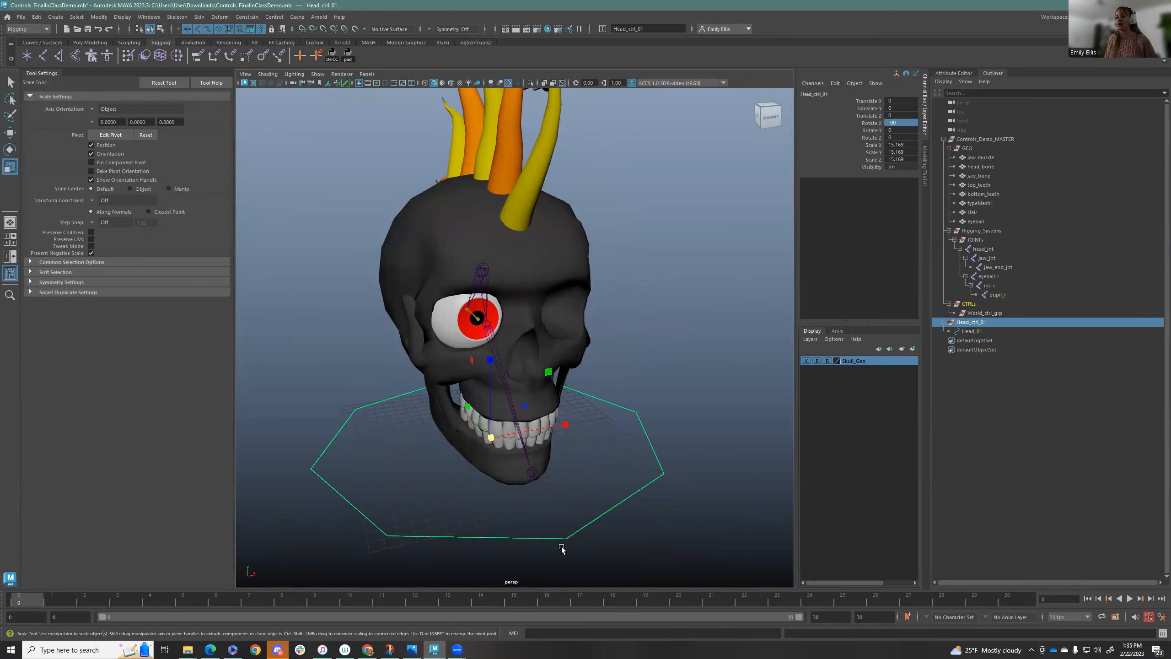
pyautogui.moveTo(305, 473)
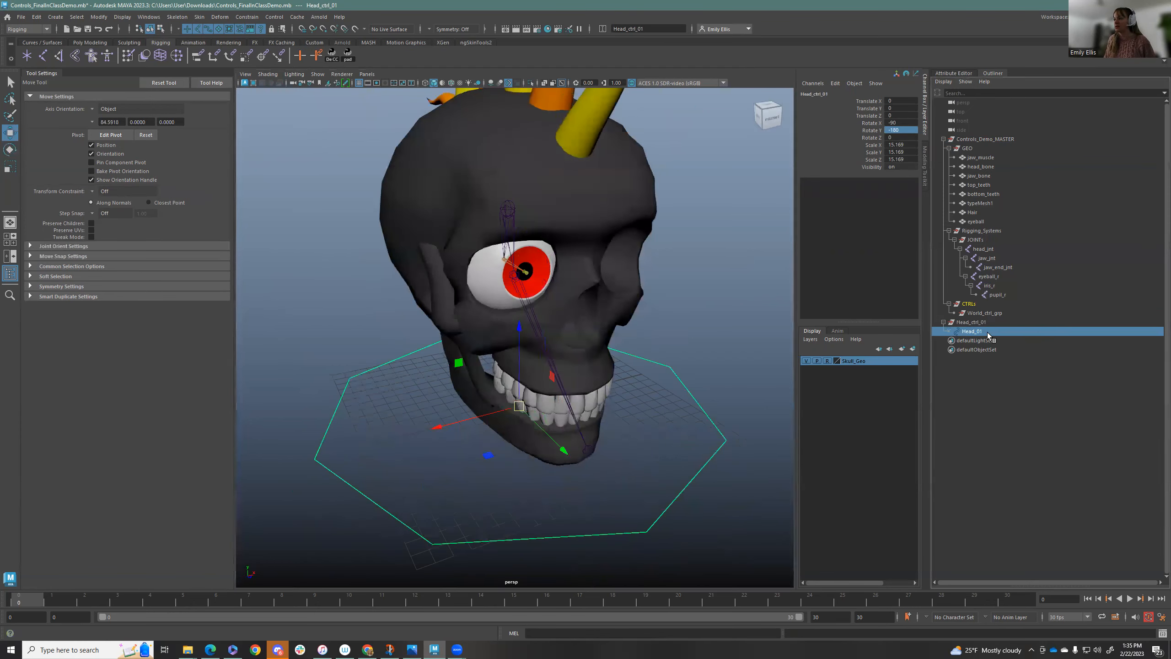
pyautogui.click(972, 331)
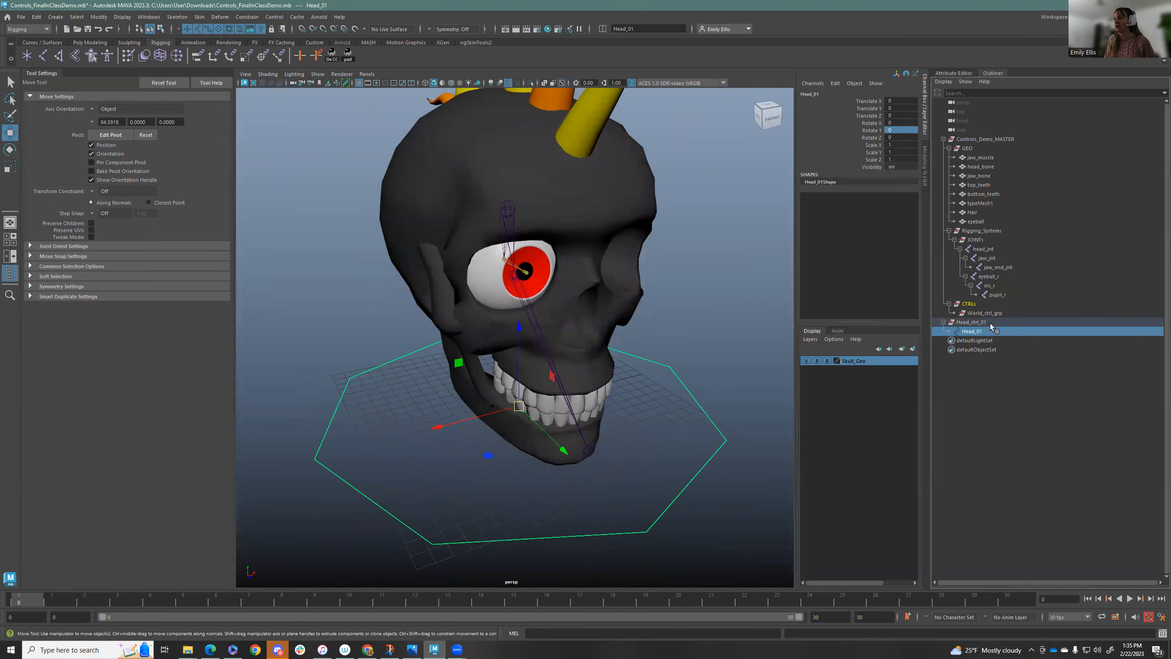
pyautogui.click(971, 322)
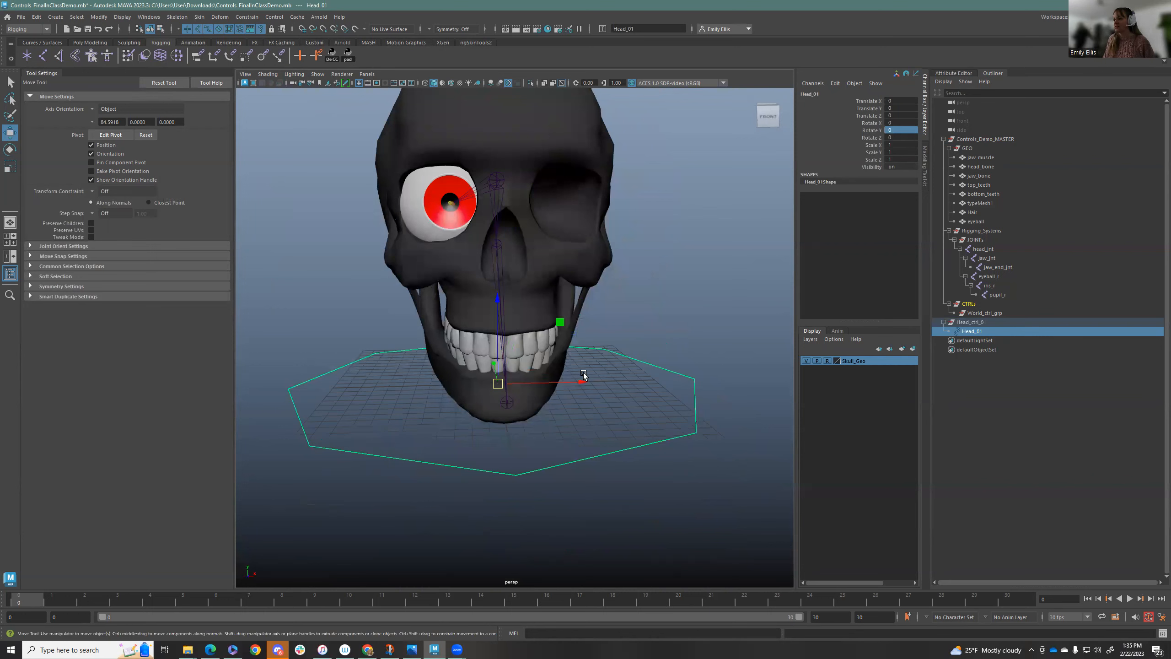
pyautogui.moveTo(582, 381); pyautogui.dragTo(498, 388)
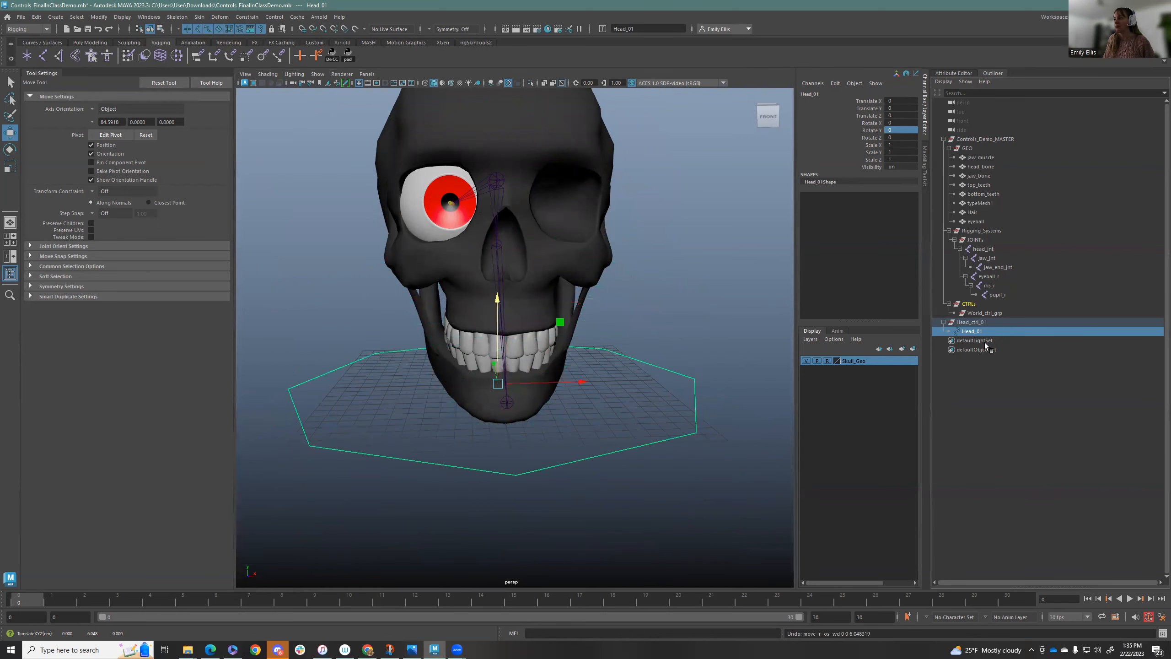
pyautogui.click(971, 322)
pyautogui.write('_offset')
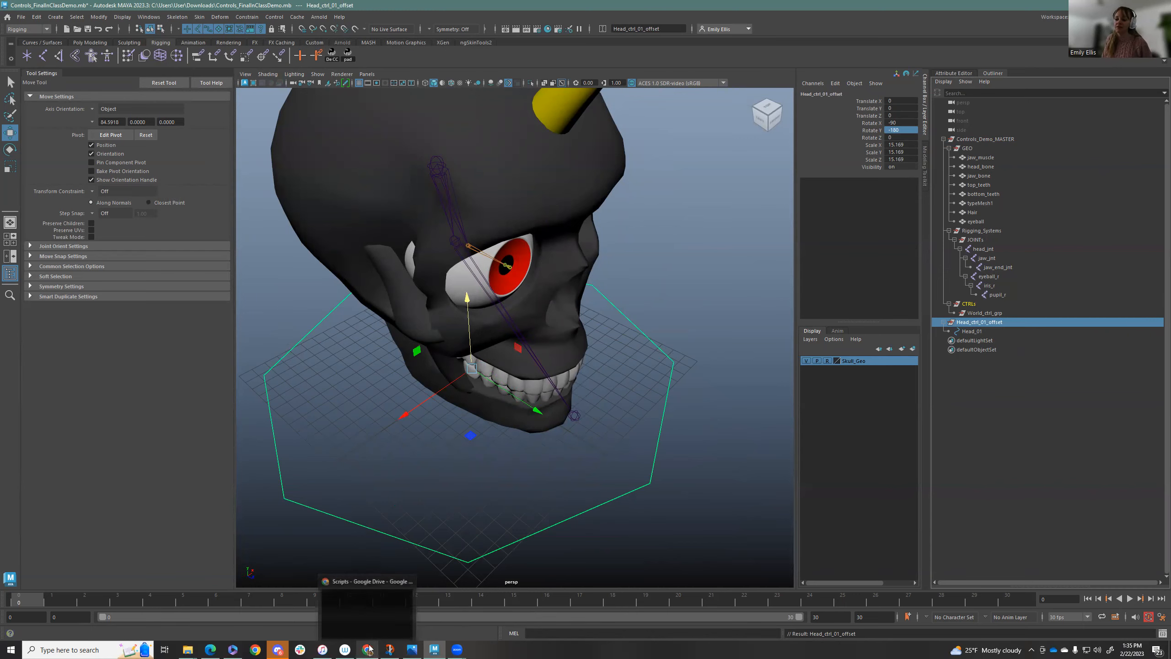
# Open the CS252_Naming Conventions PDF from TA Resources > Documents in Drive
pyautogui.click(368, 650)
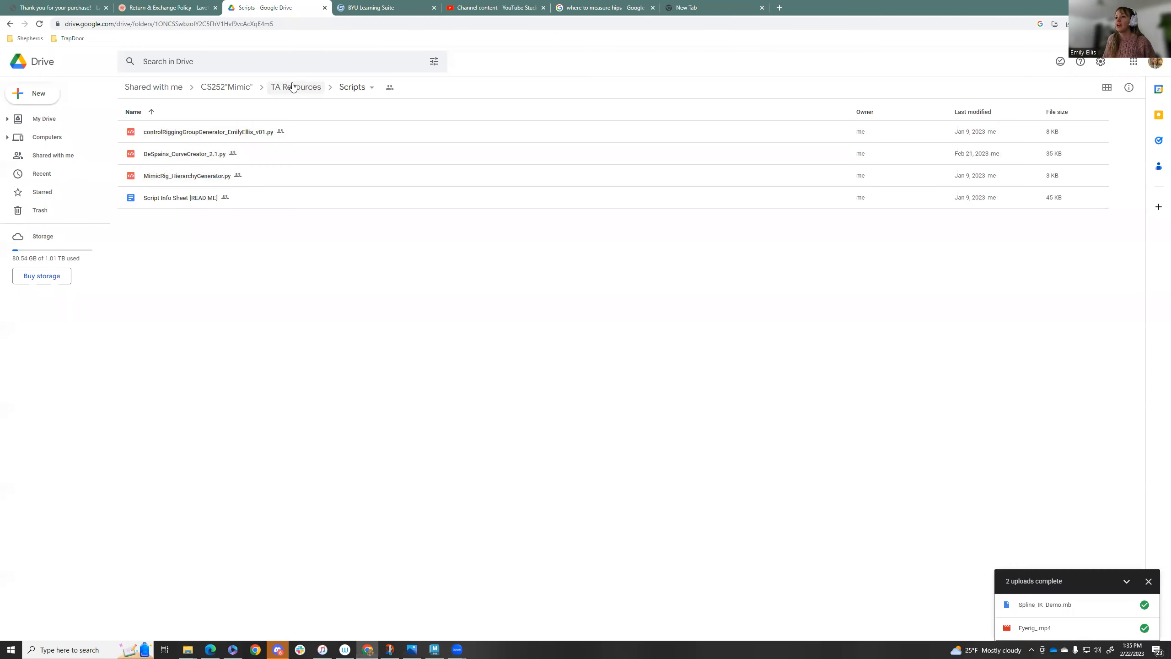
pyautogui.click(296, 87)
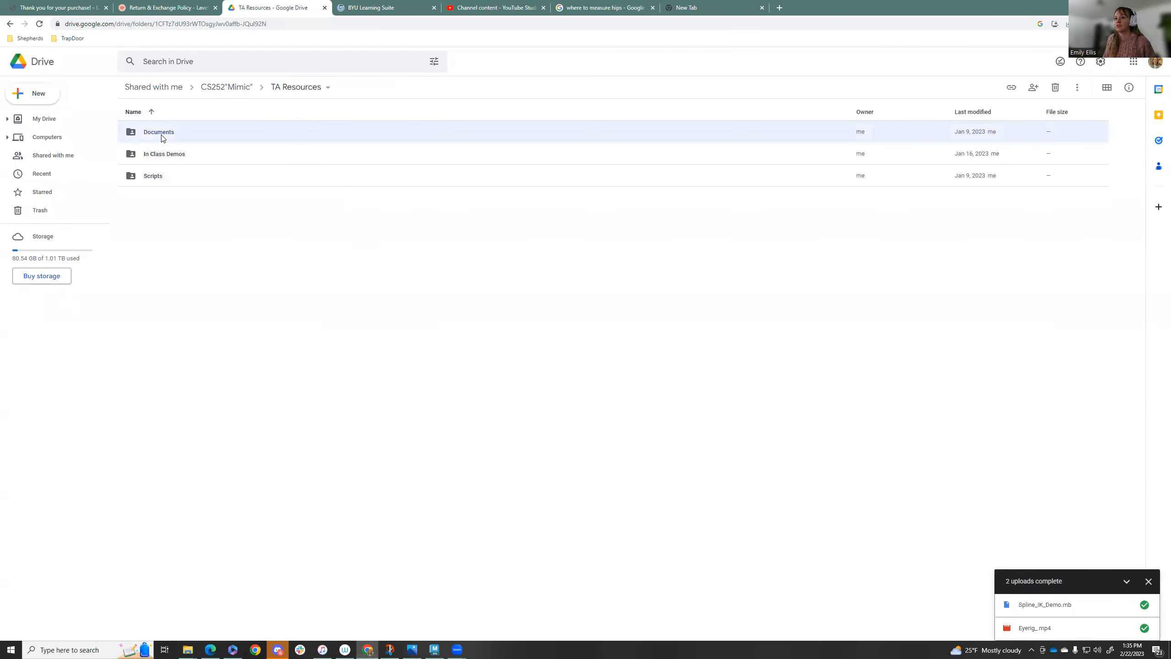
pyautogui.doubleClick(158, 131)
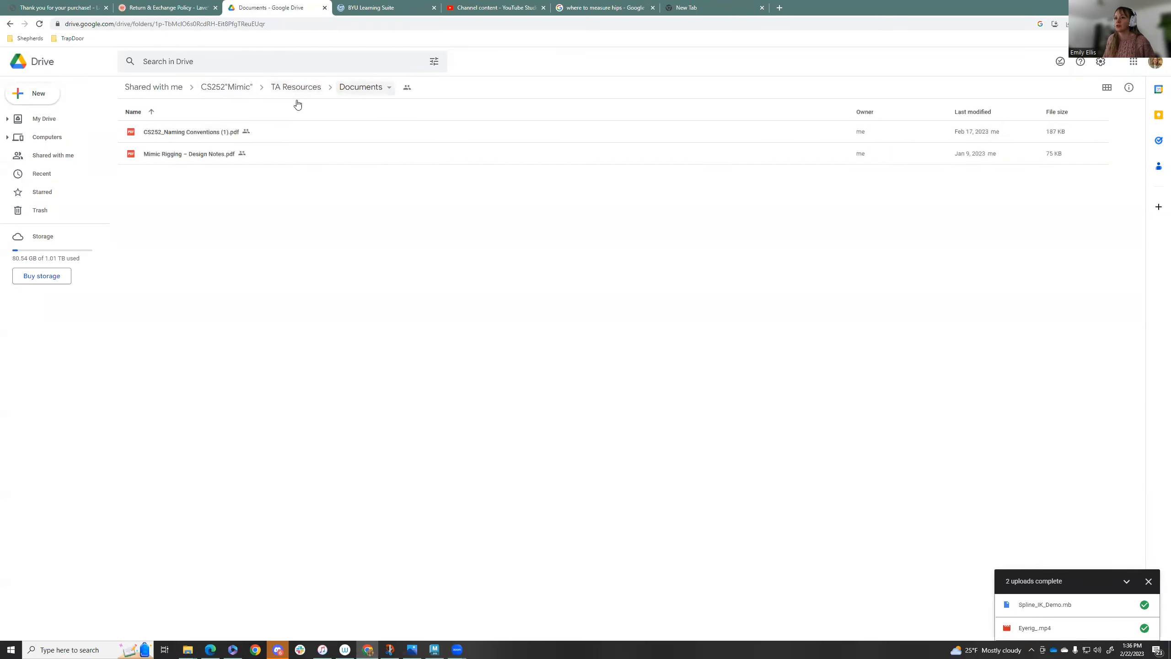
pyautogui.doubleClick(190, 132)
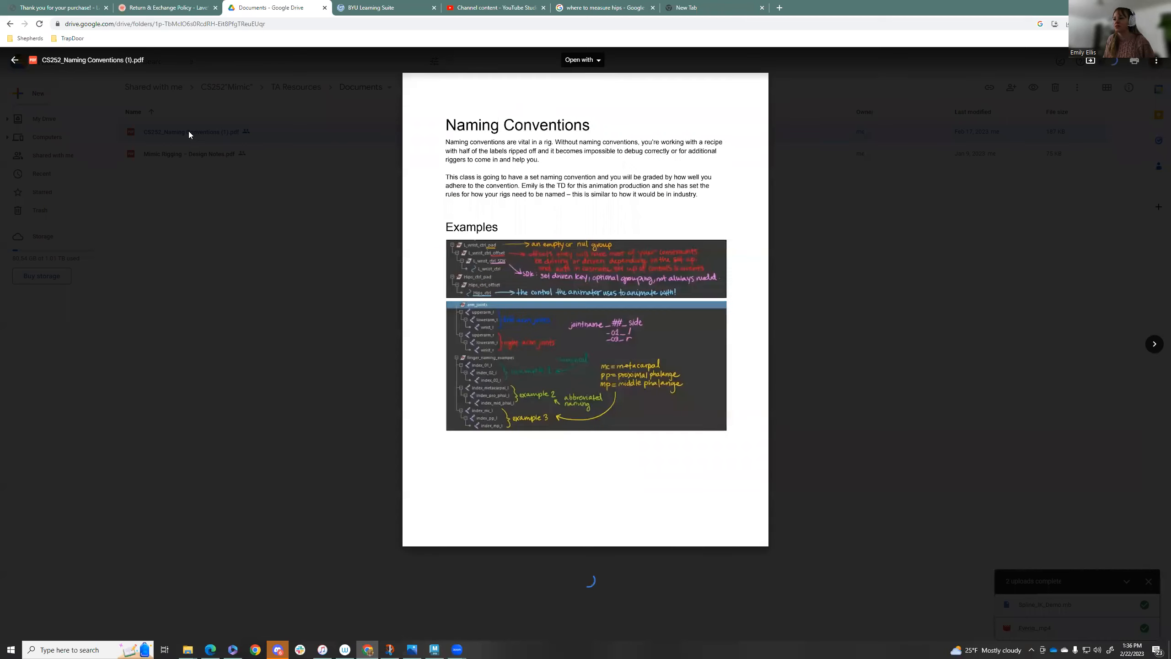
pyautogui.scroll(-3)
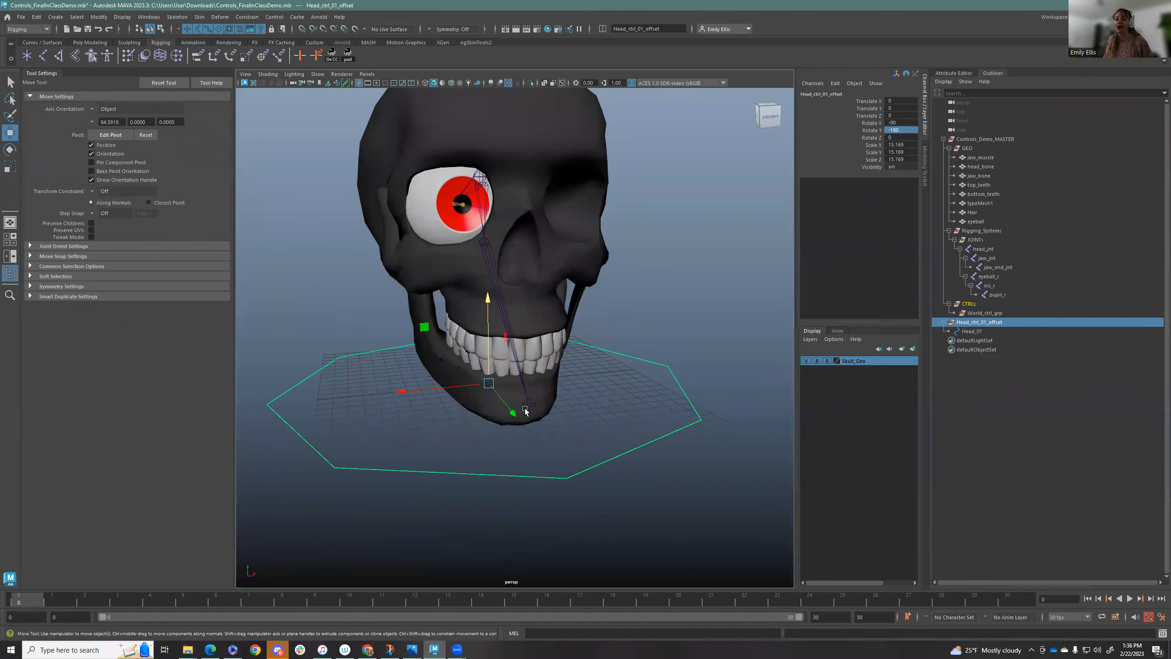
# Freeze transformations on Head_ctrl_01_offset so its rotation and scale read as defaults
pyautogui.click(594, 433)
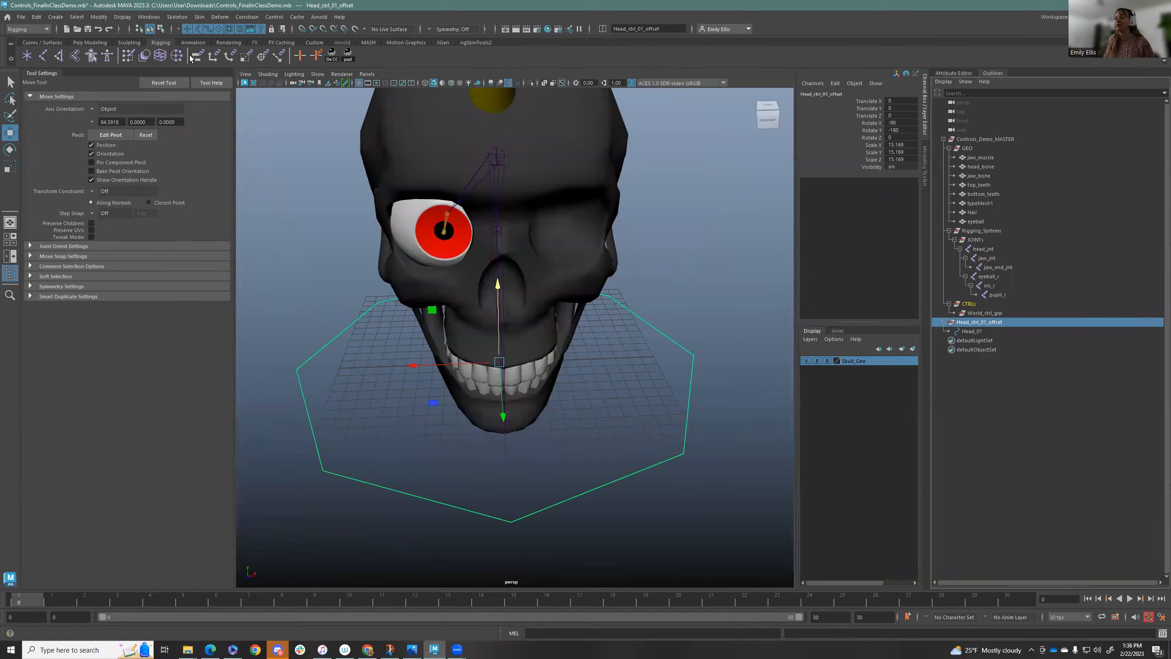
pyautogui.click(90, 42)
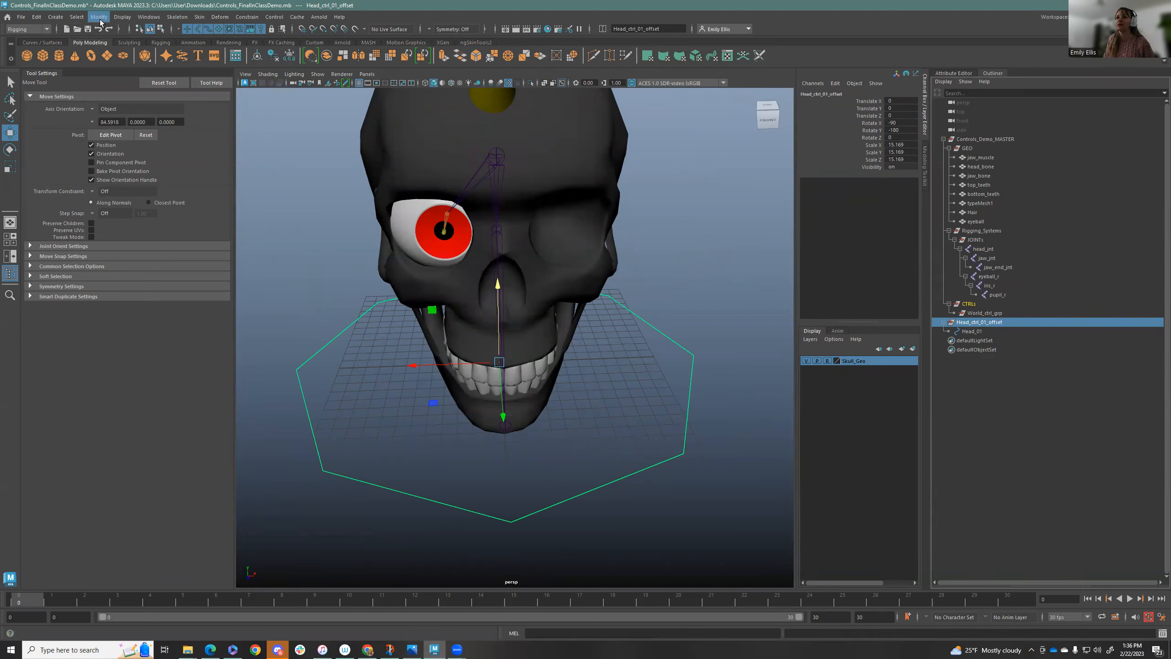
pyautogui.click(99, 16)
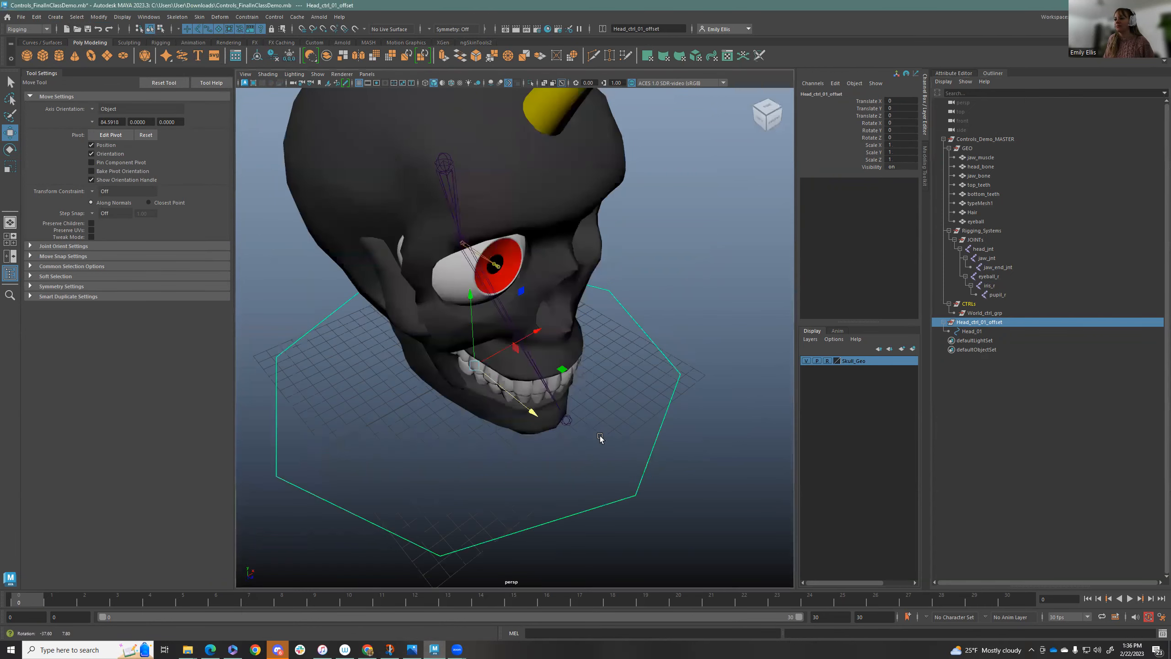
pyautogui.moveTo(600, 439); pyautogui.dragTo(476, 476)
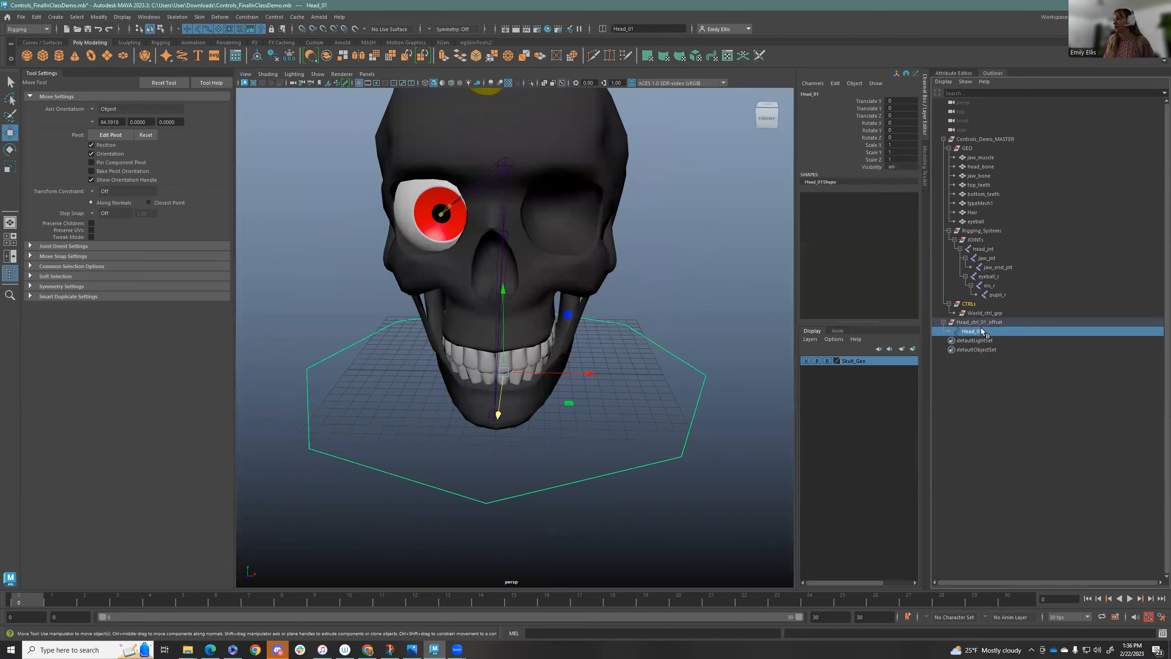
pyautogui.click(979, 322)
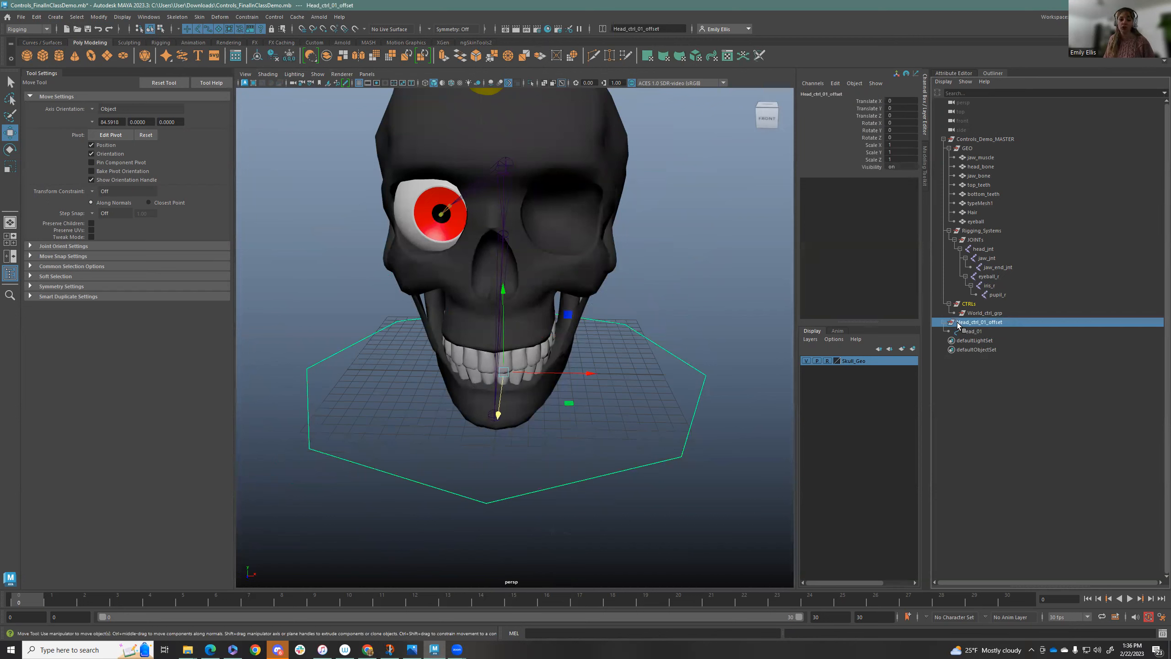
pyautogui.moveTo(959, 324)
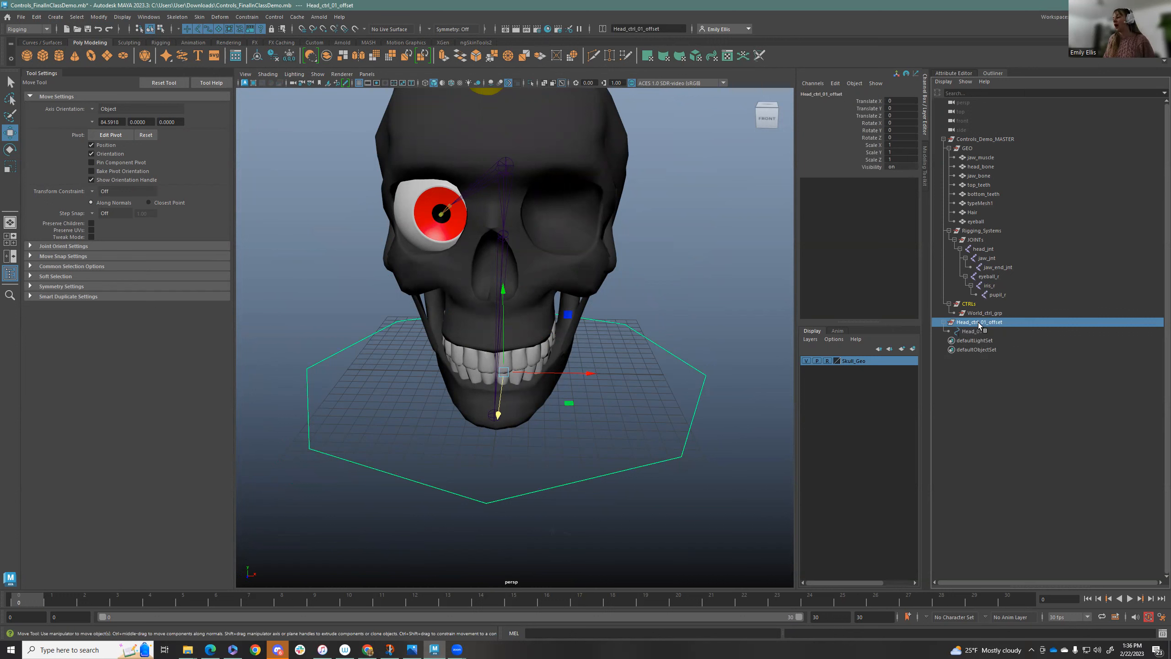
# Test-rotate the Head_01 control around the skull and return it to rest
pyautogui.click(971, 331)
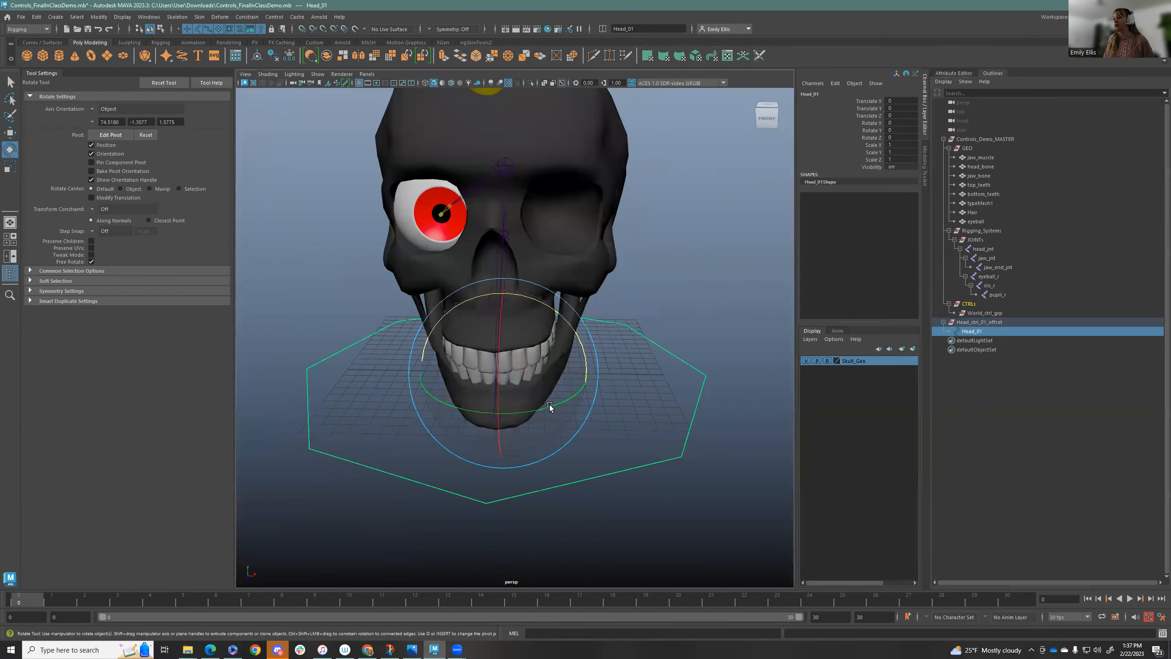
pyautogui.moveTo(549, 407); pyautogui.dragTo(508, 366)
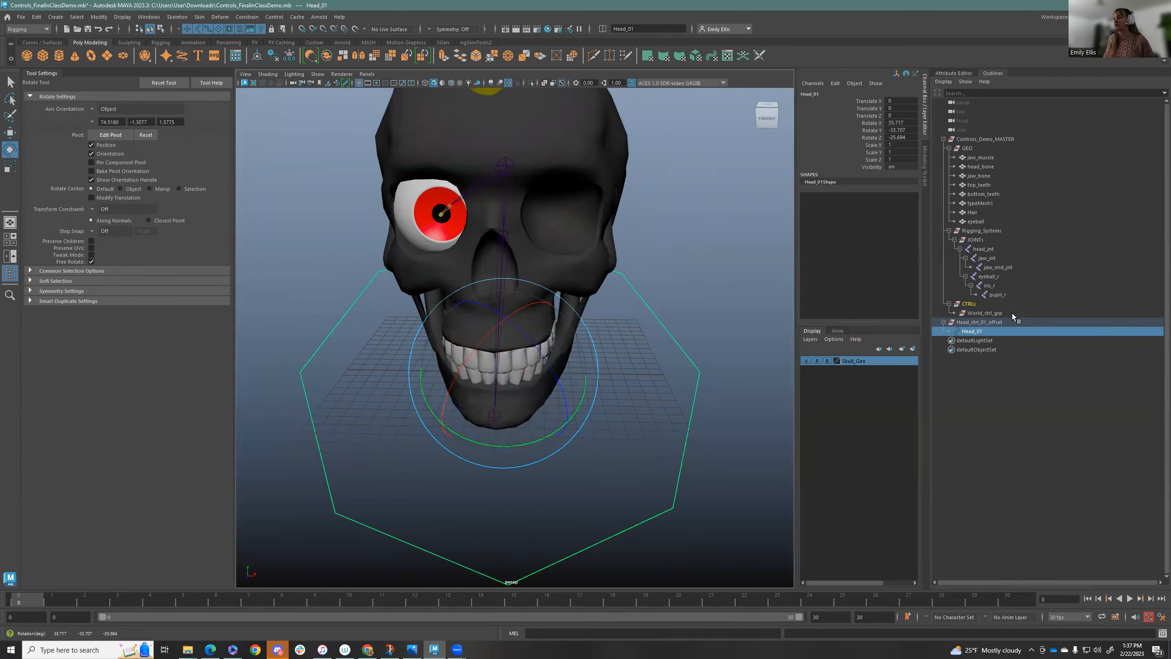
pyautogui.click(979, 322)
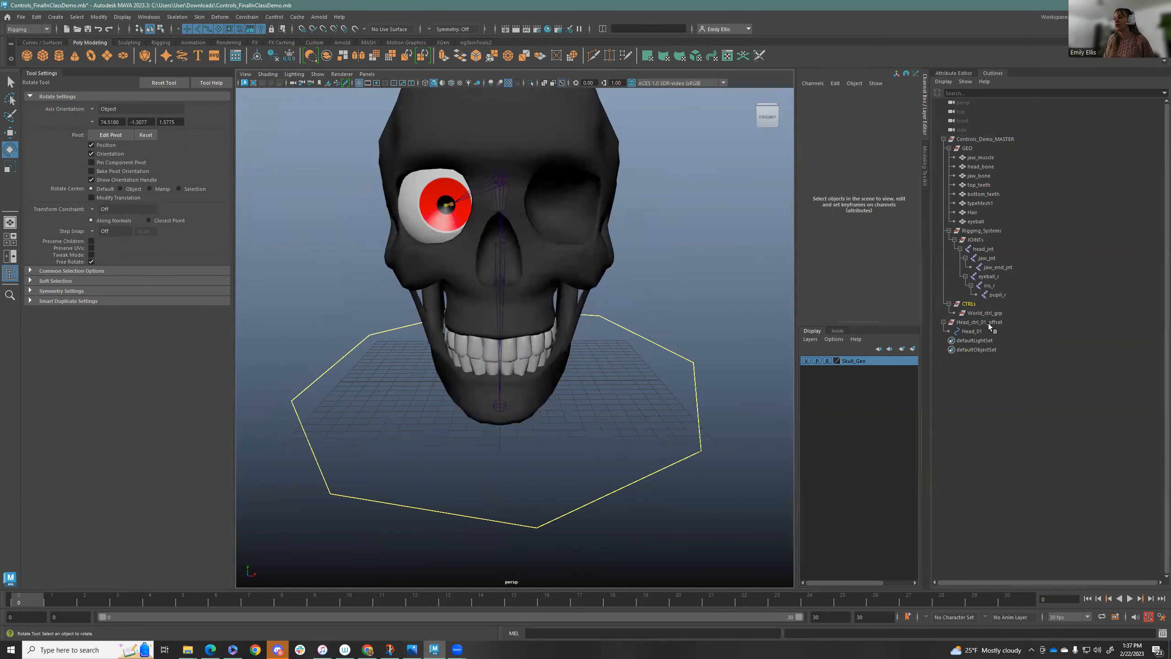
pyautogui.click(979, 322)
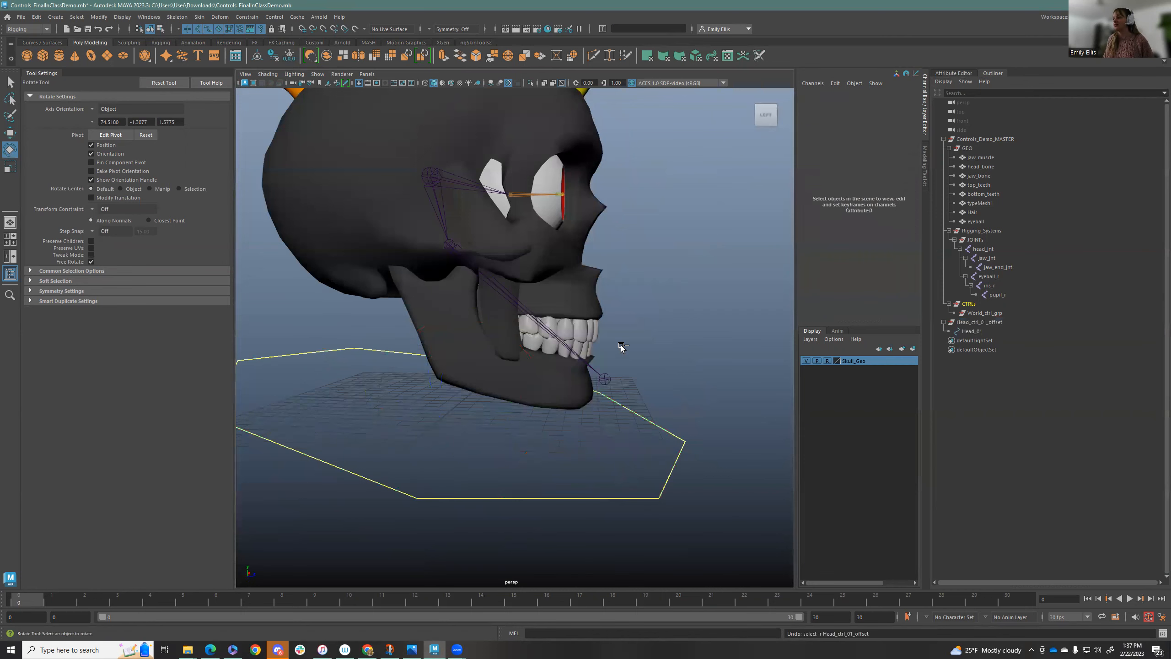
pyautogui.click(971, 331)
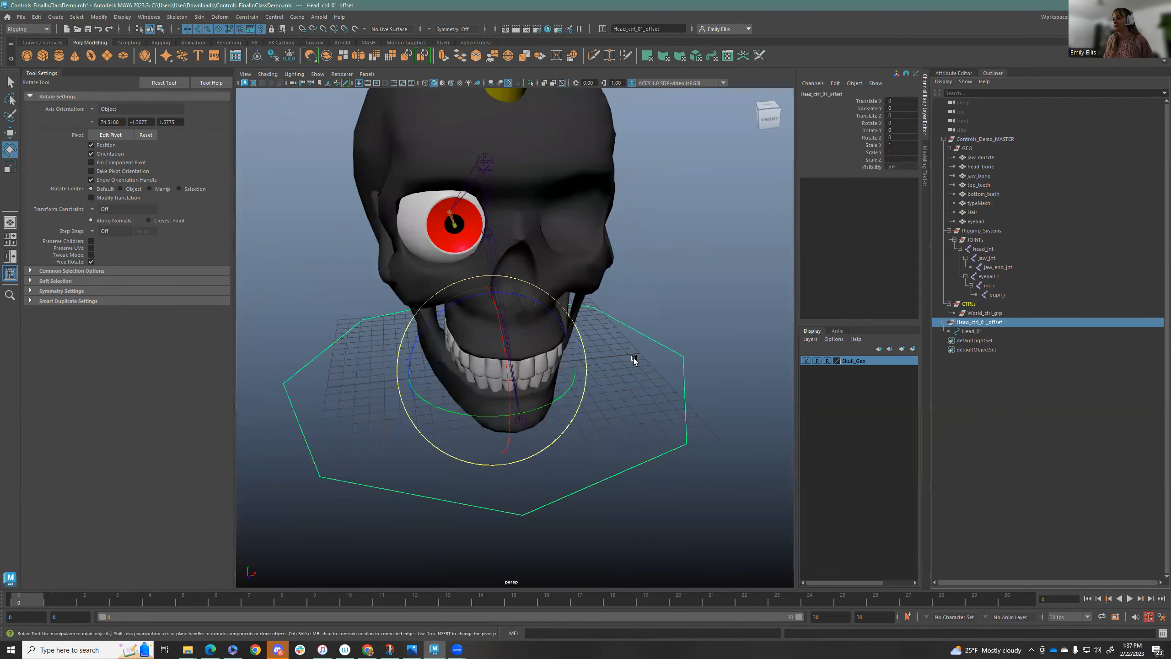
pyautogui.click(160, 42)
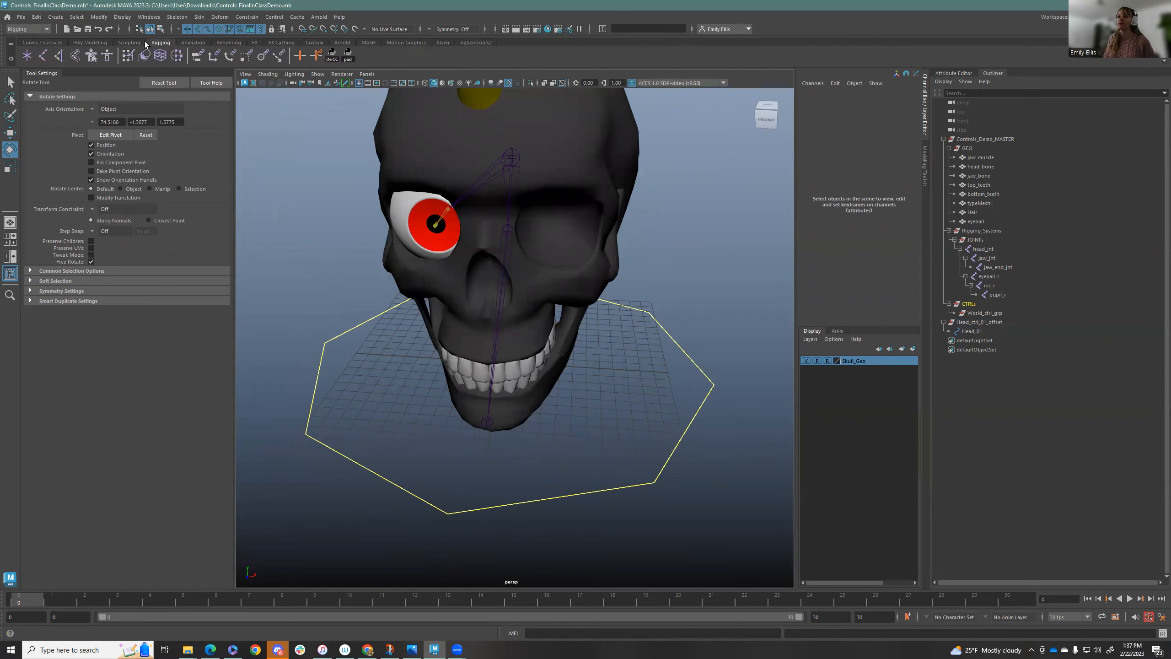
pyautogui.moveTo(150, 44)
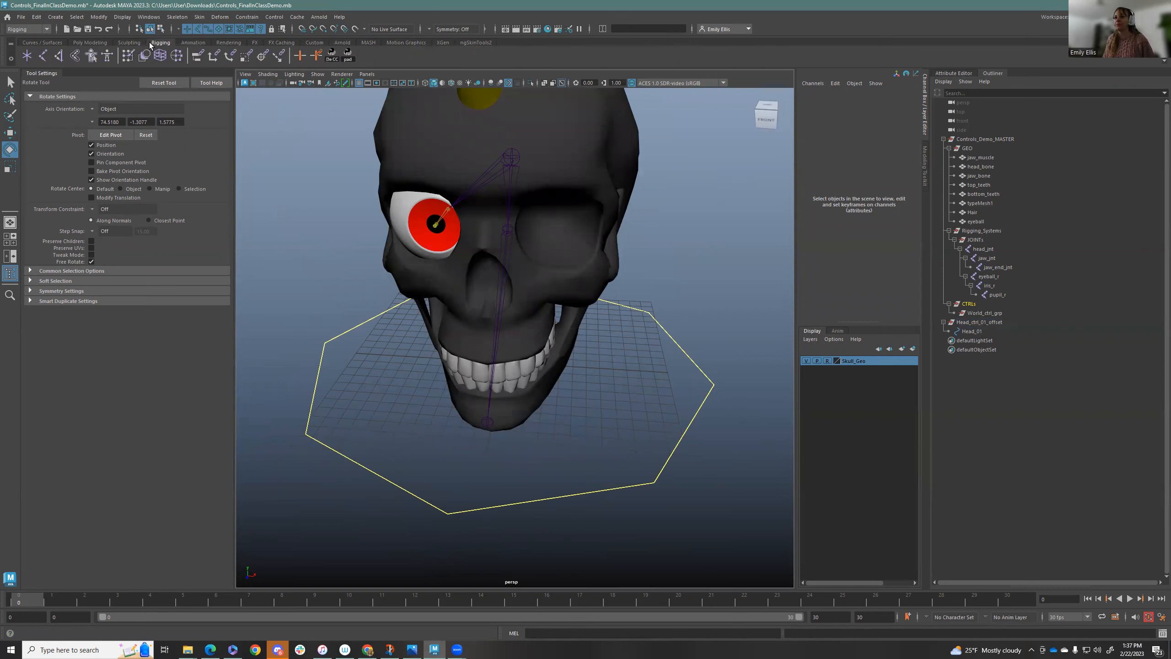
# Create a NURBS circle around the skull's base, rename it Jaw_ctrl and group it
pyautogui.click(40, 42)
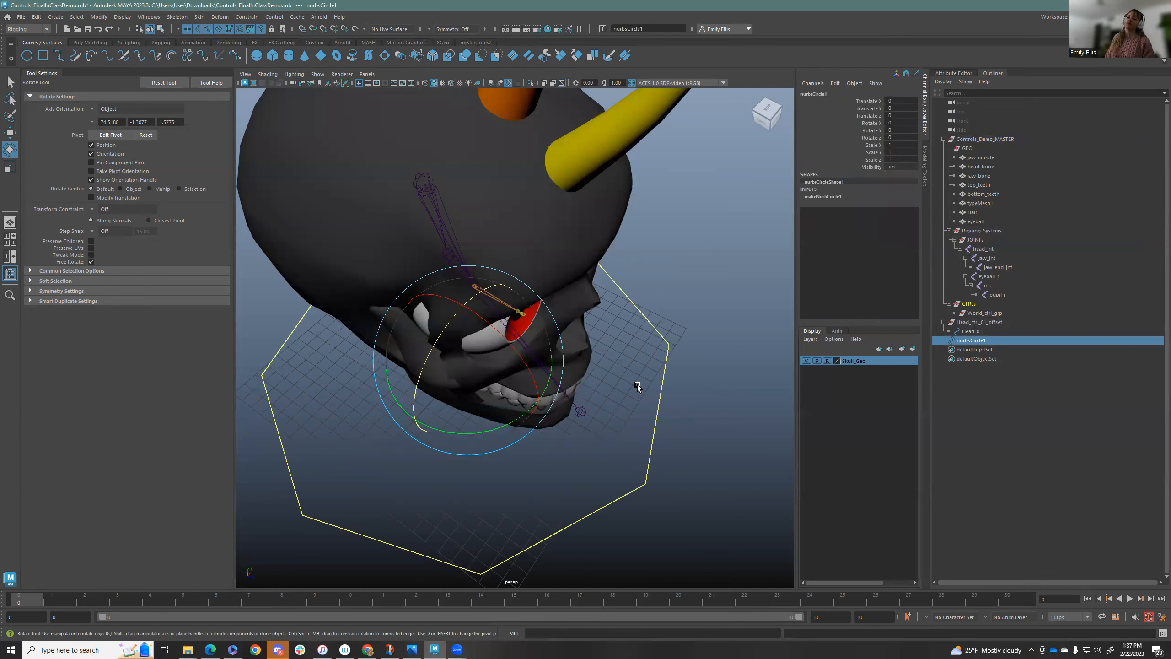
pyautogui.moveTo(632, 394)
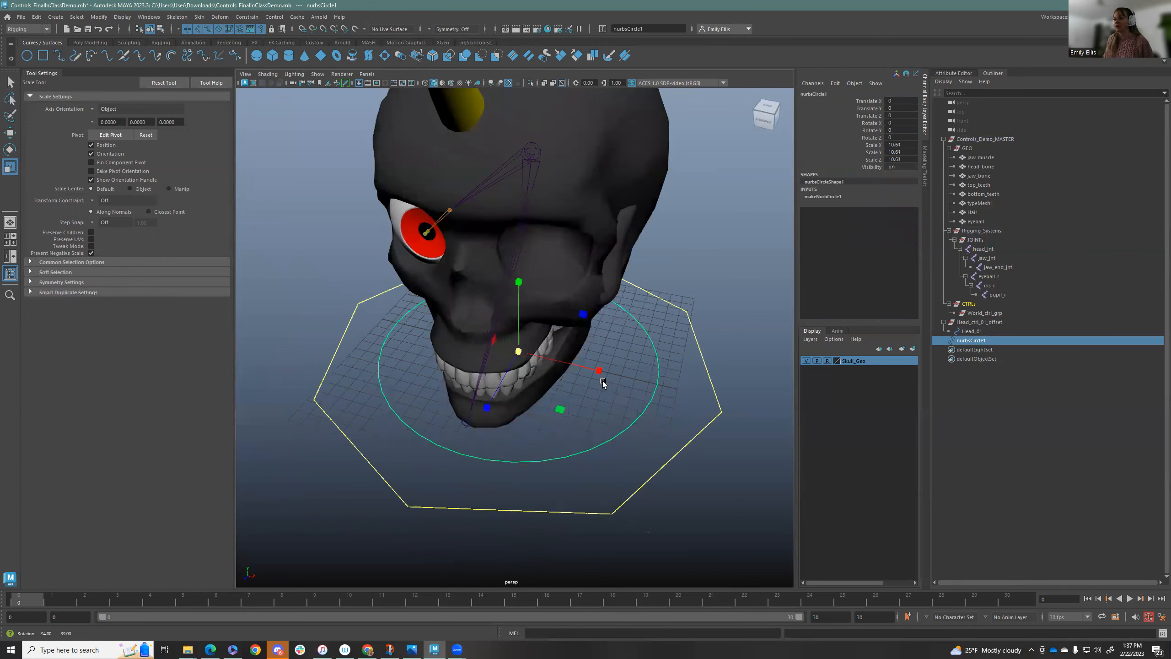
pyautogui.moveTo(604, 385); pyautogui.dragTo(669, 384)
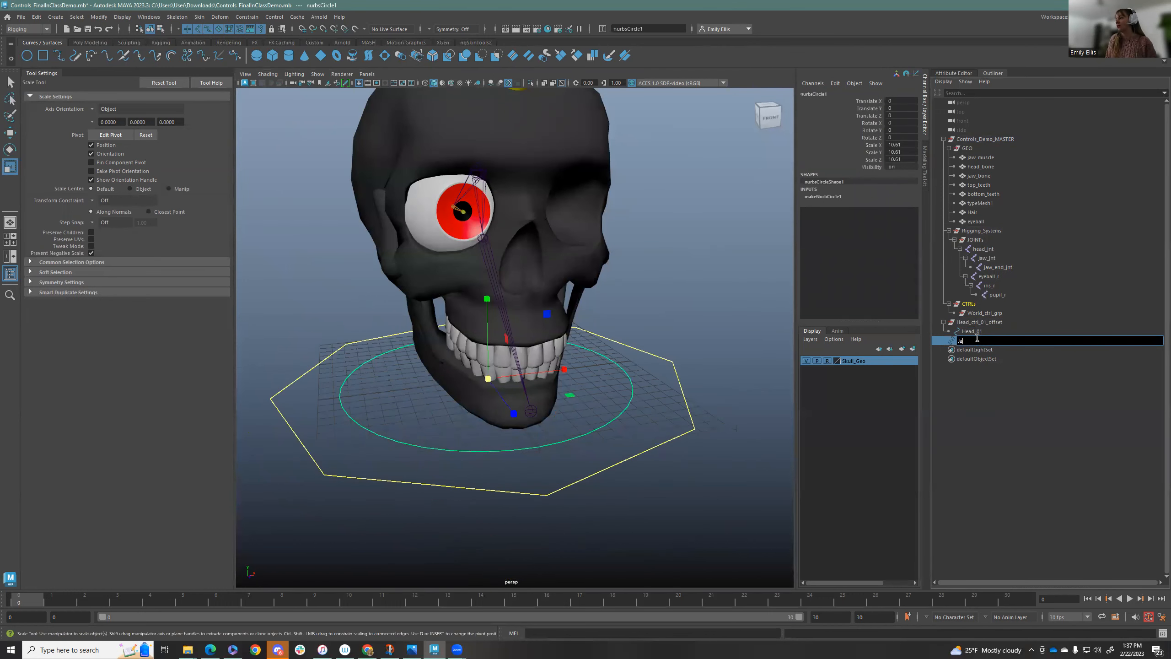
pyautogui.write('Jaw_ctrl')
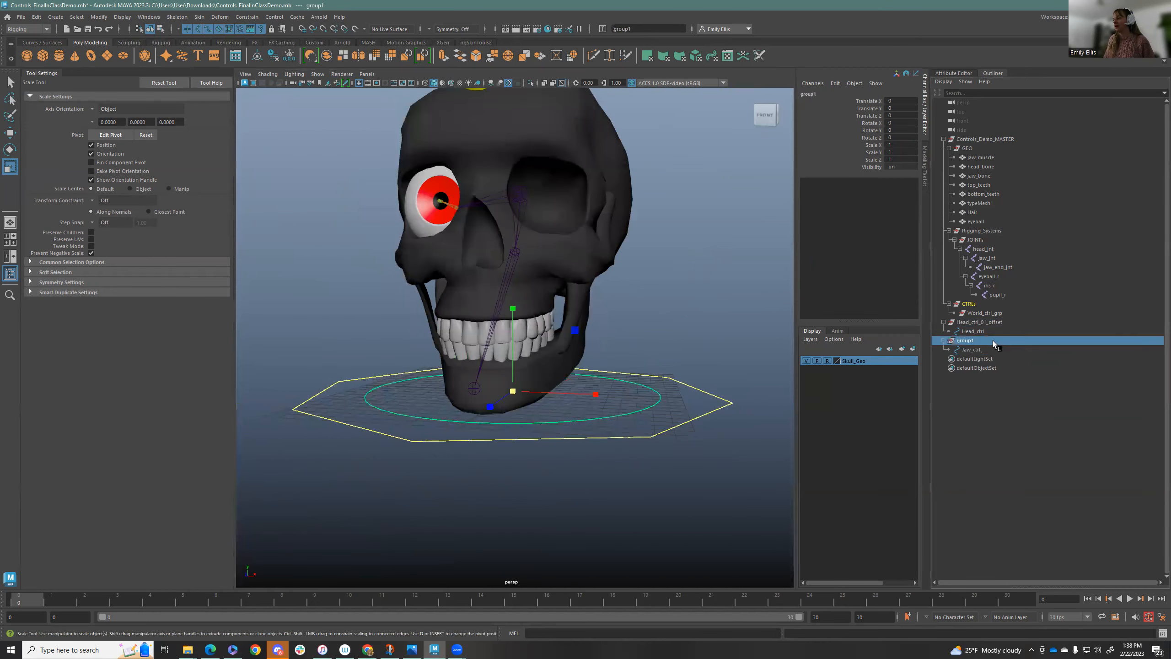
# Rename group1 to Jaw_ctrl_offset and select the jaw control with its offset group
pyautogui.doubleClick(965, 340)
pyautogui.write('Jaw_ctrl_offset')
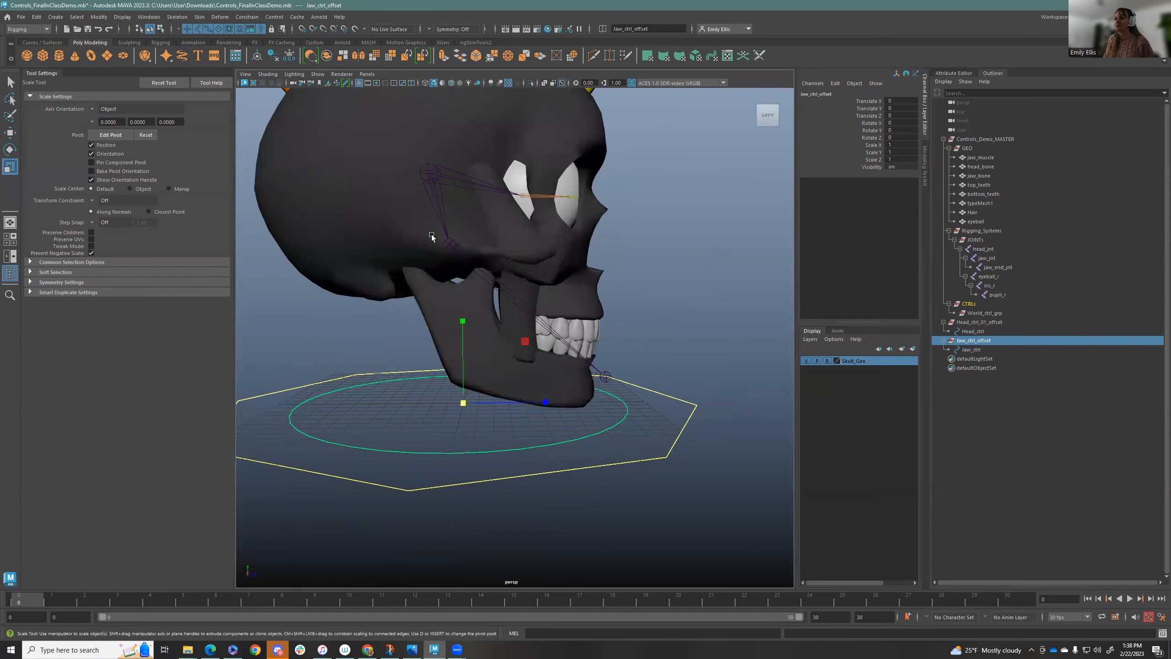
pyautogui.moveTo(377, 212)
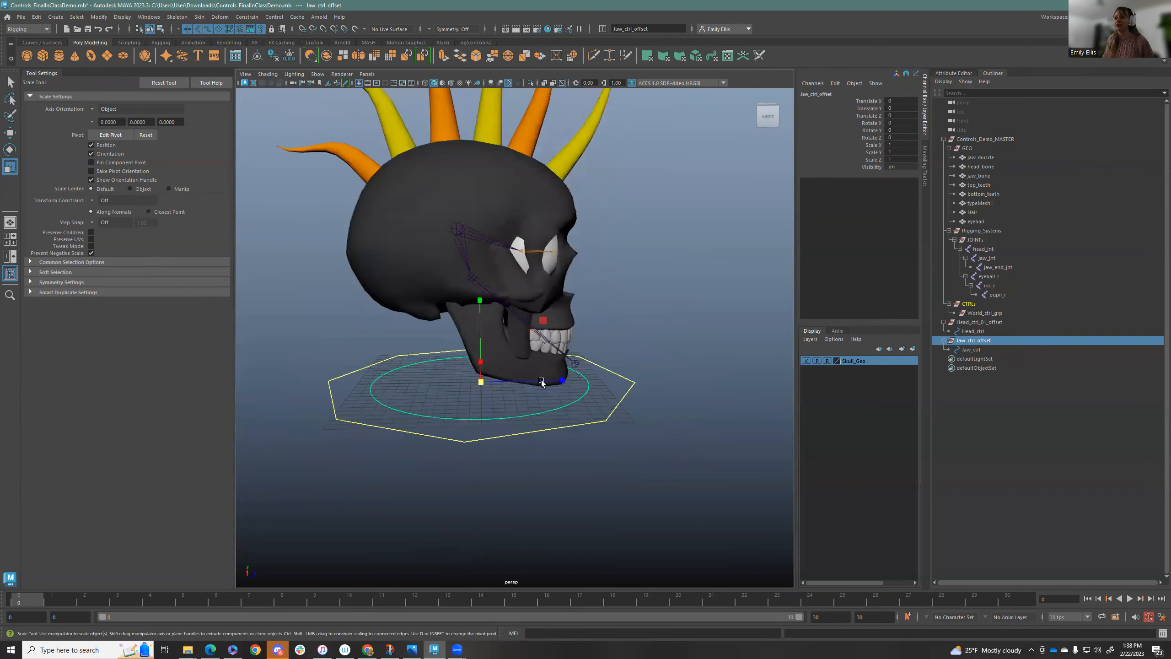
pyautogui.click(971, 349)
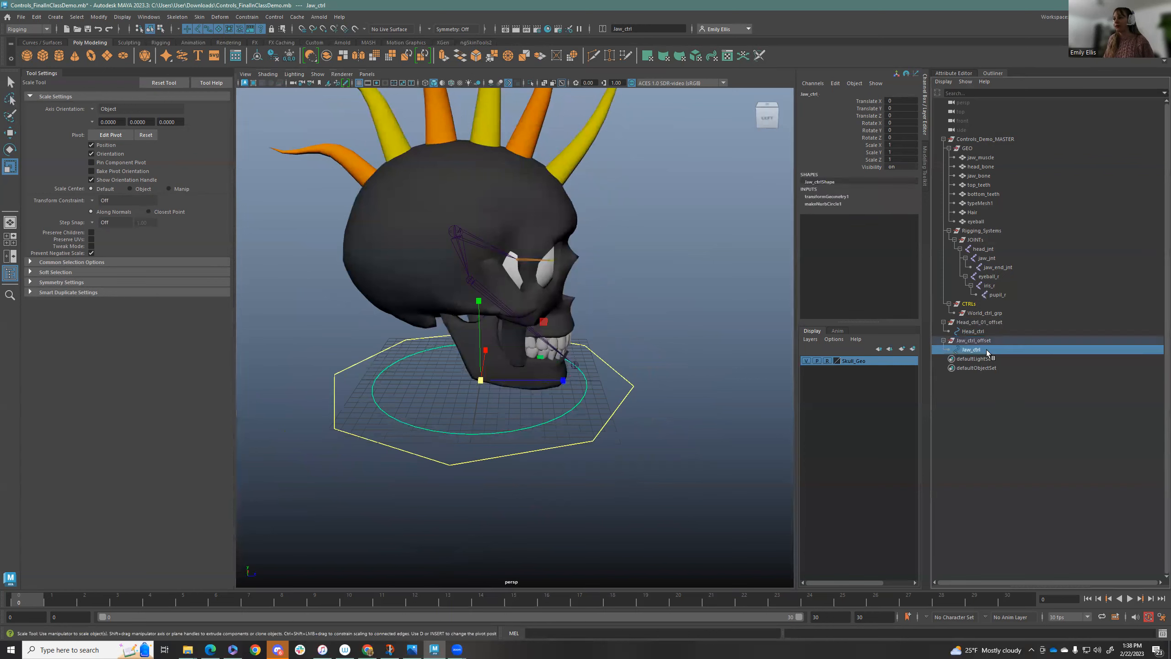
pyautogui.moveTo(977, 351)
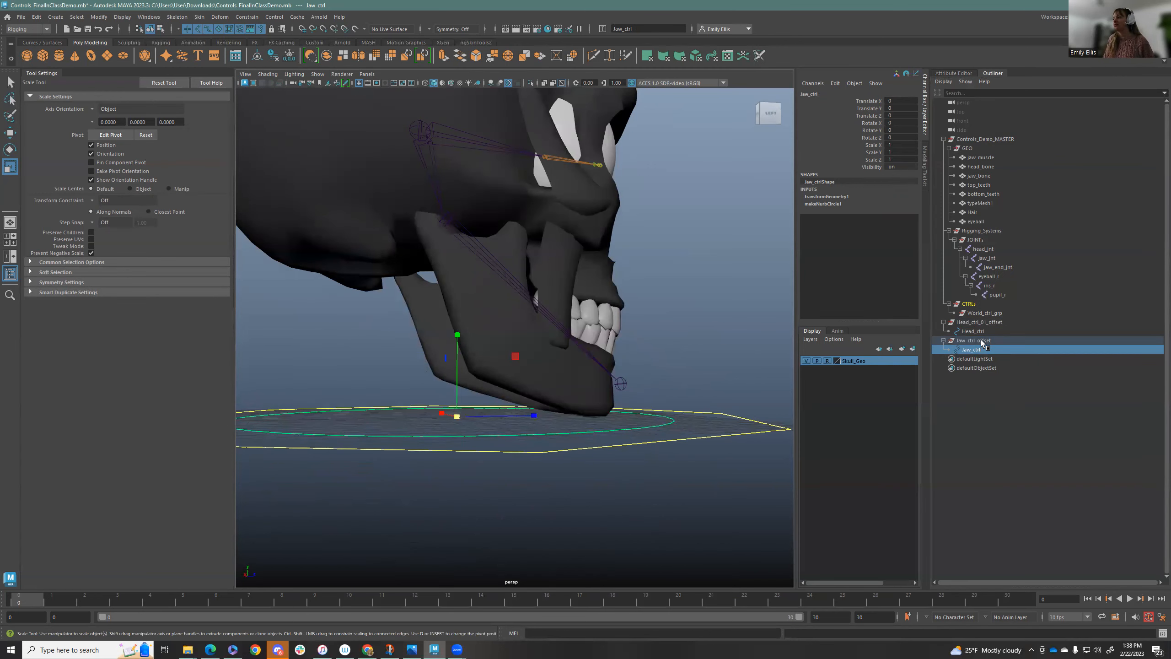
pyautogui.click(972, 339)
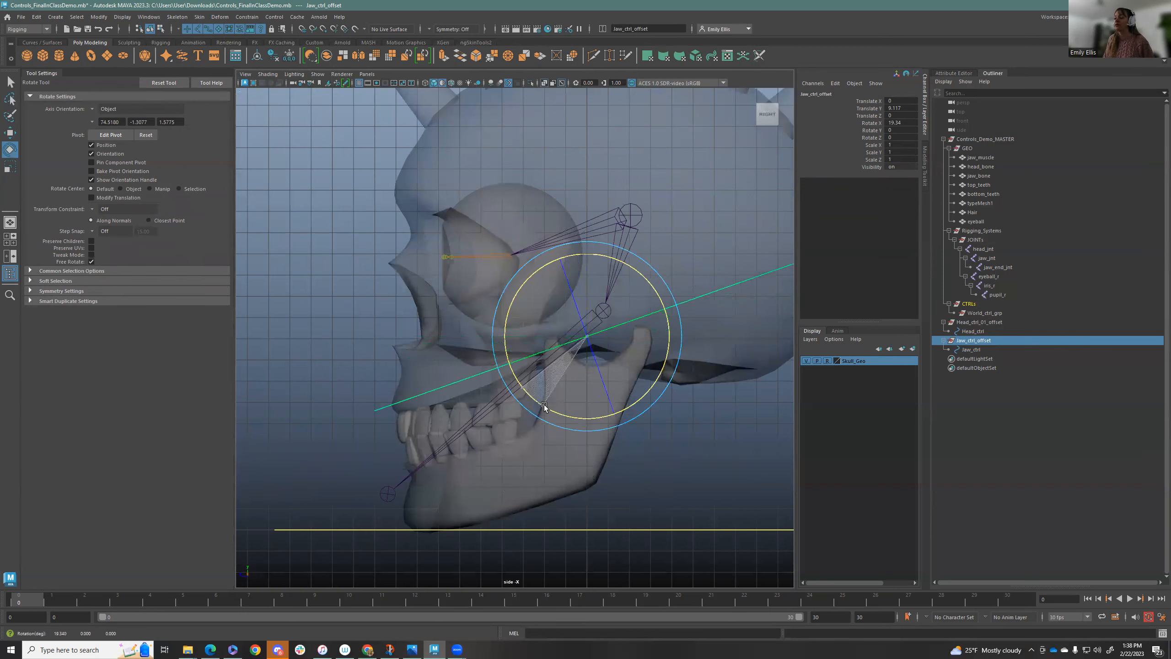
# Rotate jaw_ctrl_offset about 40 degrees in side view so the circle centres on the jaw joint
pyautogui.moveTo(545, 407); pyautogui.dragTo(571, 427)
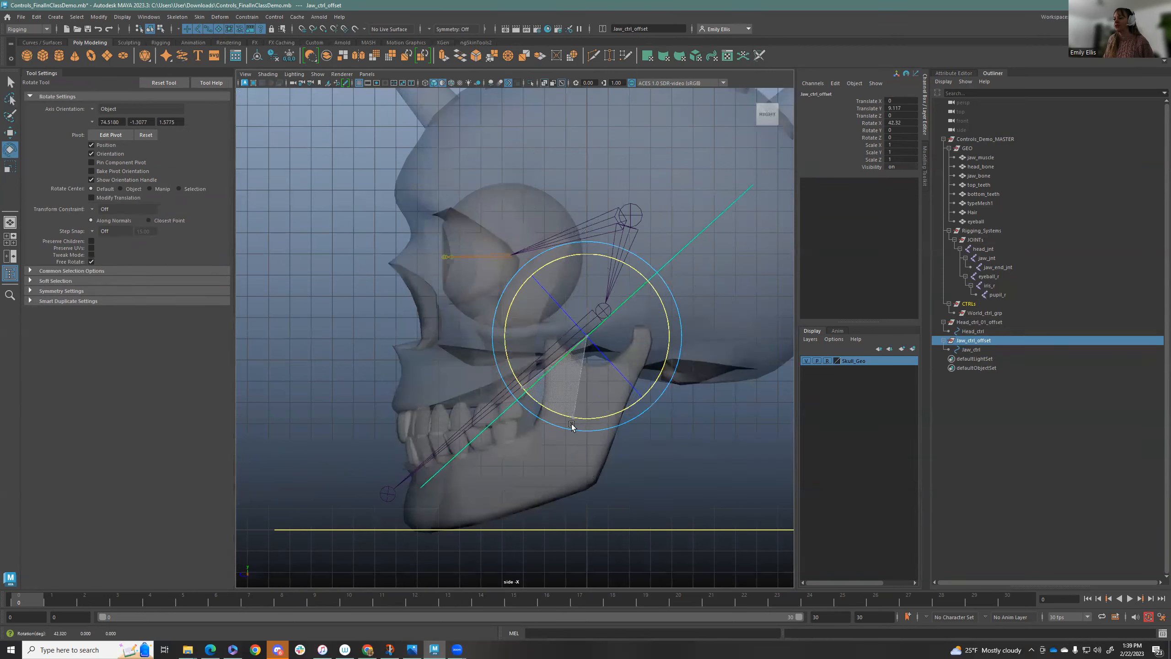
pyautogui.moveTo(570, 425); pyautogui.dragTo(571, 418)
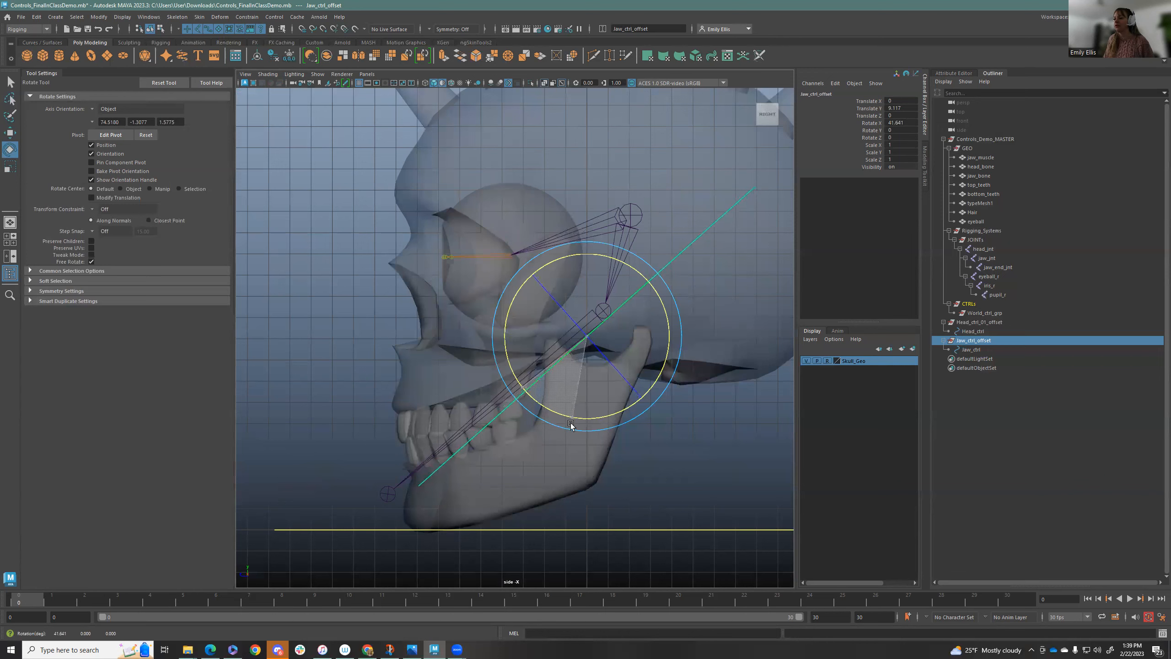
pyautogui.moveTo(570, 425); pyautogui.dragTo(583, 340)
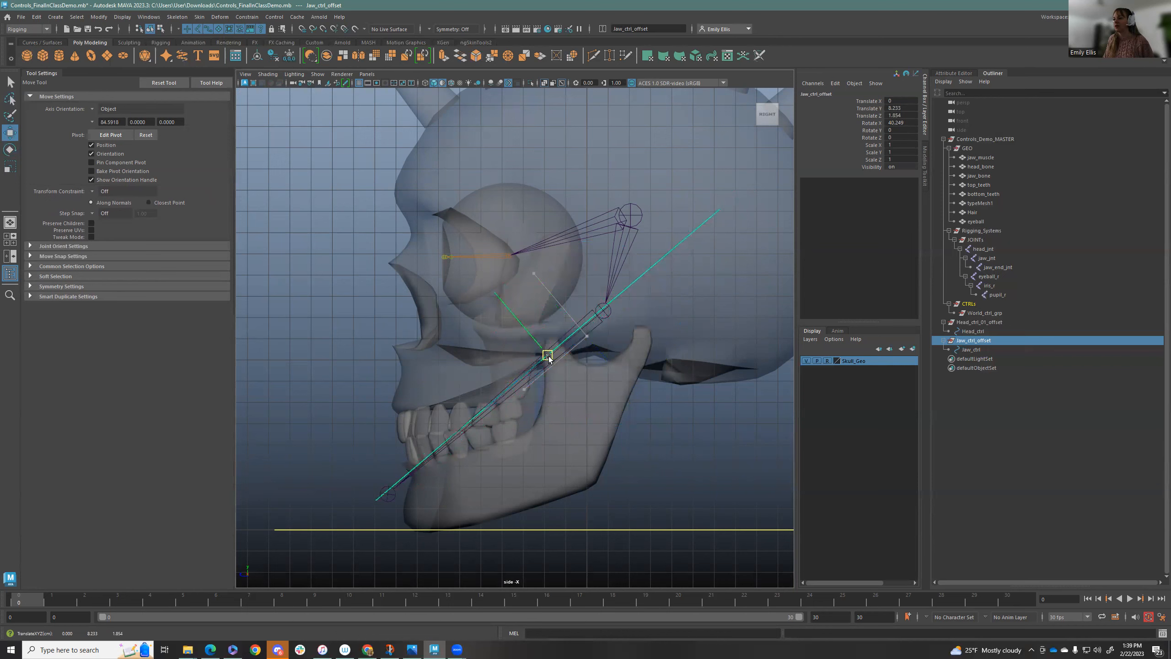
pyautogui.moveTo(547, 354); pyautogui.dragTo(543, 364)
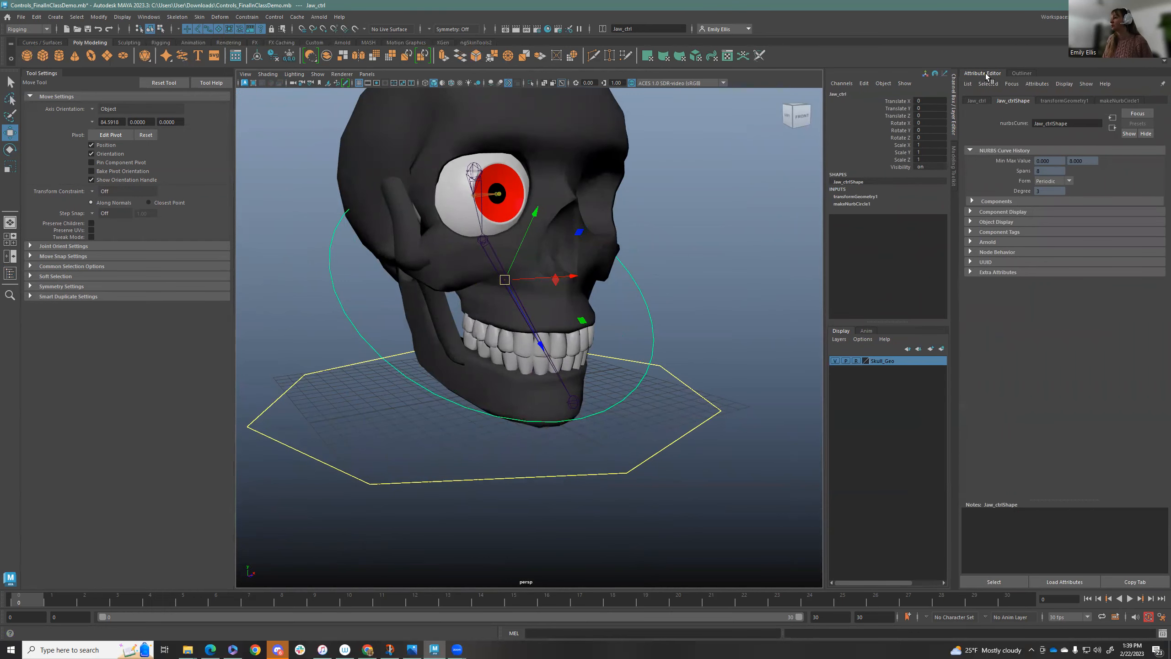
# Enable drawing overrides on jaw_ctrlShape and set its index colour to red
pyautogui.click(971, 221)
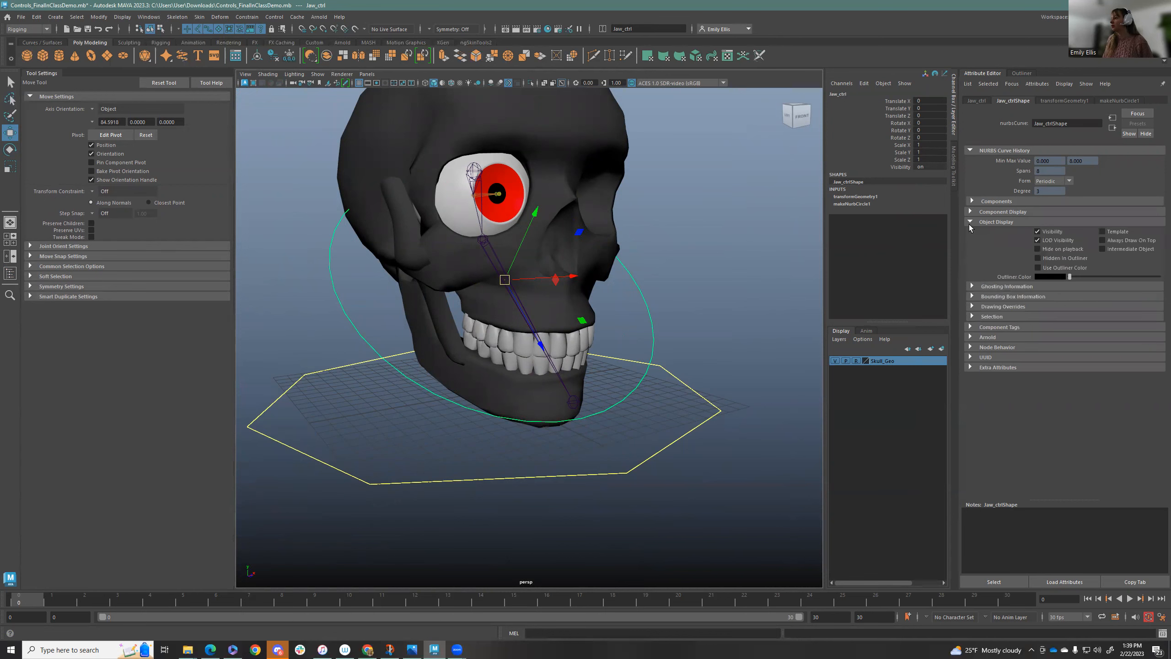
pyautogui.click(1002, 306)
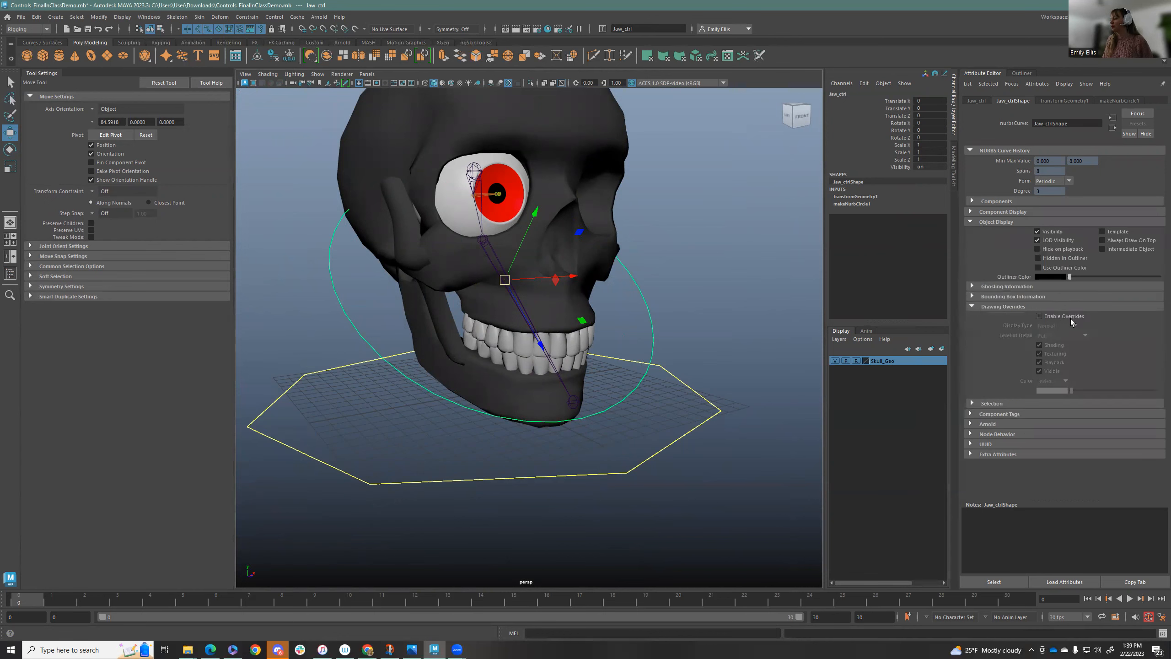
pyautogui.click(1038, 317)
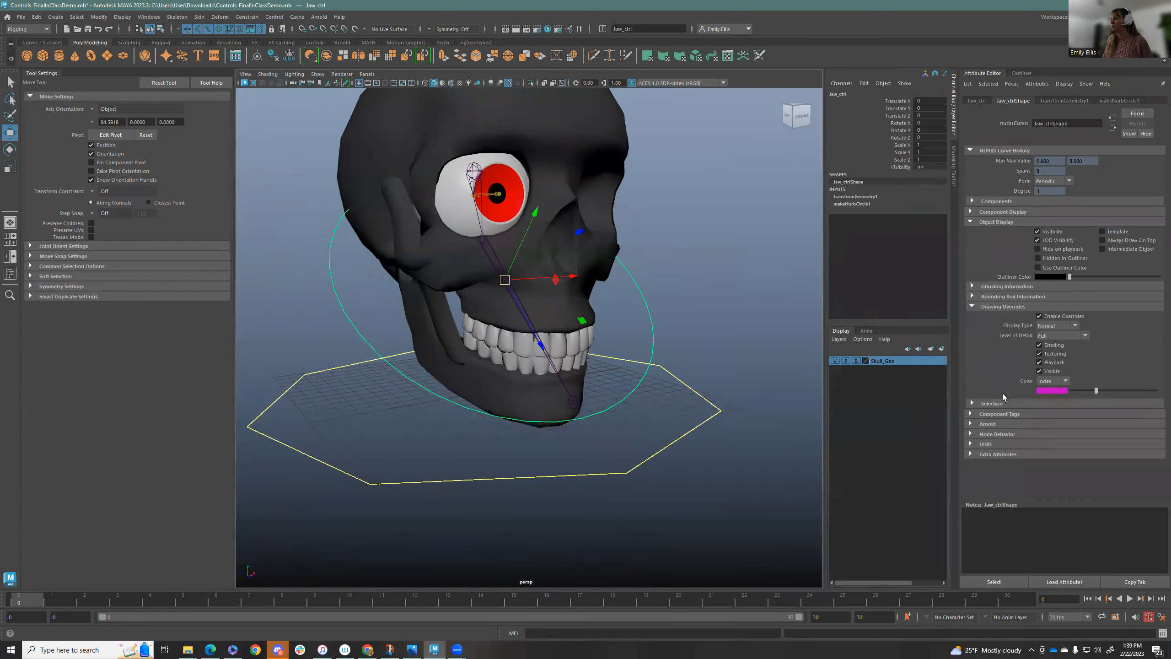
pyautogui.click(655, 344)
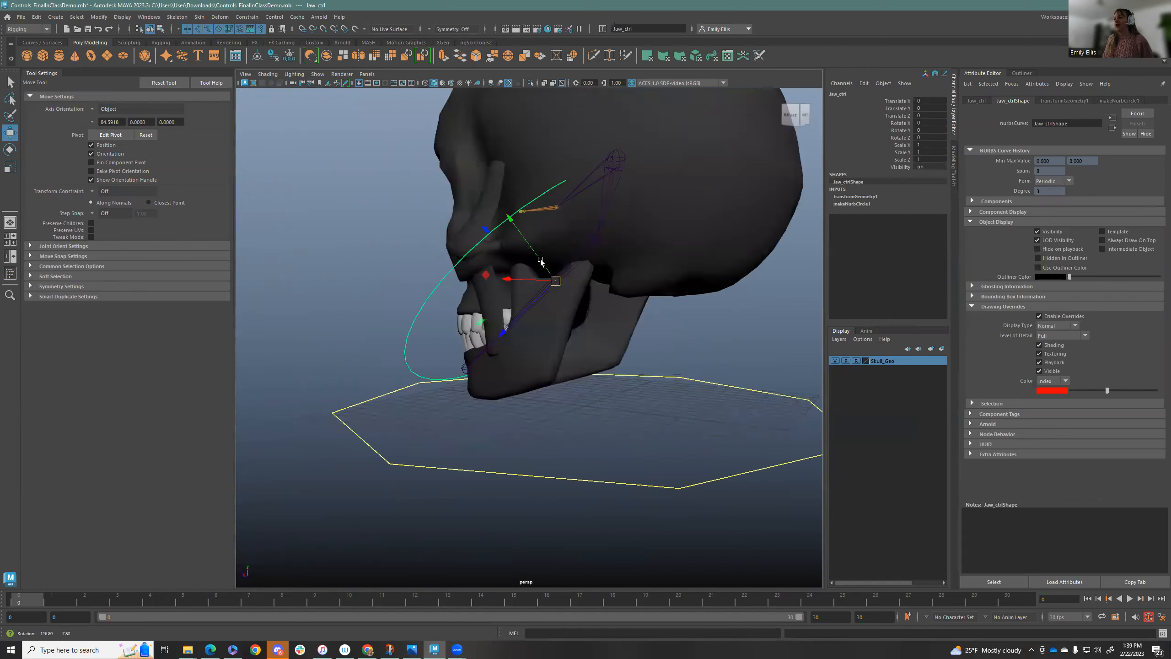
# Test-rotate jaw_ctrl while orbiting around the skull to check it opens the jaw
pyautogui.moveTo(538, 261); pyautogui.dragTo(649, 265)
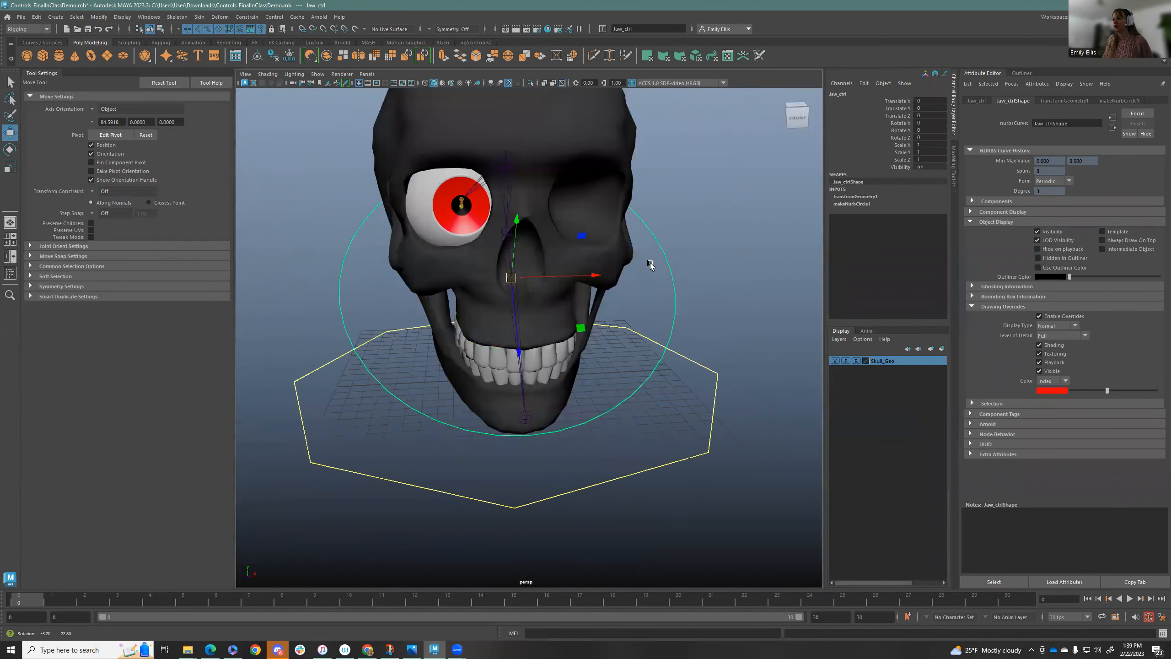
pyautogui.moveTo(649, 266); pyautogui.dragTo(548, 280)
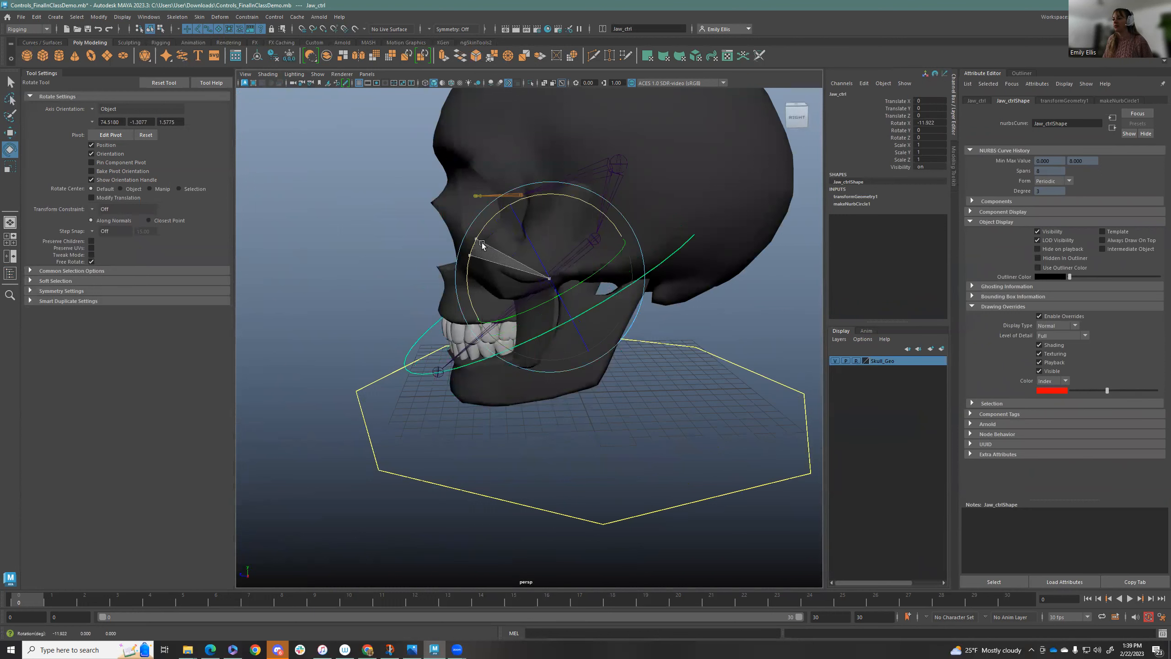
pyautogui.moveTo(482, 245); pyautogui.dragTo(632, 274)
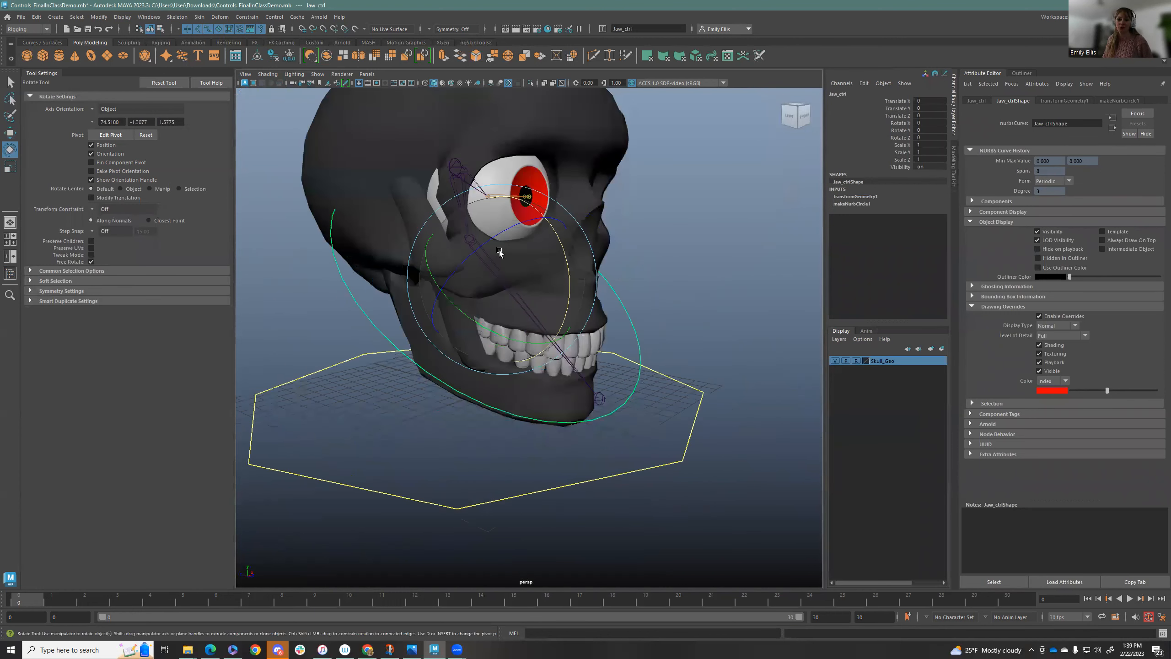
pyautogui.moveTo(500, 252); pyautogui.dragTo(587, 226)
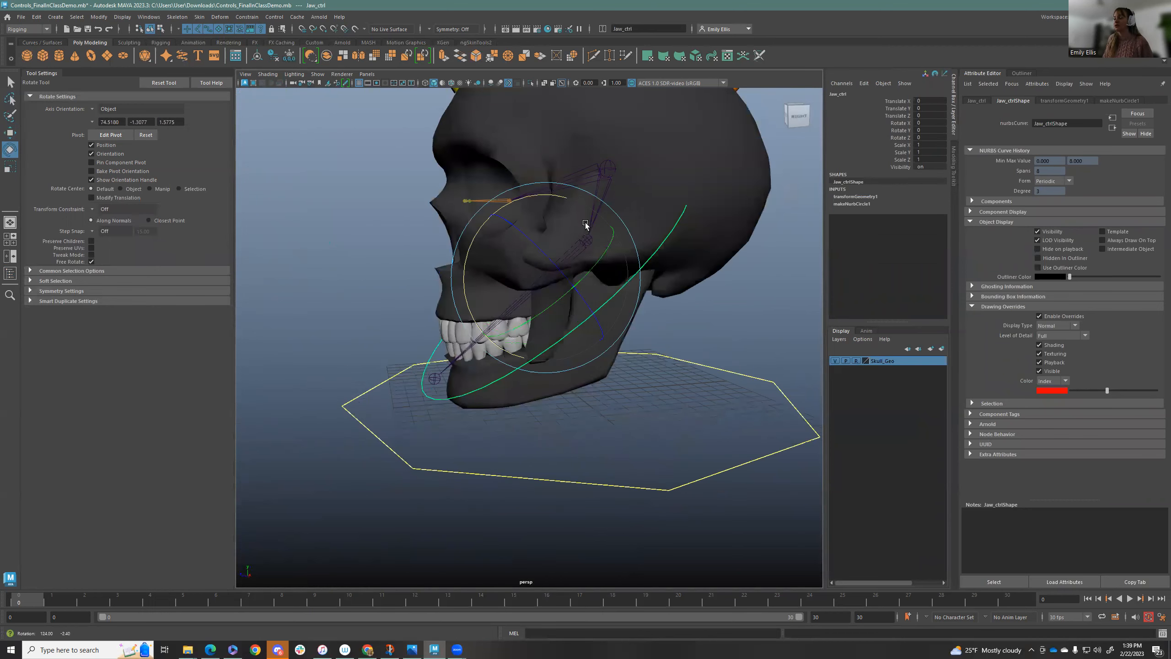
pyautogui.moveTo(586, 224); pyautogui.dragTo(714, 294)
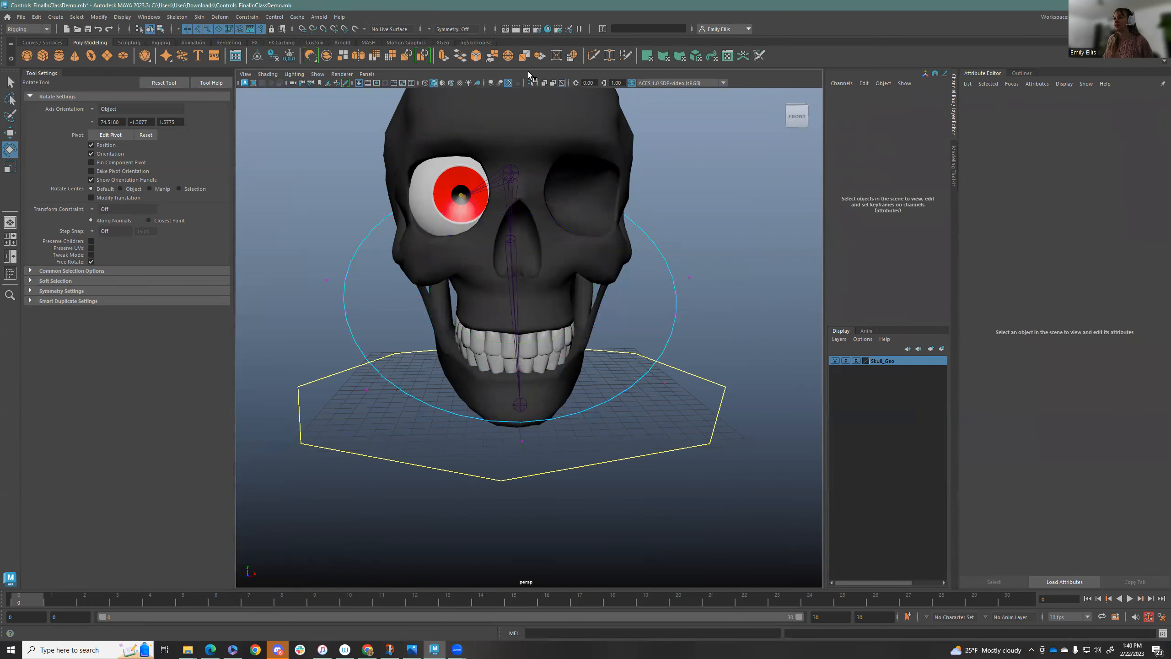
# Set the status-line Symmetry dropdown to Object X
pyautogui.click(458, 28)
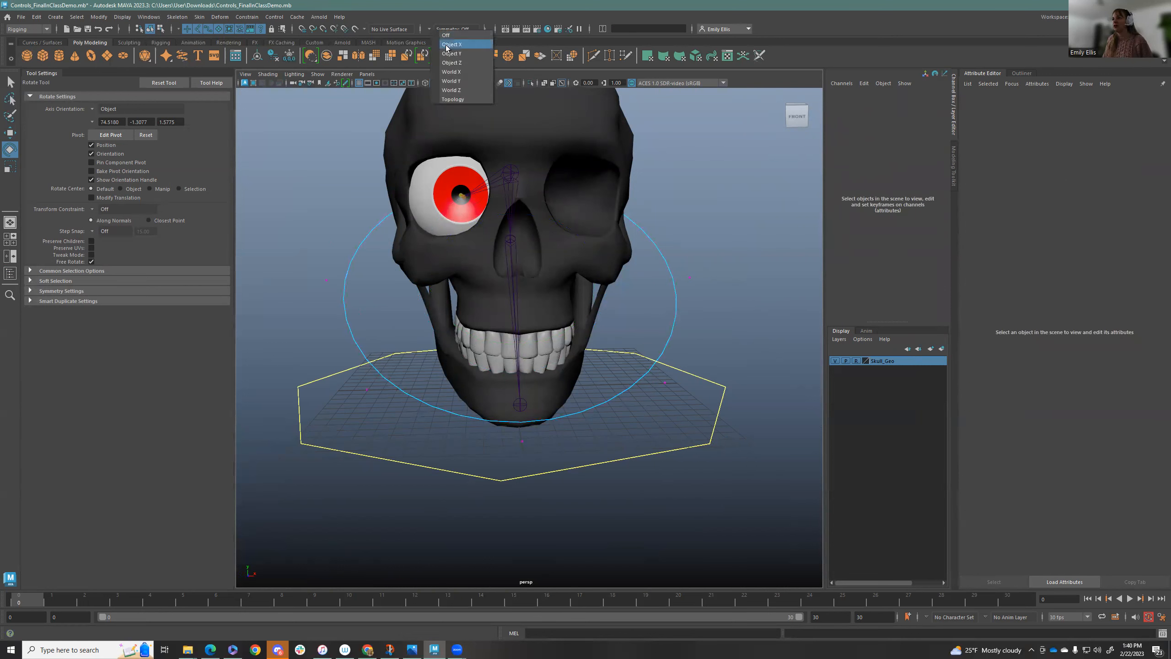
pyautogui.click(452, 44)
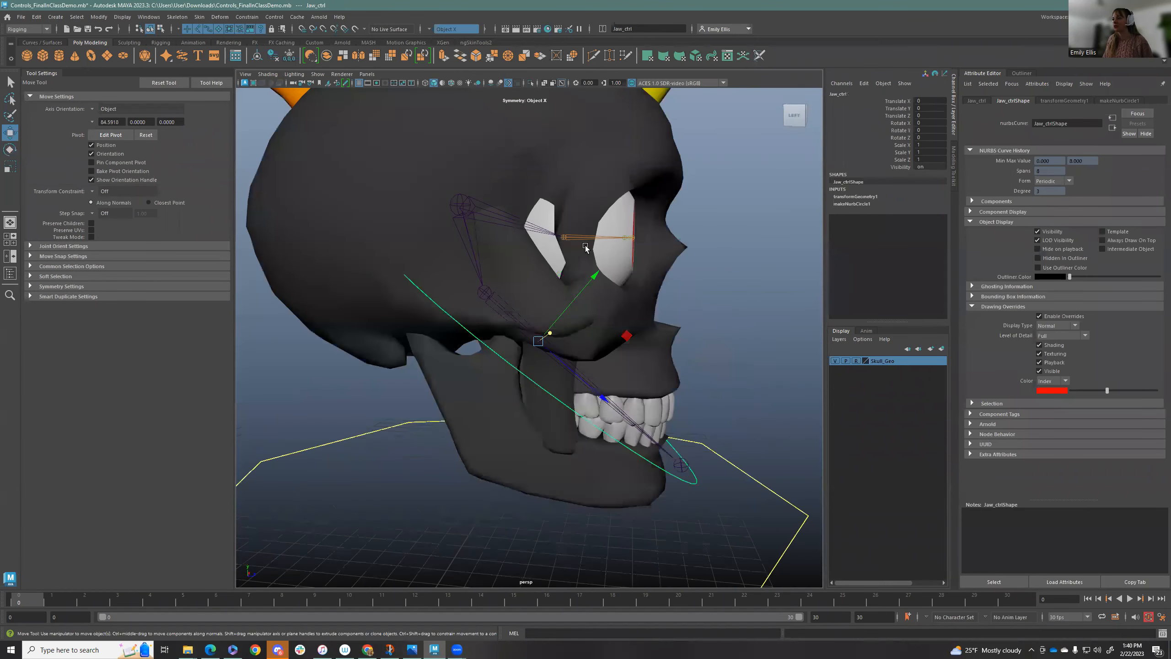
# Show the Outliner hierarchy with jaw_ctrl under jaw_ctrl_offset and test-rotate the jaw control
pyautogui.click(1021, 73)
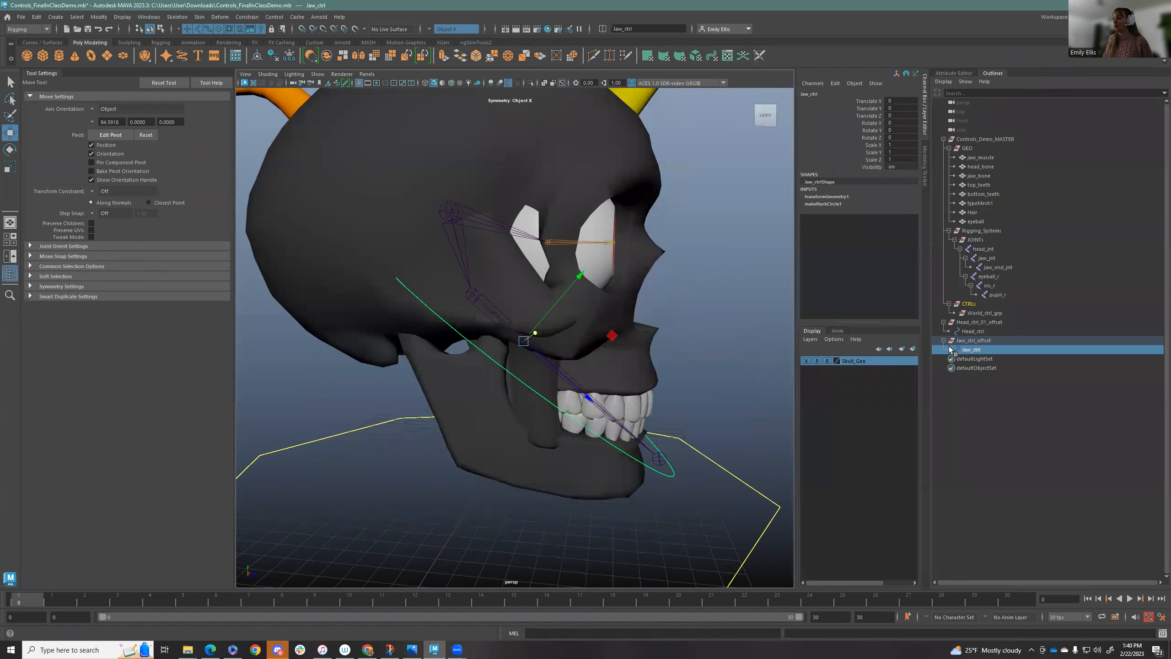
pyautogui.moveTo(986, 351)
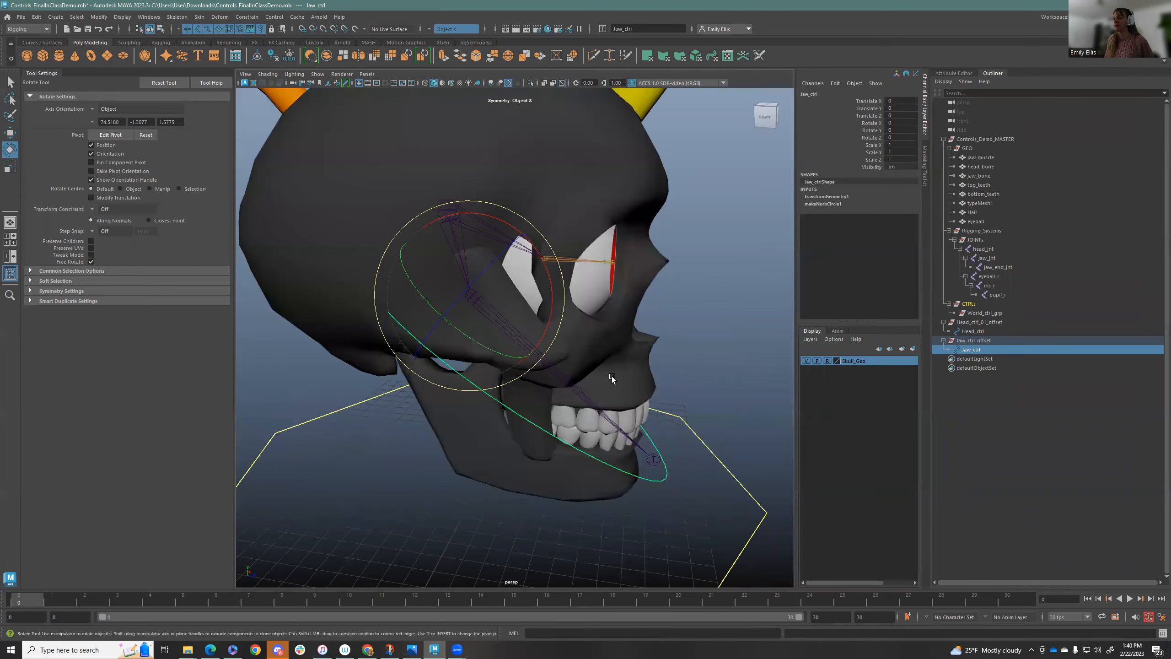
pyautogui.moveTo(611, 378); pyautogui.dragTo(511, 251)
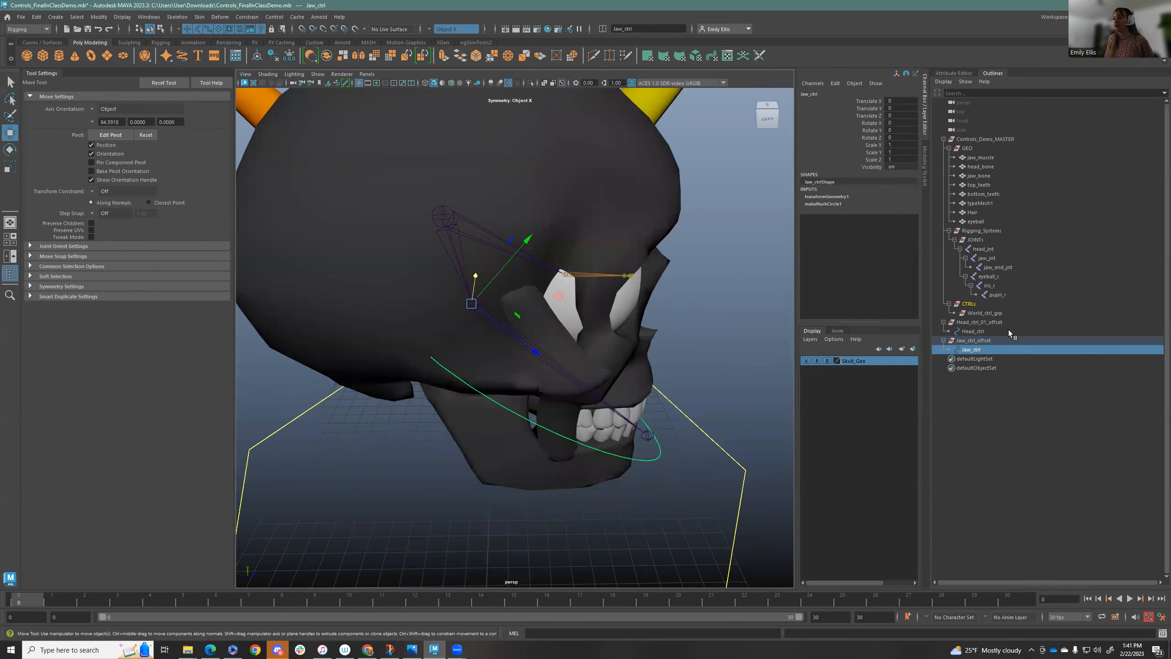
# Parent-constrain jaw_jnt to jaw_ctrl from the Rigging shelf and rotate the control to verify
pyautogui.click(9, 81)
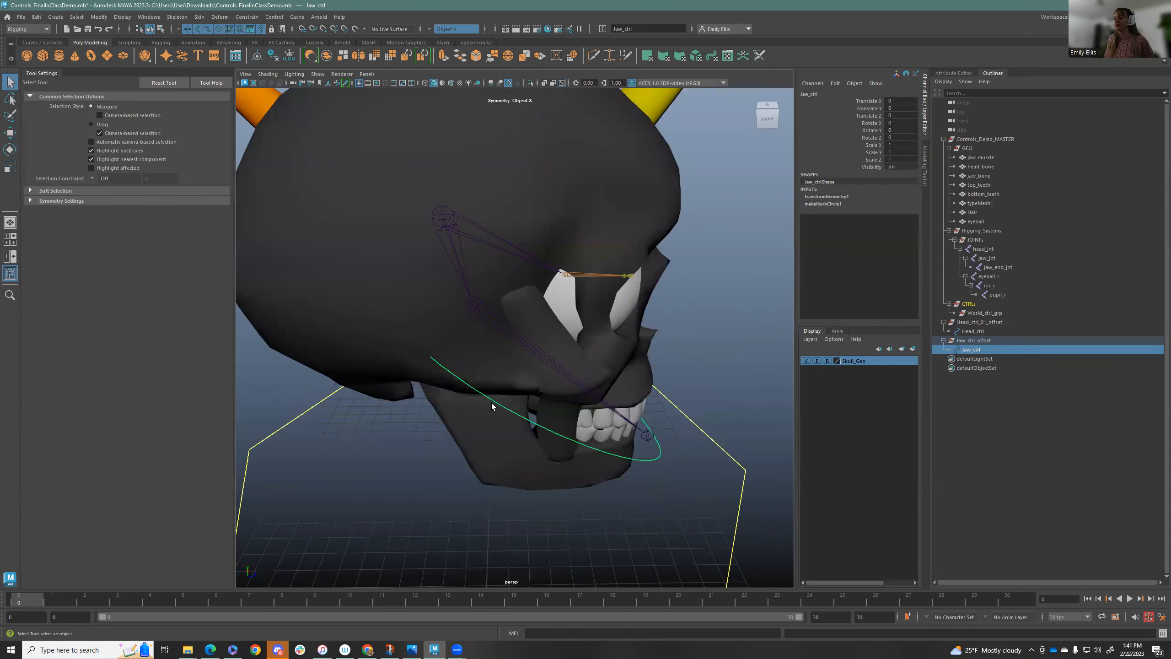
pyautogui.moveTo(414, 309)
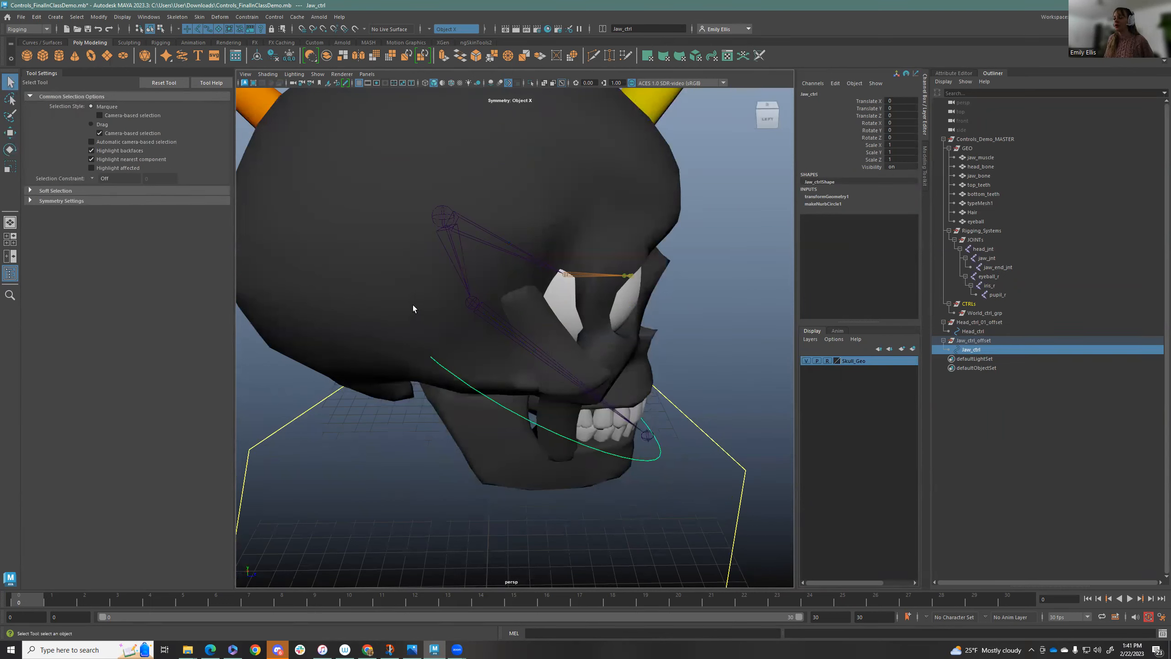
pyautogui.moveTo(463, 305)
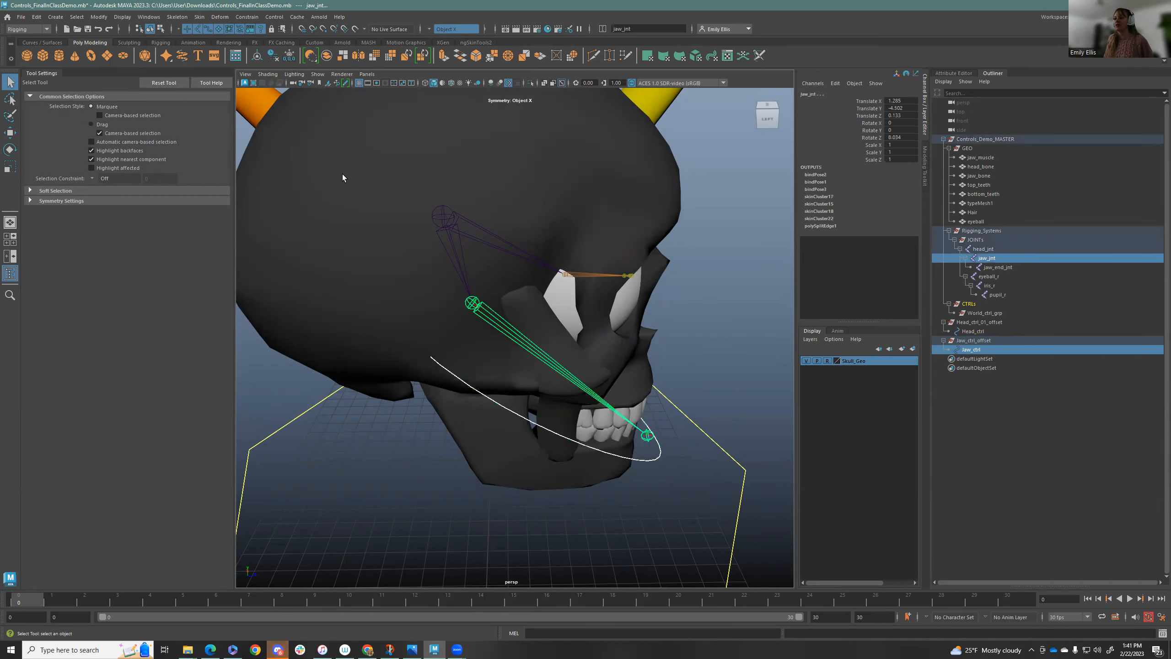
pyautogui.click(193, 42)
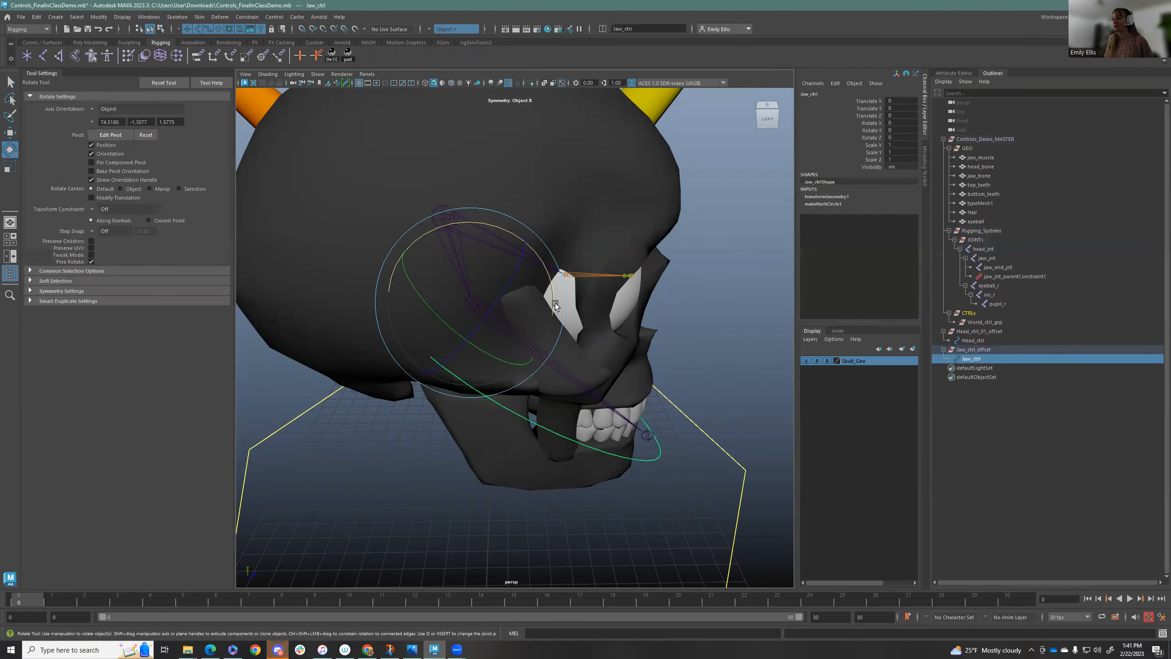
pyautogui.moveTo(553, 307); pyautogui.dragTo(539, 262)
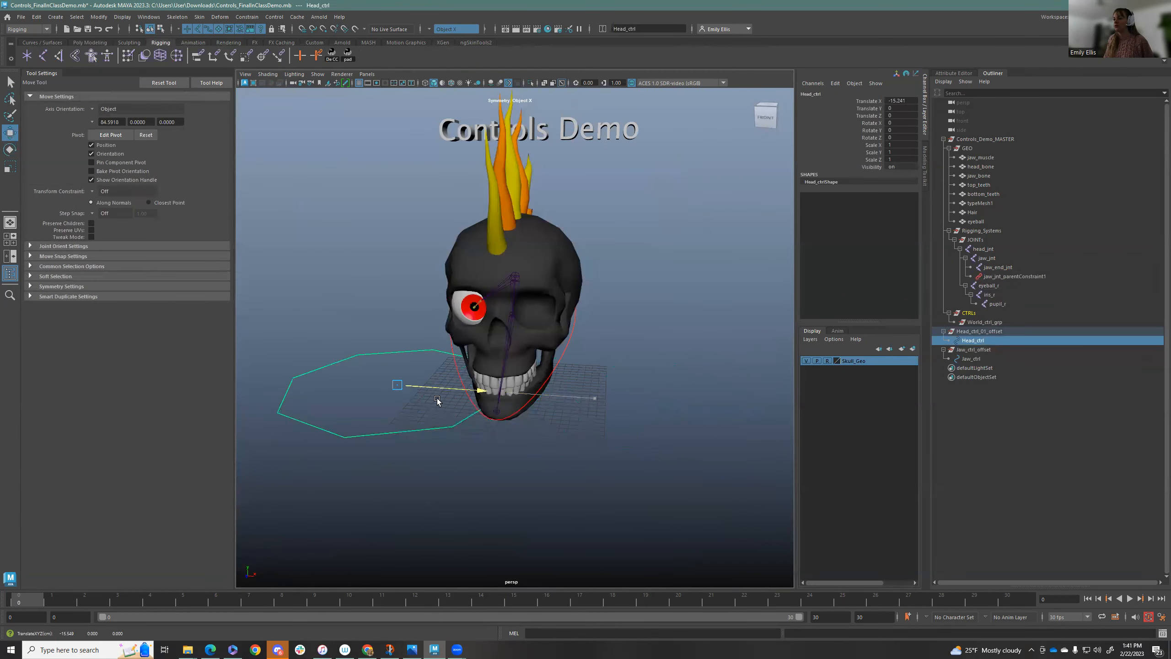
pyautogui.moveTo(399, 385); pyautogui.dragTo(631, 401)
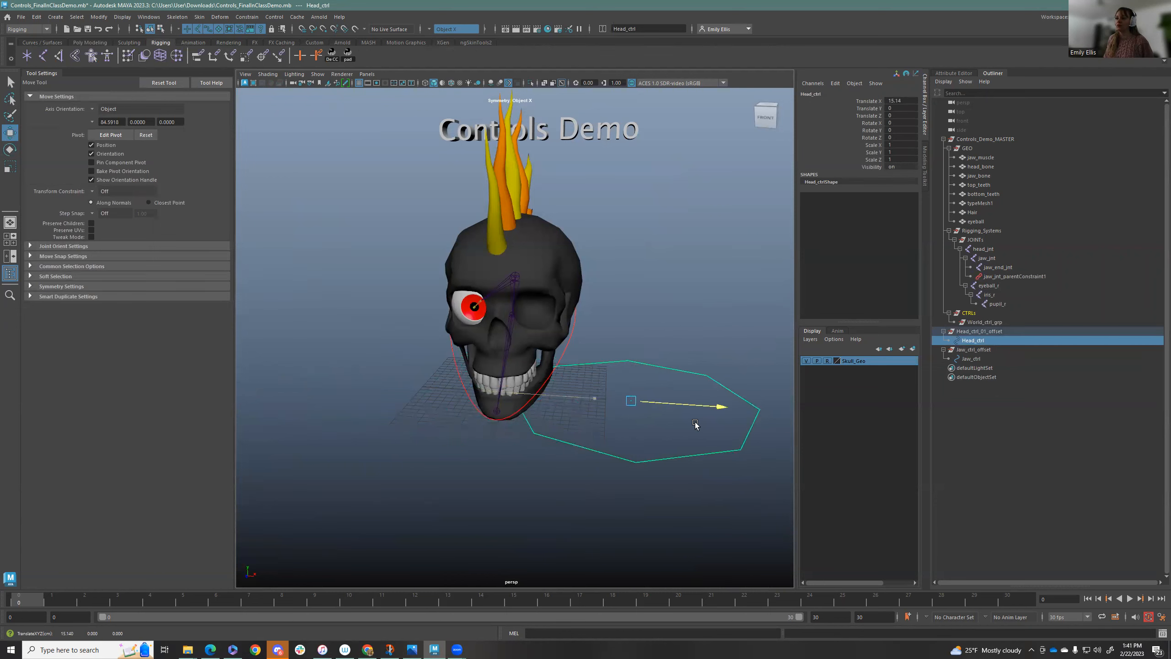
pyautogui.moveTo(694, 425); pyautogui.dragTo(673, 429)
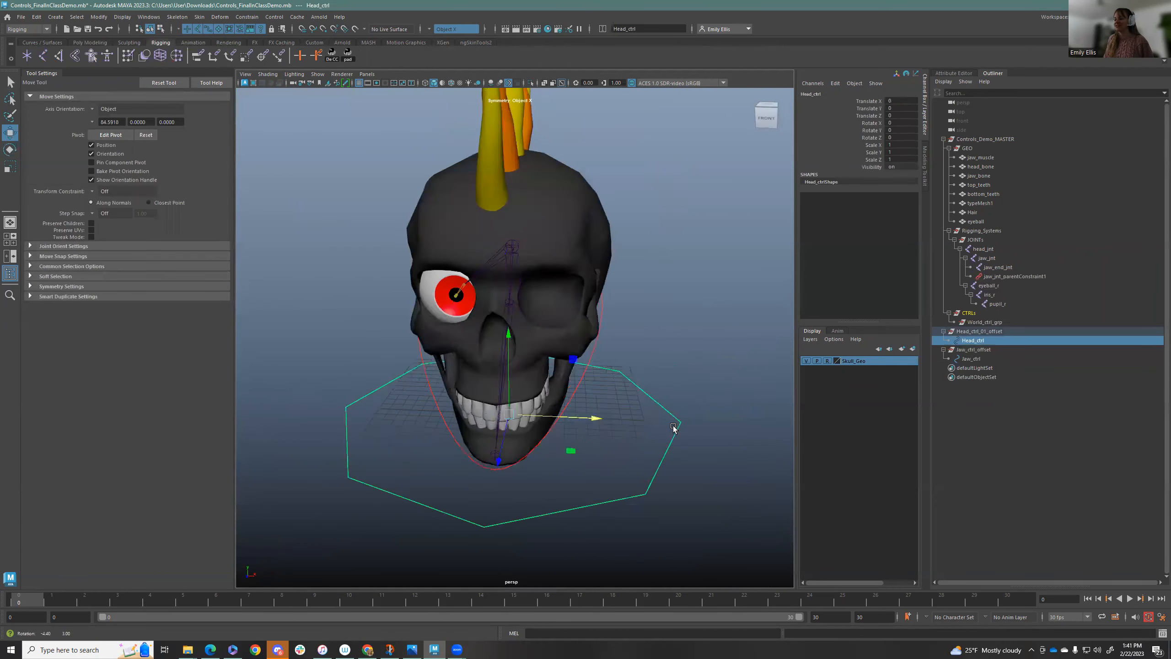
pyautogui.press('e')
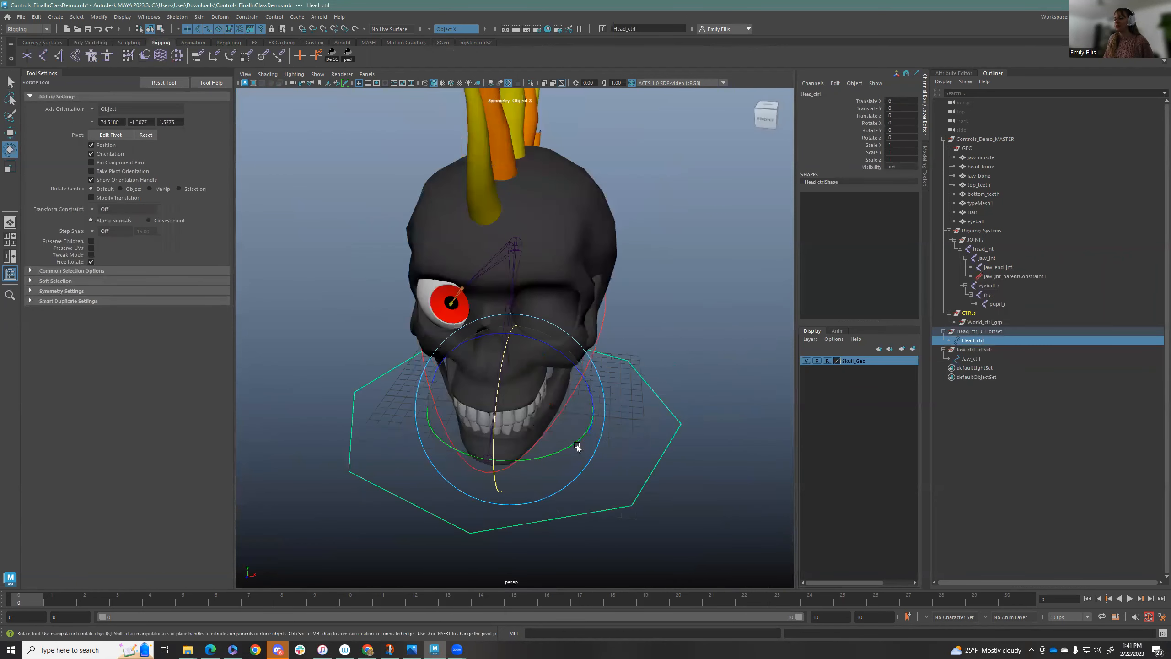
pyautogui.moveTo(577, 447); pyautogui.dragTo(543, 439)
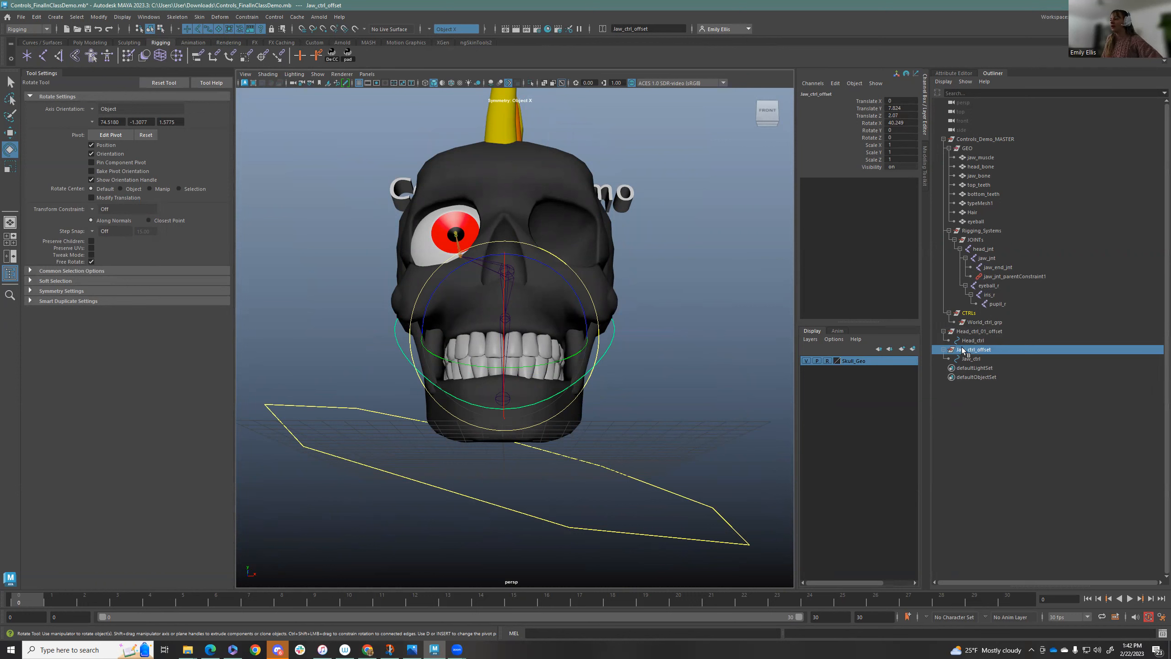
pyautogui.click(974, 350)
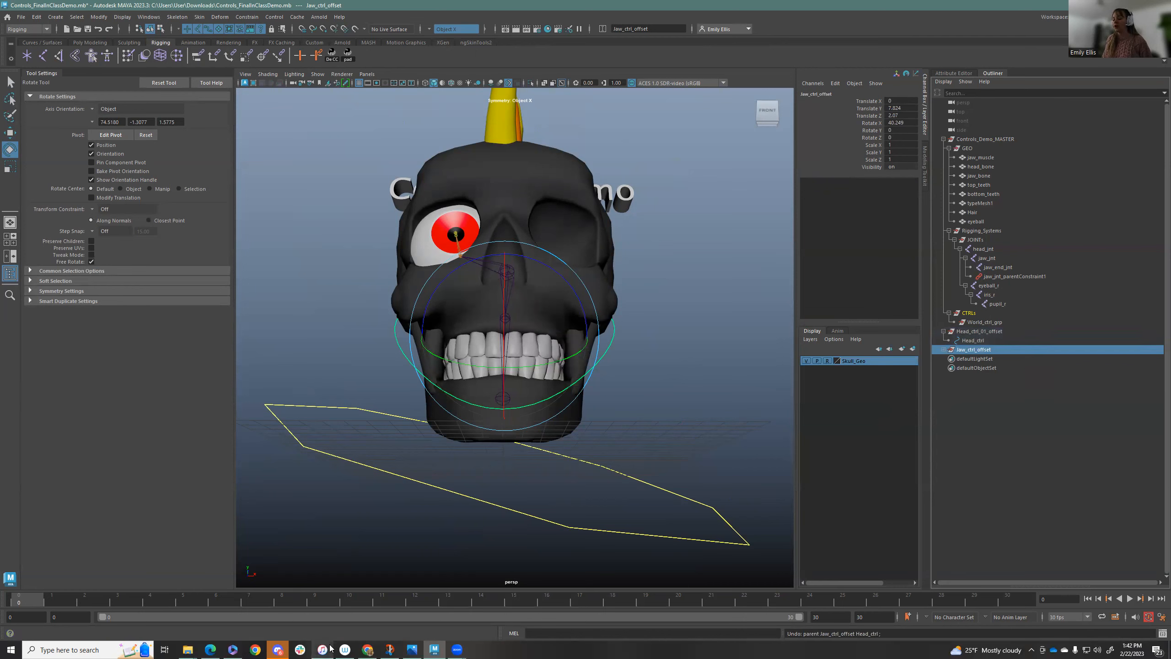
pyautogui.click(322, 649)
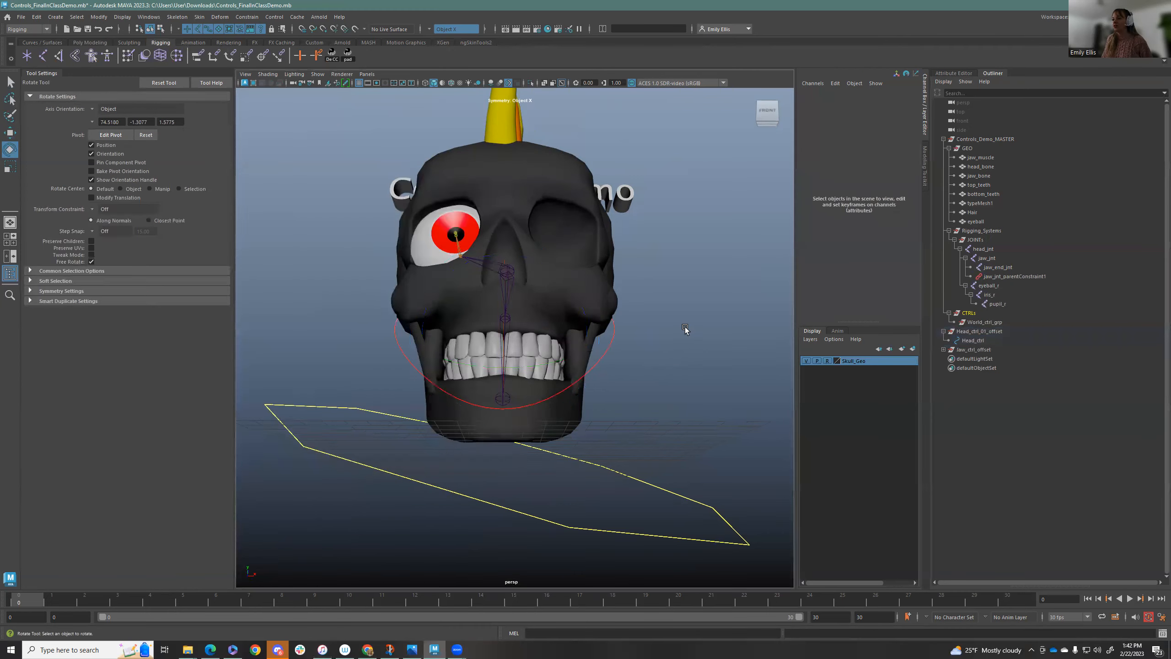
pyautogui.click(971, 341)
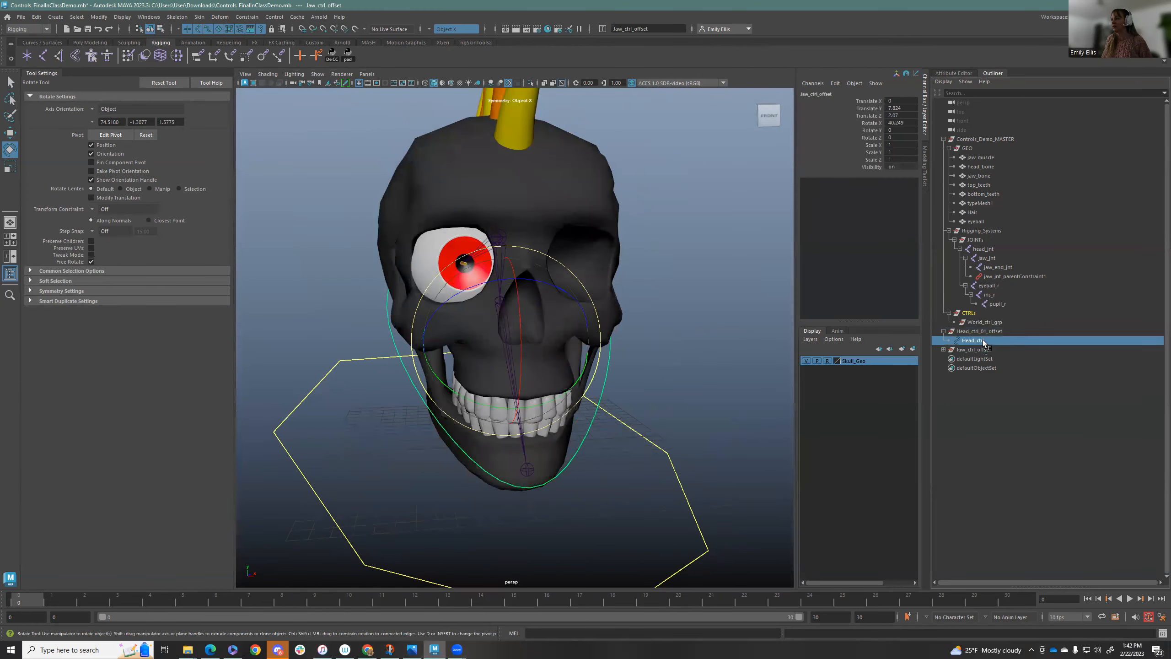
pyautogui.click(974, 349)
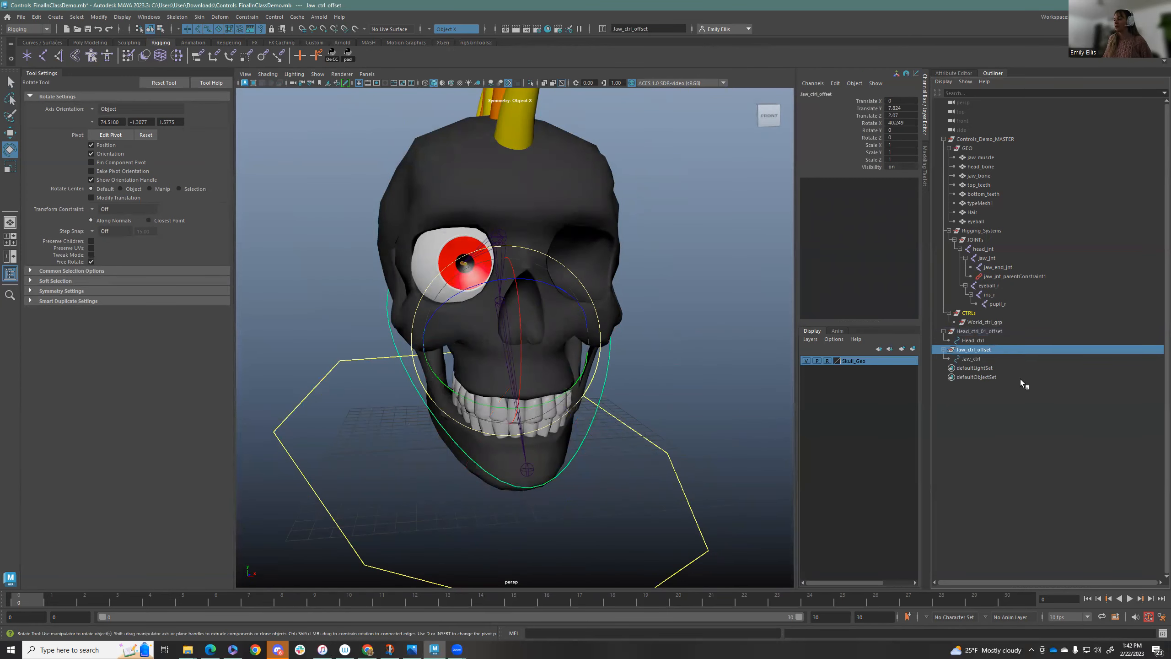
pyautogui.click(972, 339)
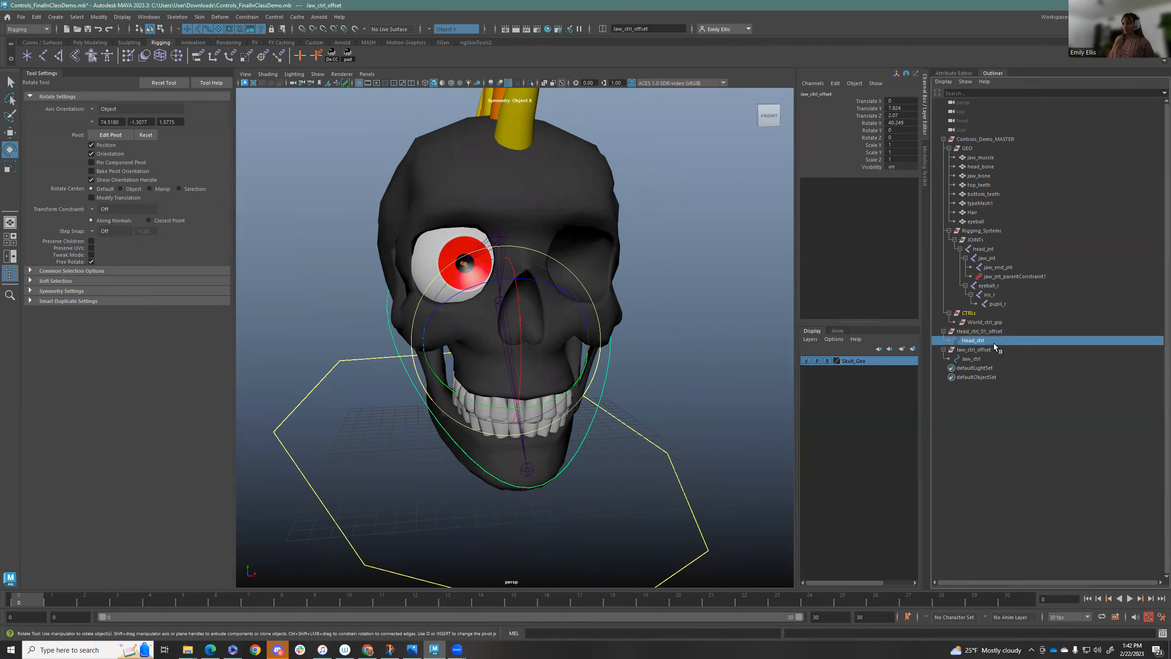
pyautogui.click(973, 349)
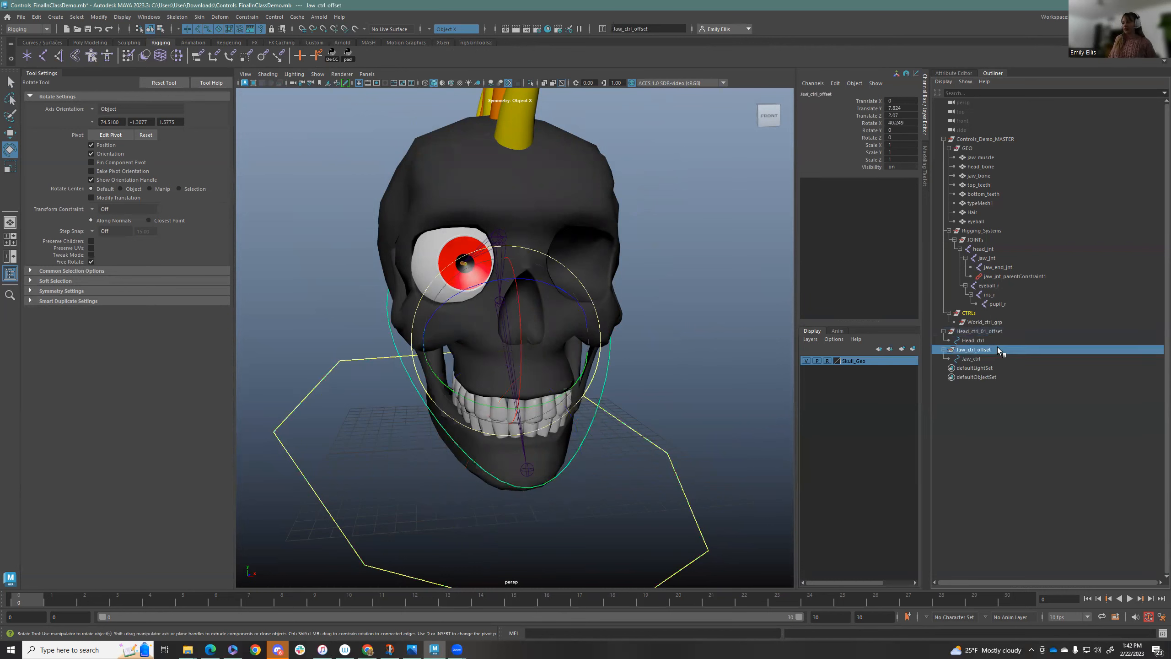
pyautogui.press('ctrl+g')
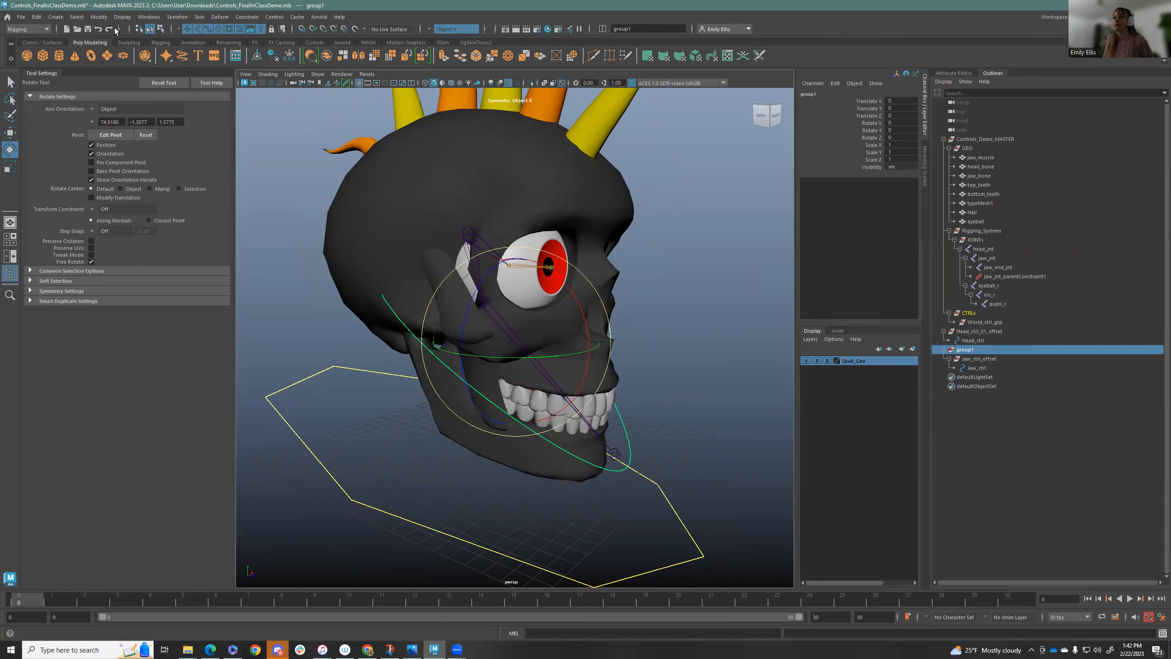
# Rename group1 to Head_ctrl in the Outliner
pyautogui.click(99, 16)
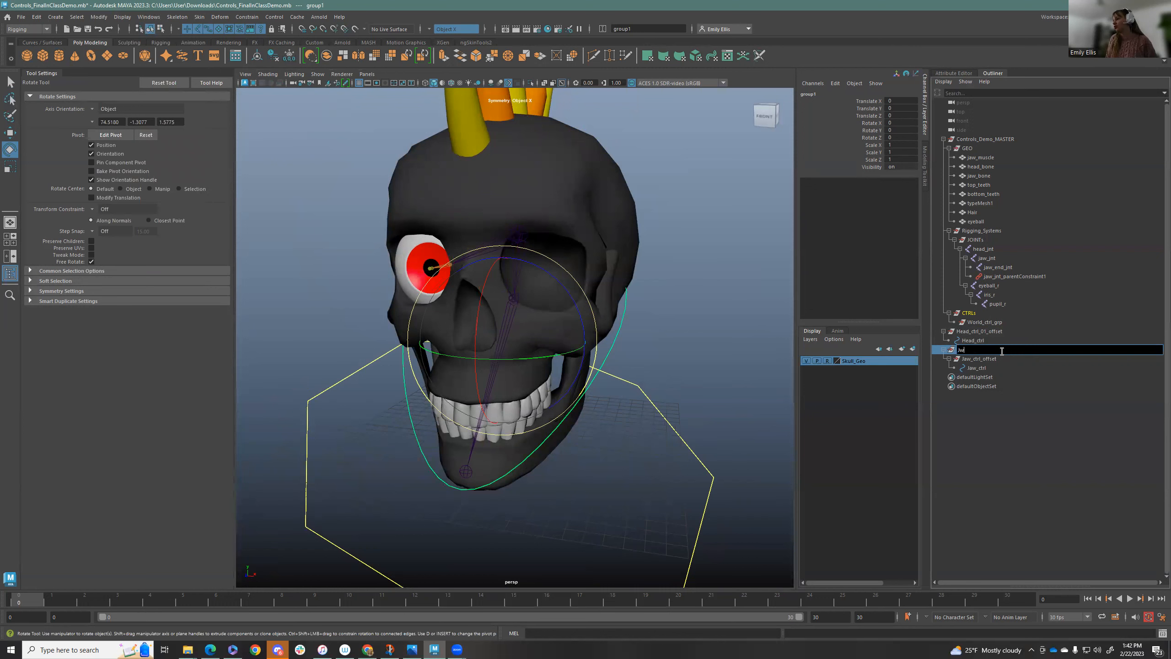
pyautogui.press('CapsLock')
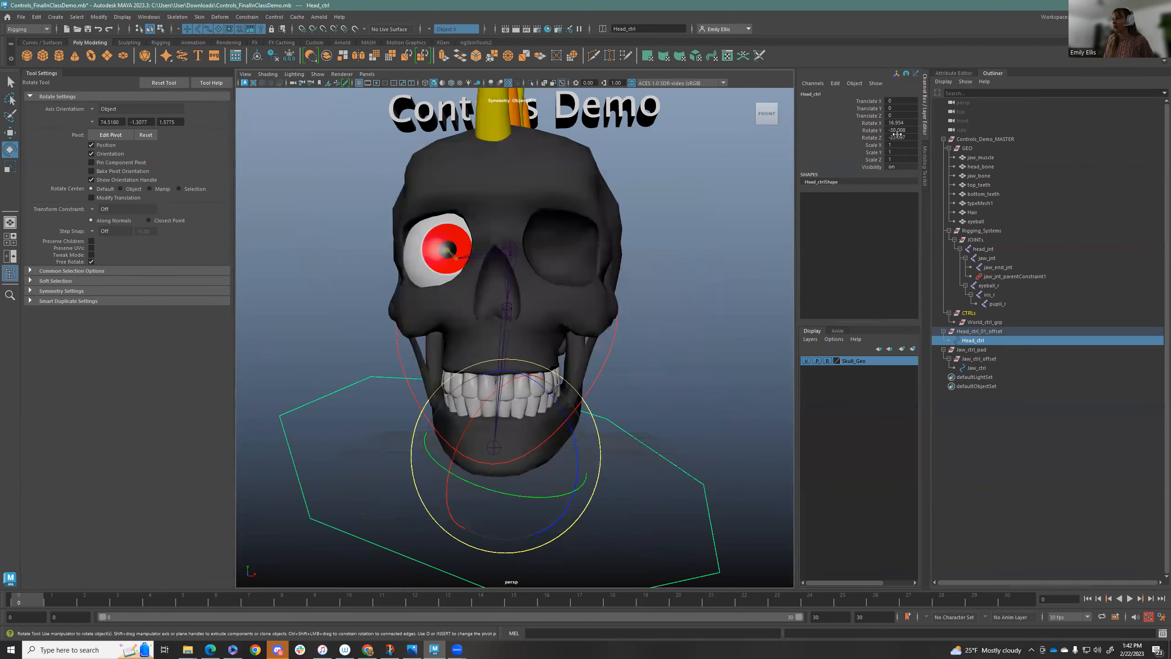
# Nest jaw_ctrl_pad under Head_ctrl with jaw_ctrl_offset and jaw_ctrl beneath it
pyautogui.click(970, 350)
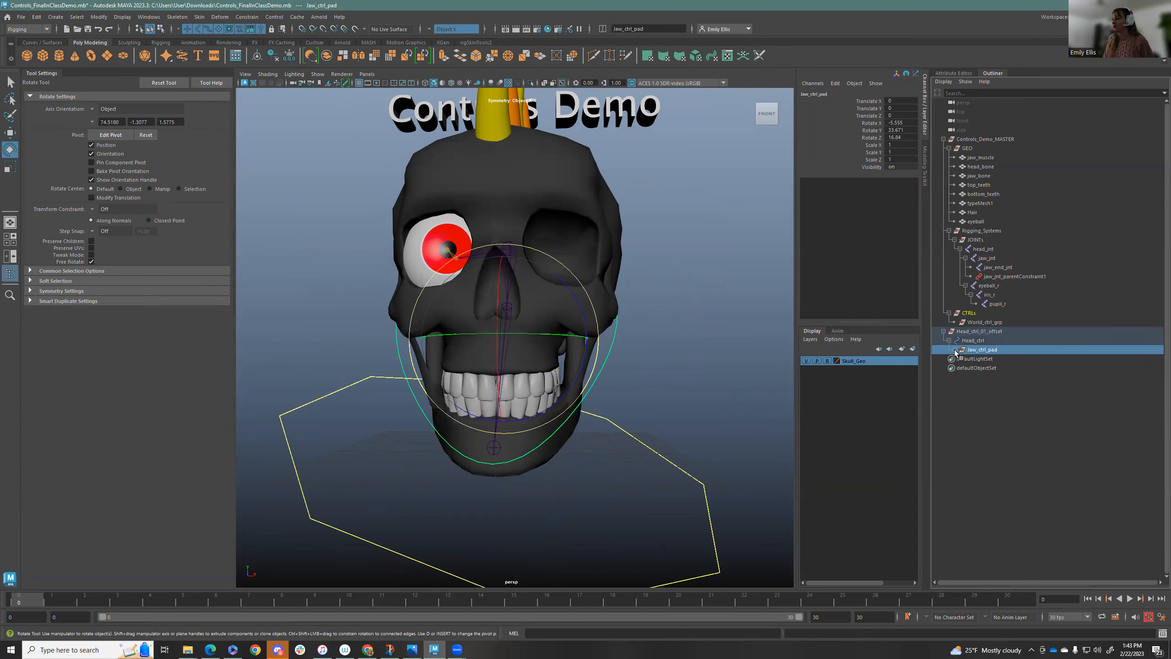
pyautogui.click(955, 350)
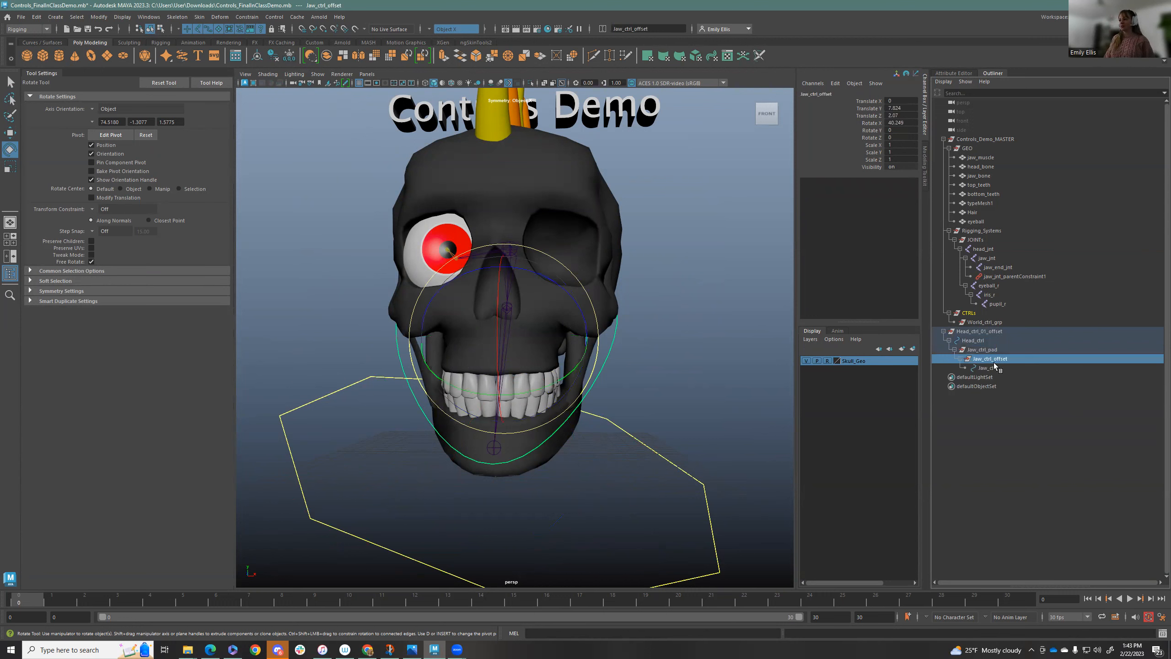
pyautogui.moveTo(994, 367)
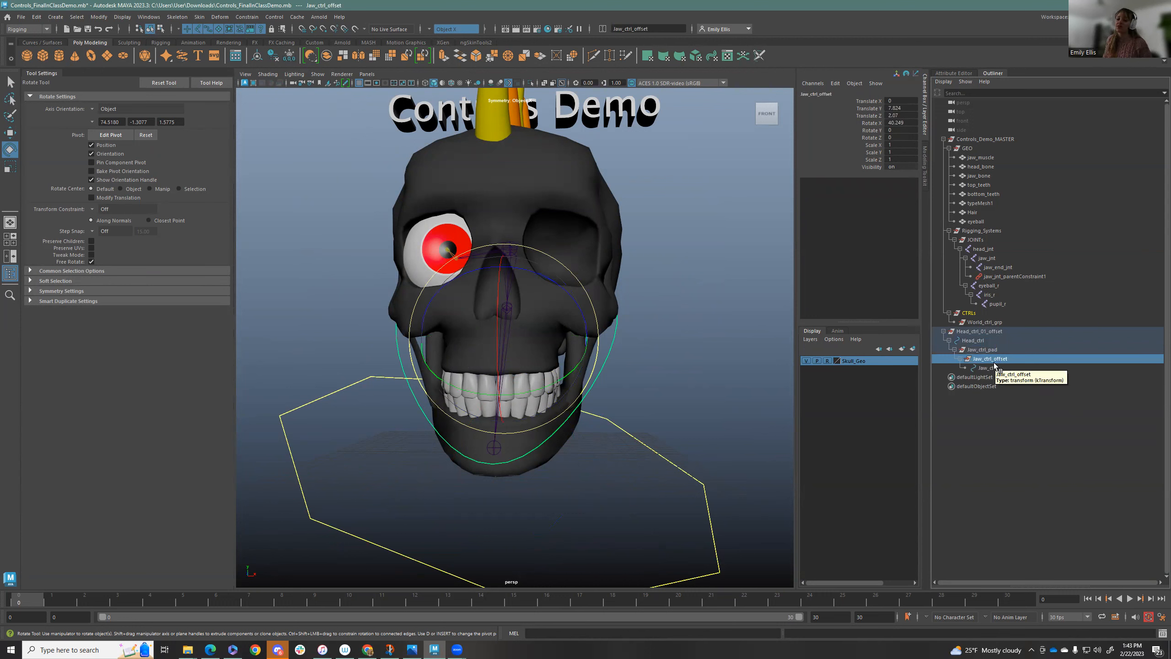
pyautogui.click(982, 349)
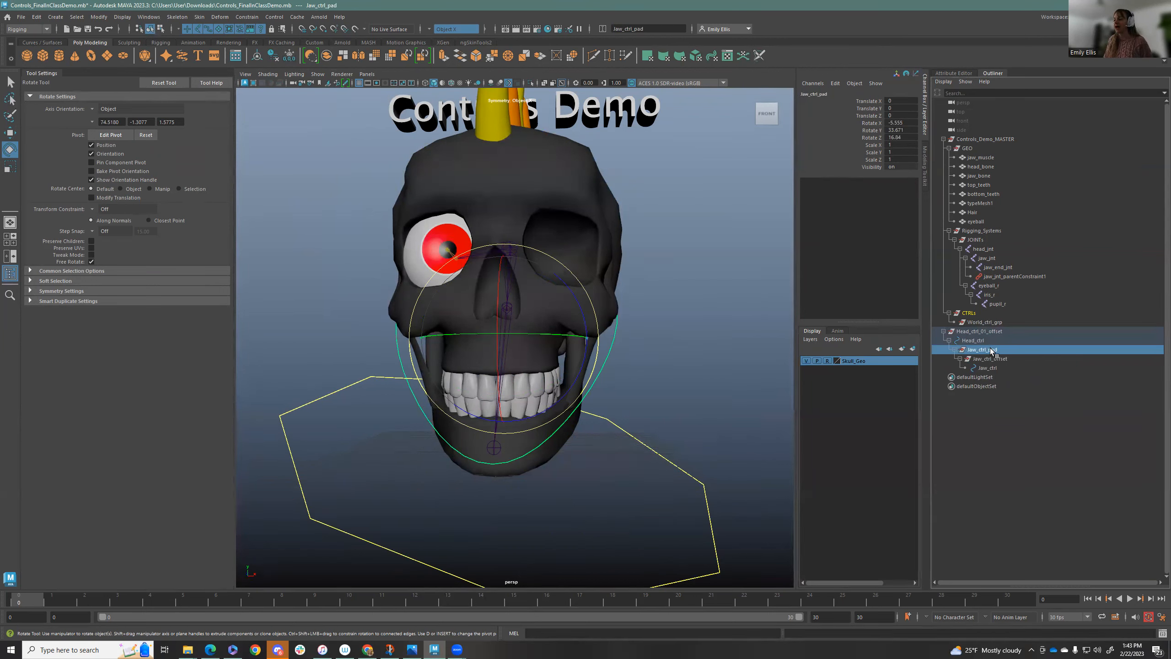
pyautogui.click(990, 357)
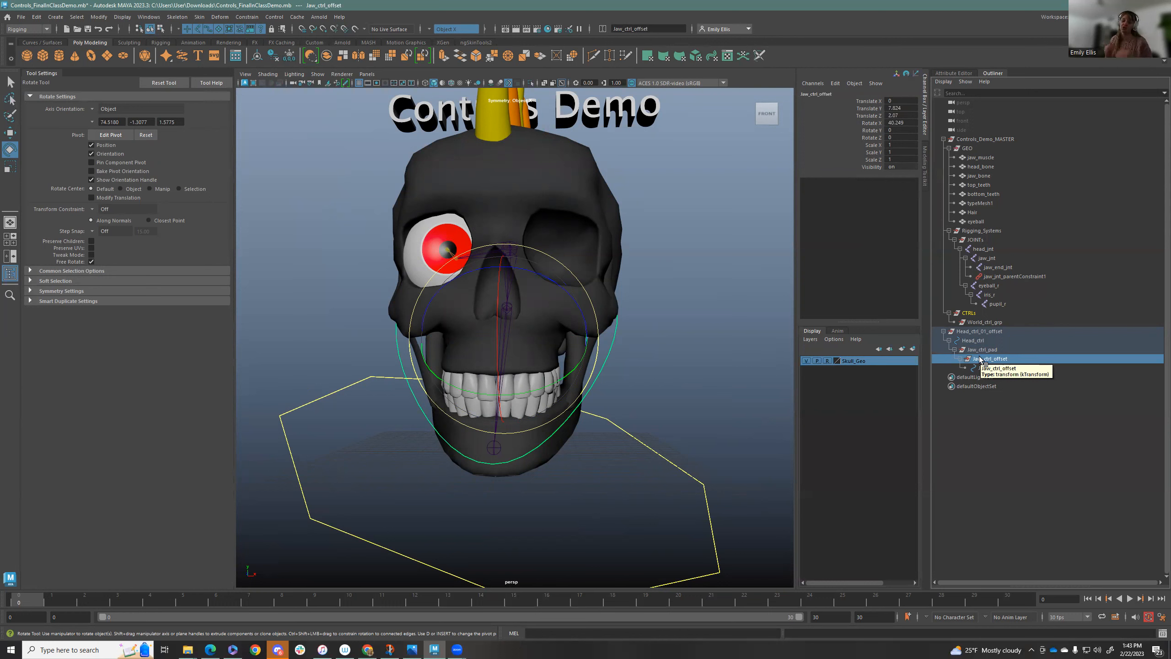
pyautogui.moveTo(981, 359)
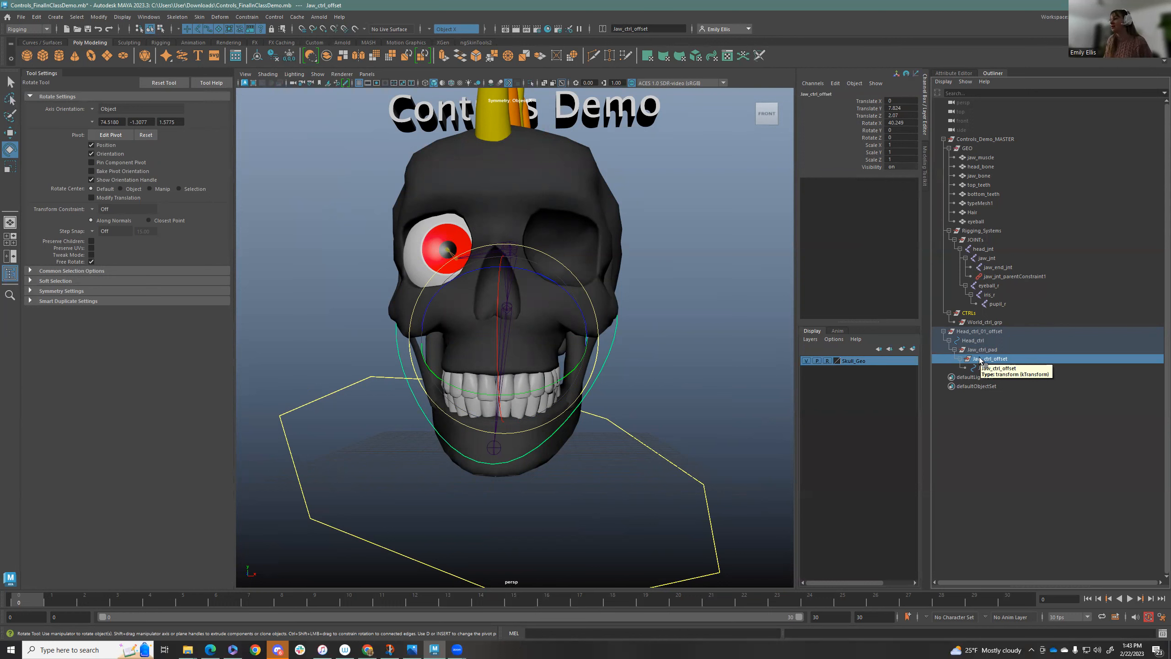
pyautogui.click(981, 349)
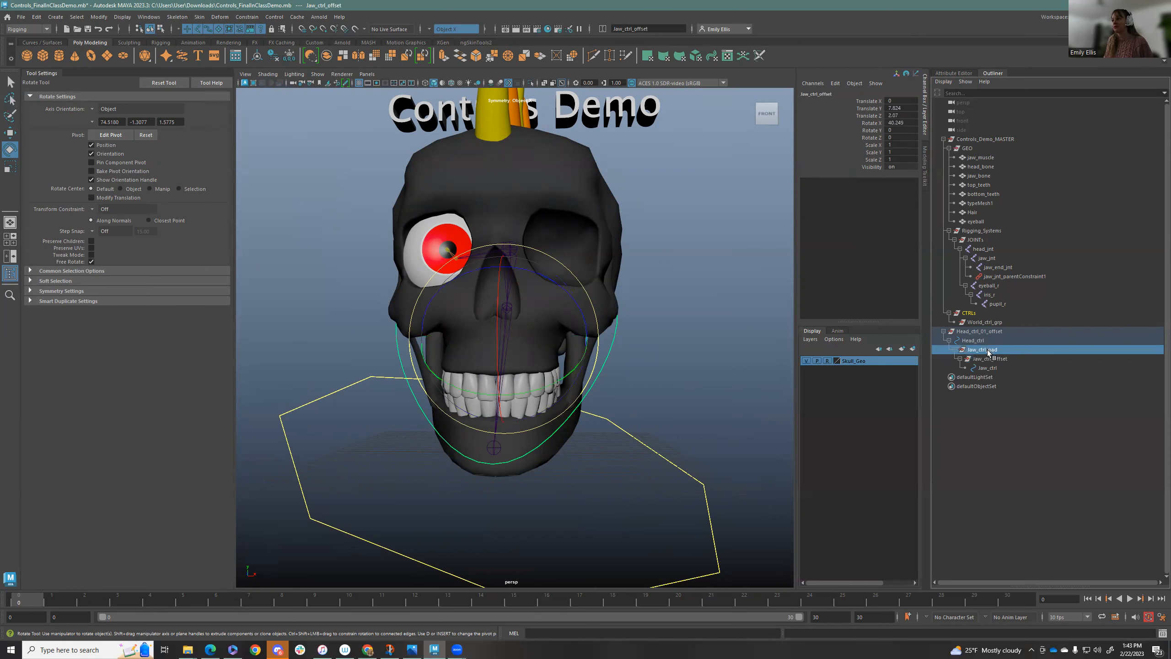
pyautogui.click(990, 358)
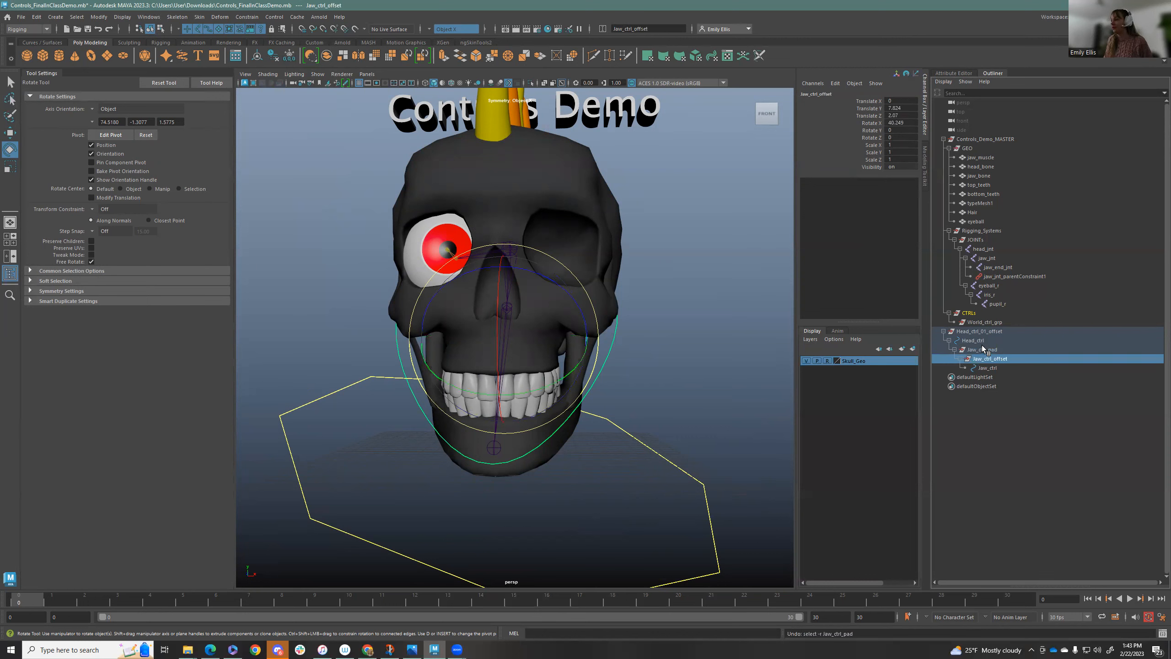
# Parent-constrain head_jnt to Head_ctrl and collapse the Outliner hierarchy
pyautogui.click(972, 340)
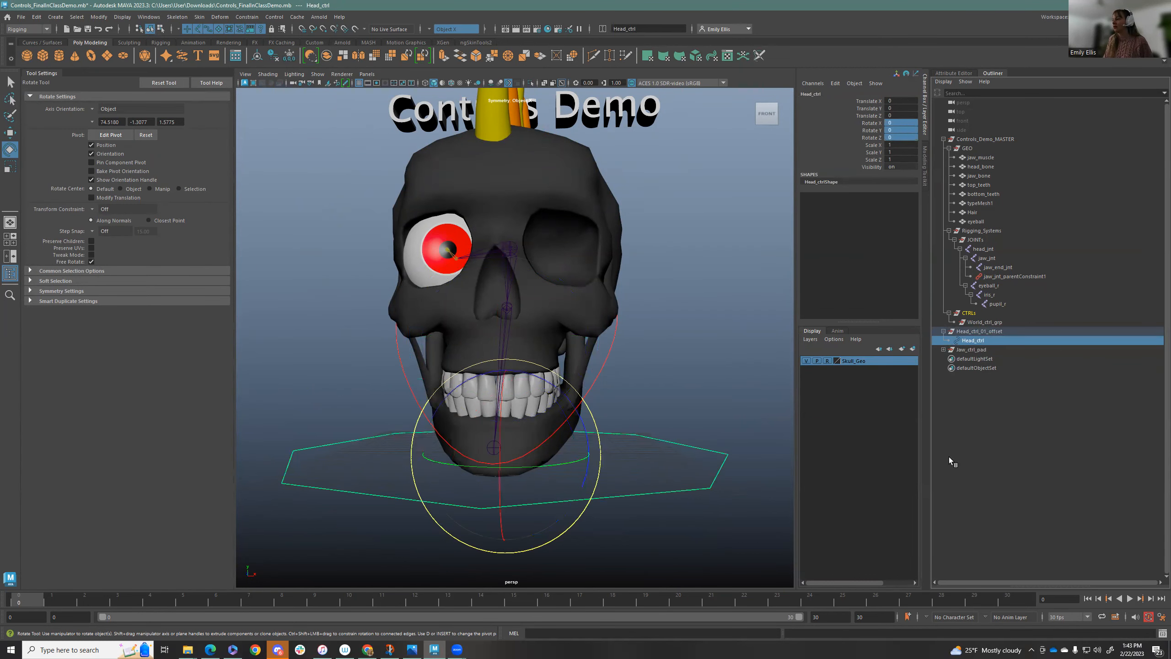
pyautogui.click(981, 350)
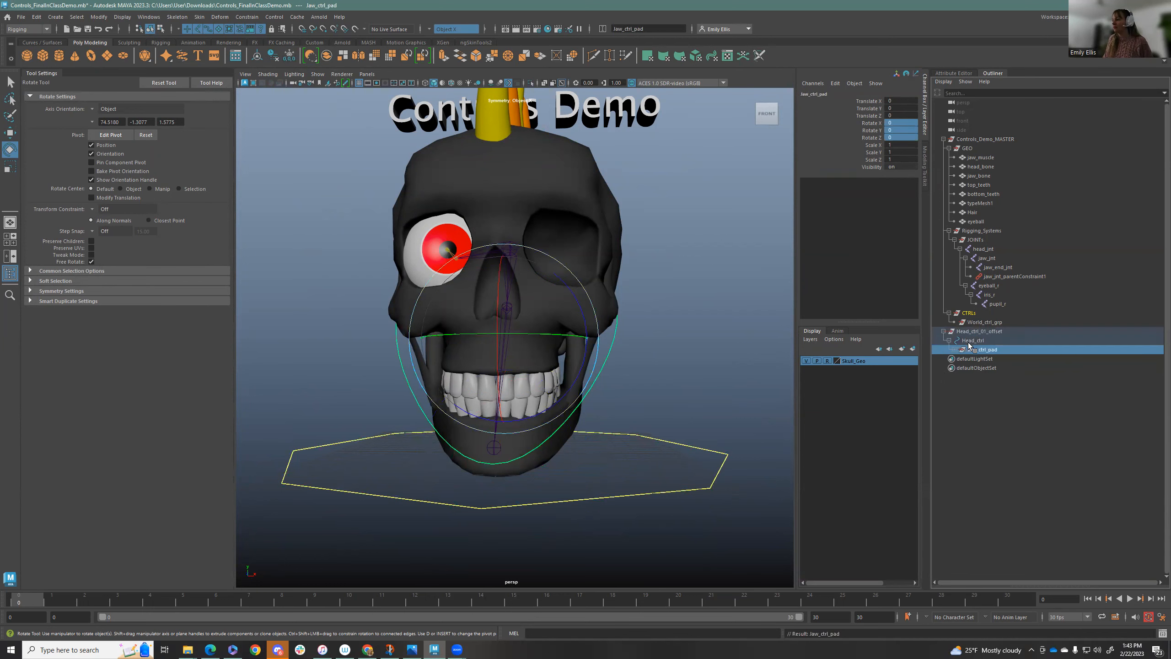
pyautogui.click(664, 452)
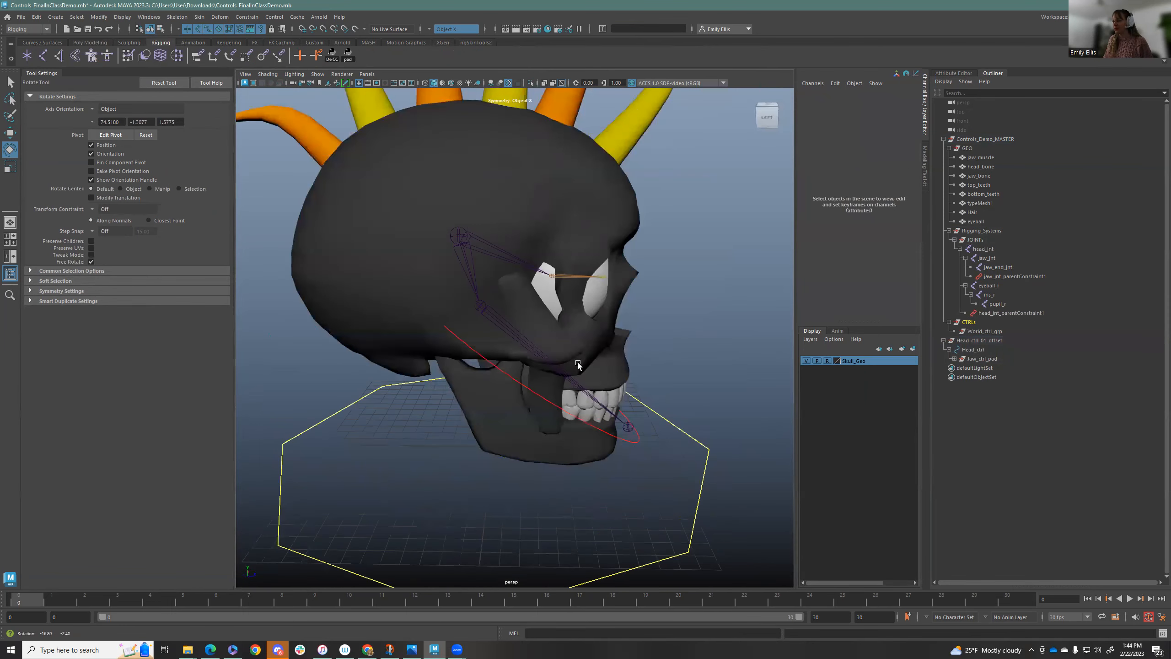
pyautogui.click(979, 339)
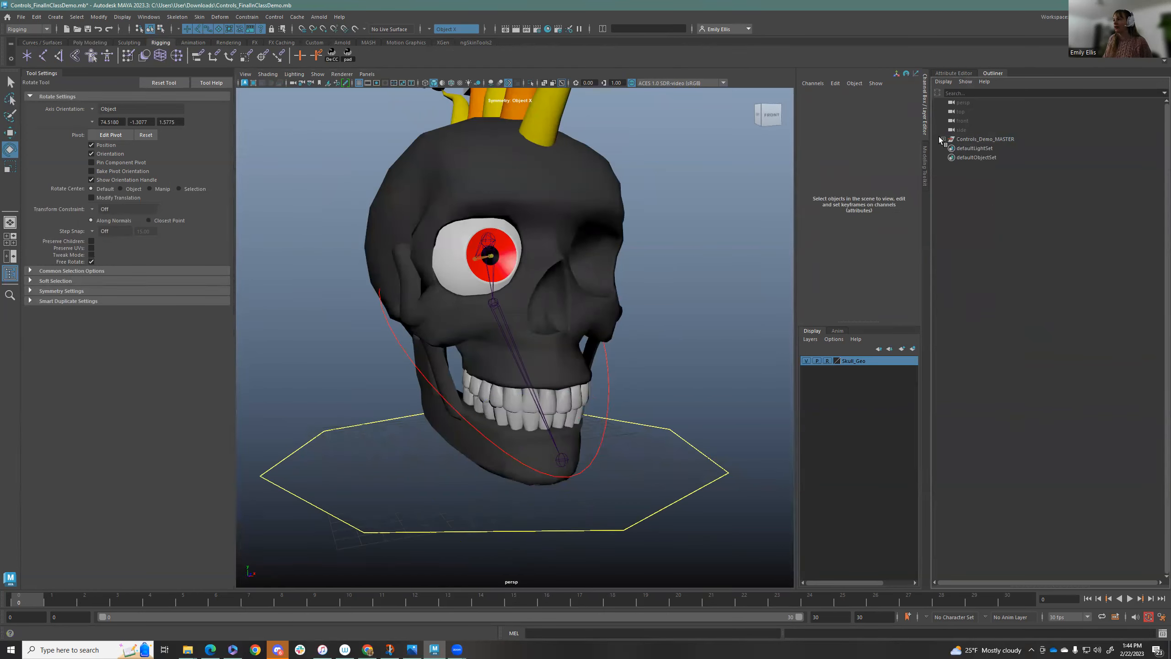
# Expand CTRLs > World_ctrl_grp to show Head_ctrl_01_offset, then launch the Curve_Creator script
pyautogui.click(944, 139)
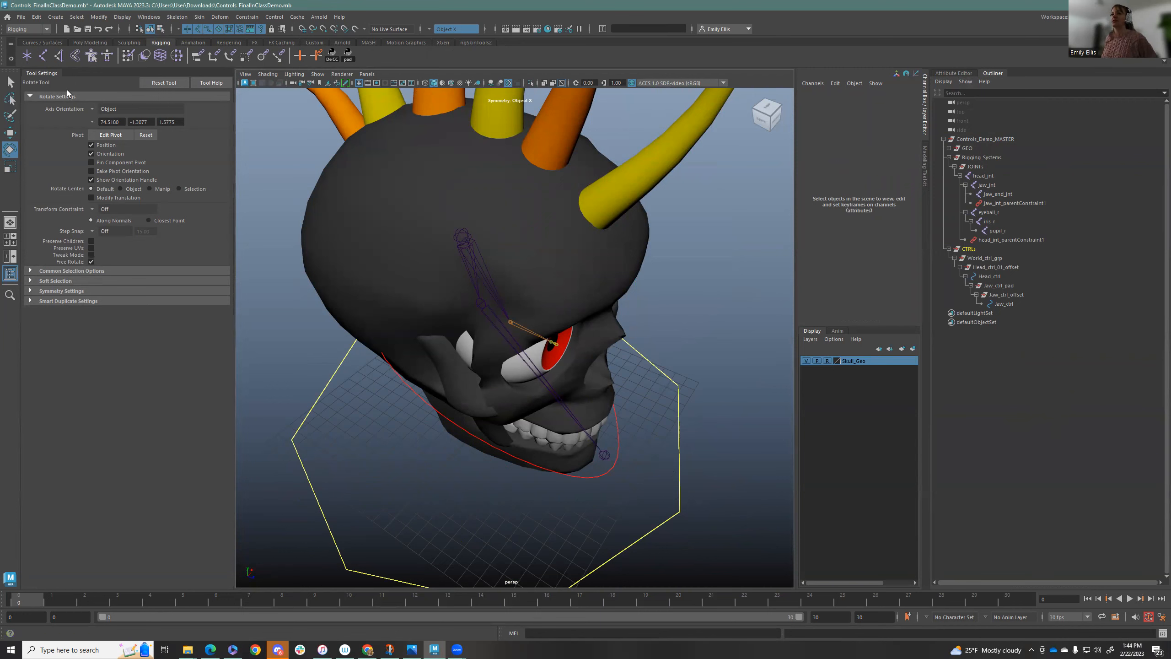
pyautogui.click(42, 42)
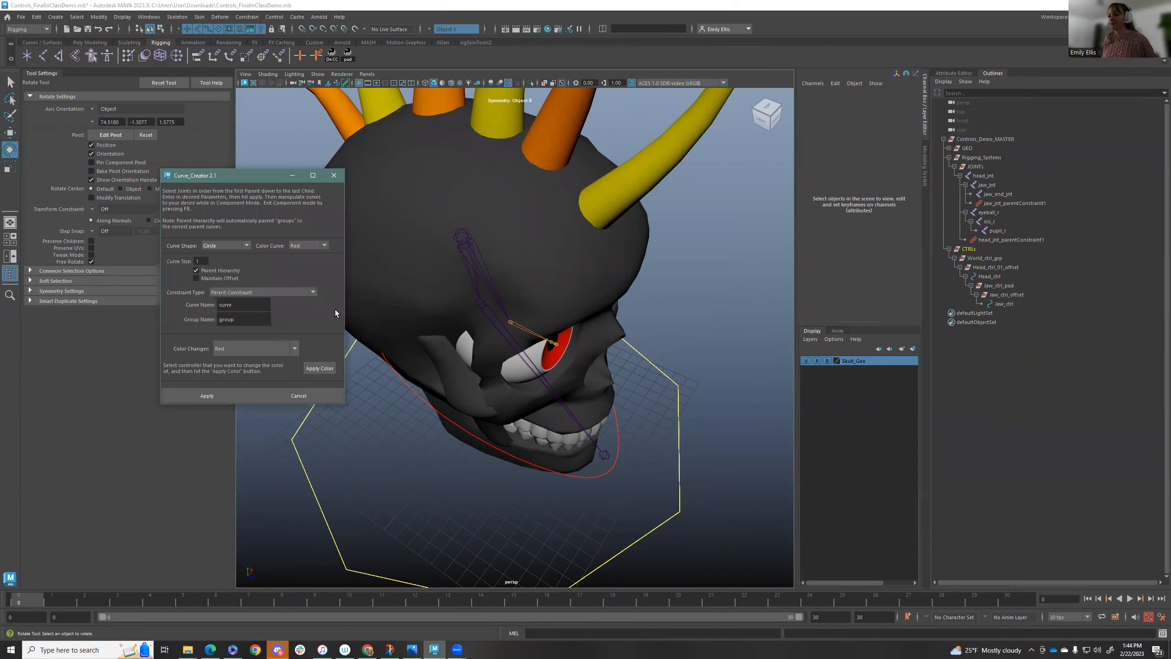
# In Curve_Creator set shape Square, curve name Eyes, group name ctrl and colour Blue
pyautogui.click(225, 245)
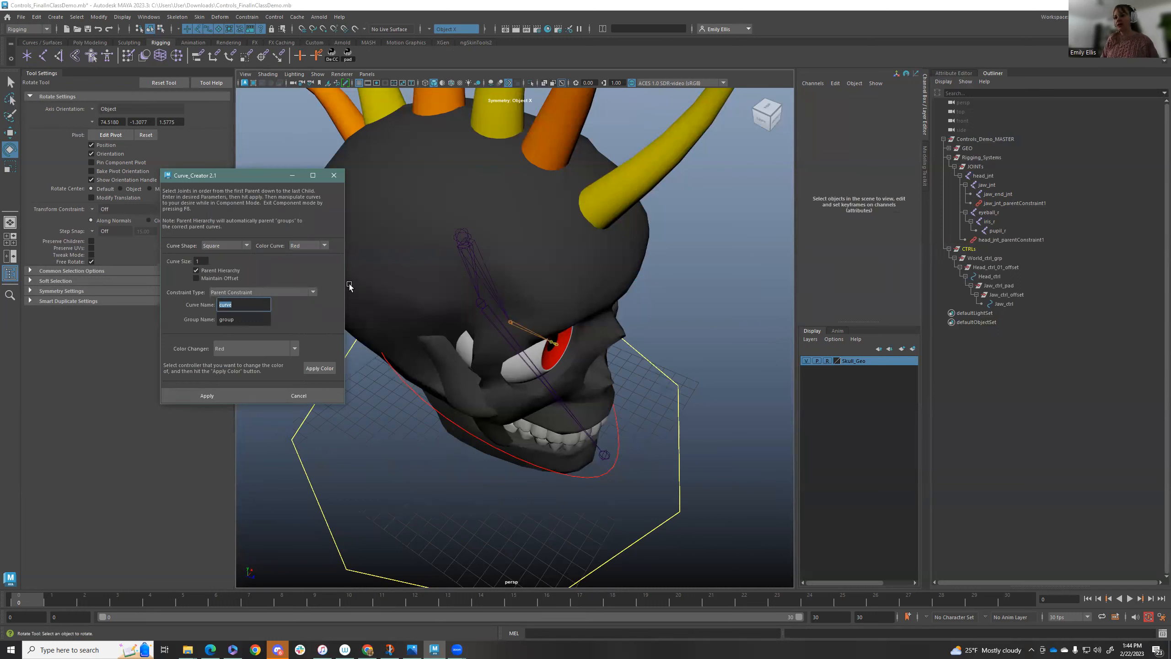
pyautogui.write('Eyes')
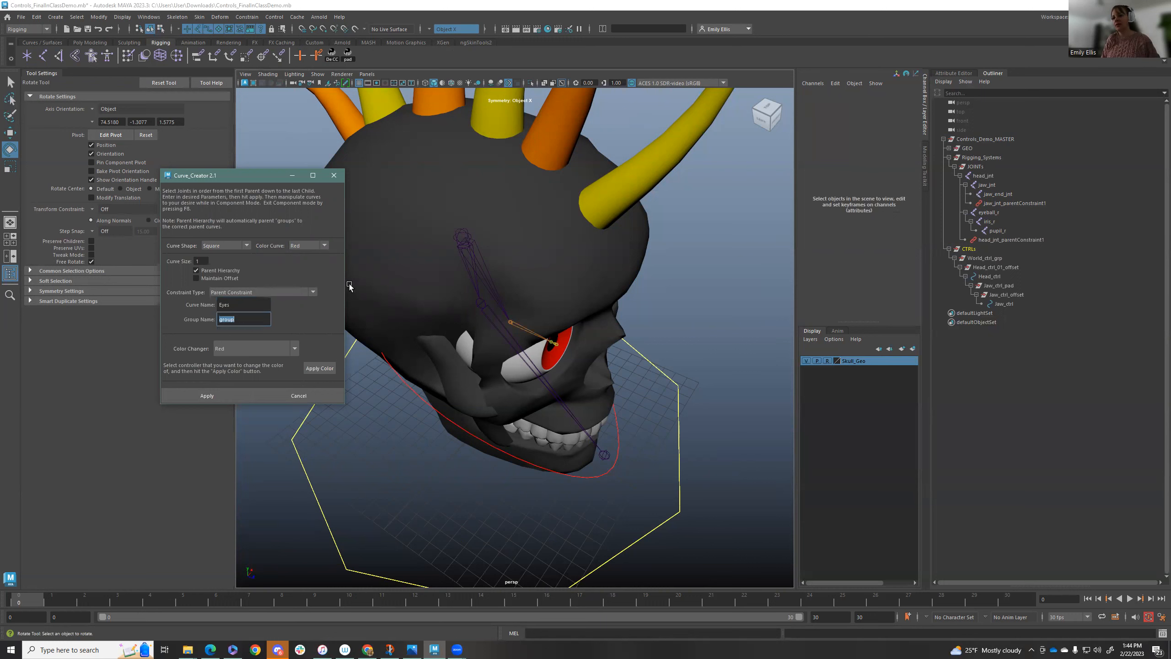
pyautogui.write('ctrl')
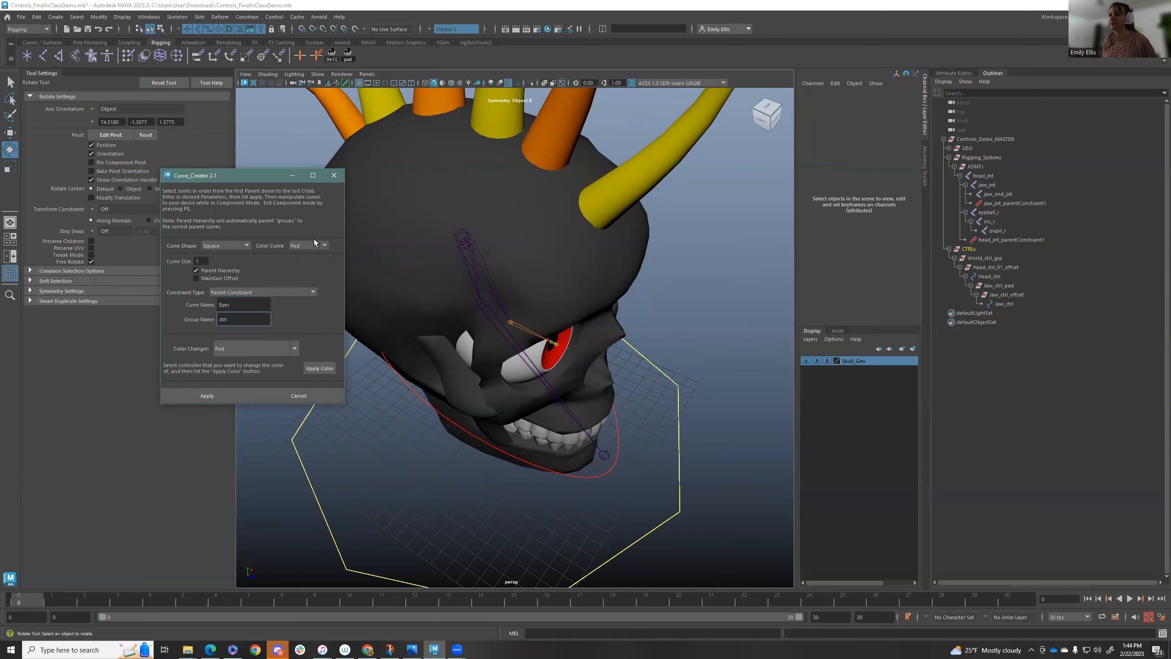
pyautogui.click(323, 245)
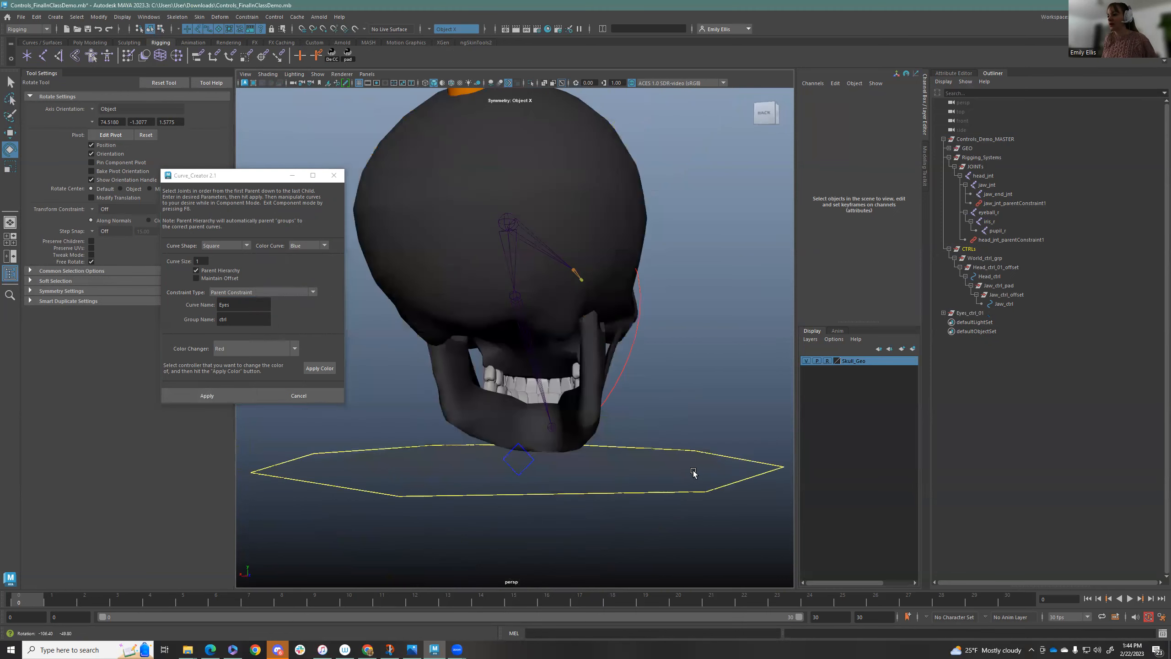
# Scale Eyes_ctrl_01 into a wide flat rectangle and select the Eyes_01 curve
pyautogui.click(298, 395)
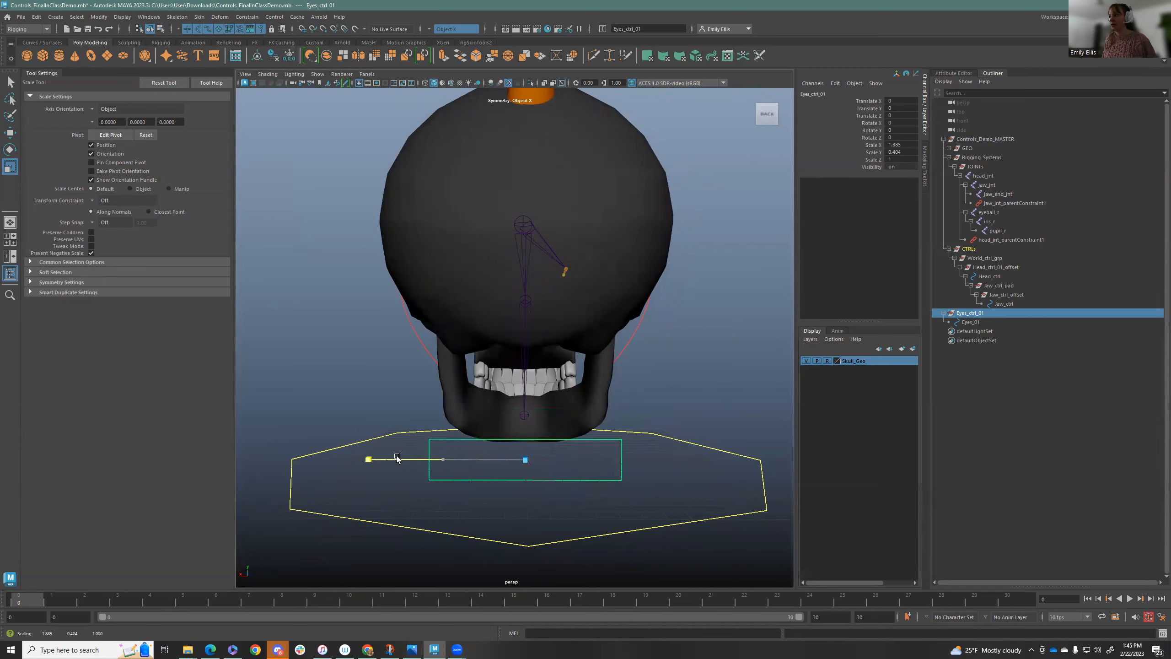
pyautogui.moveTo(368, 458); pyautogui.dragTo(526, 318)
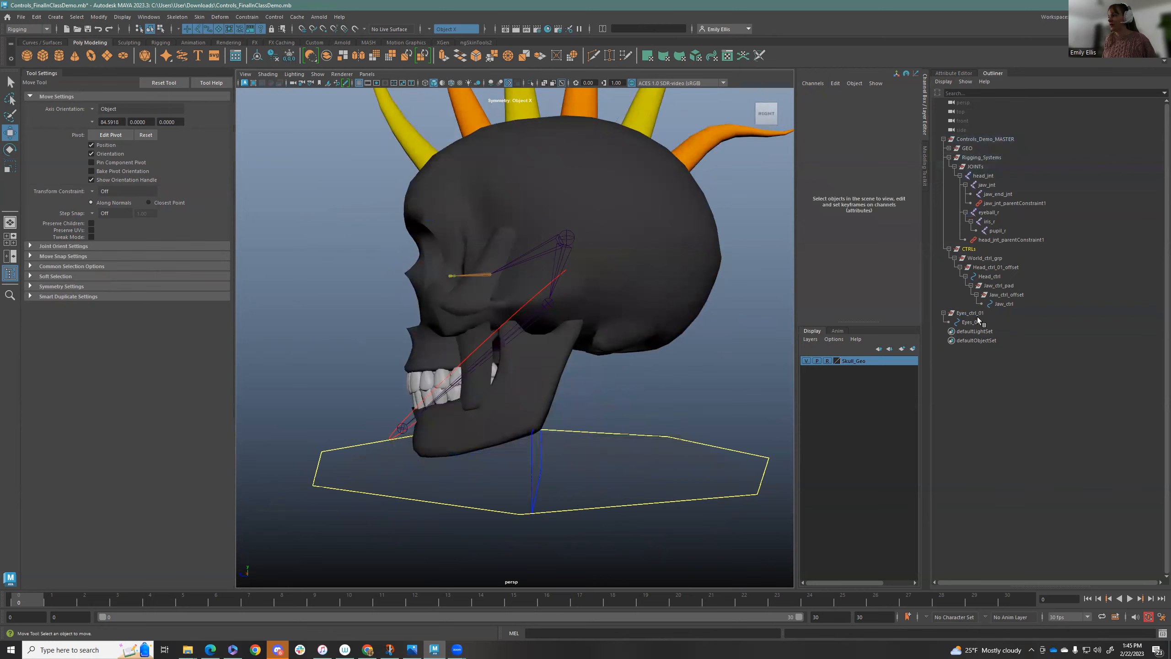
pyautogui.click(970, 313)
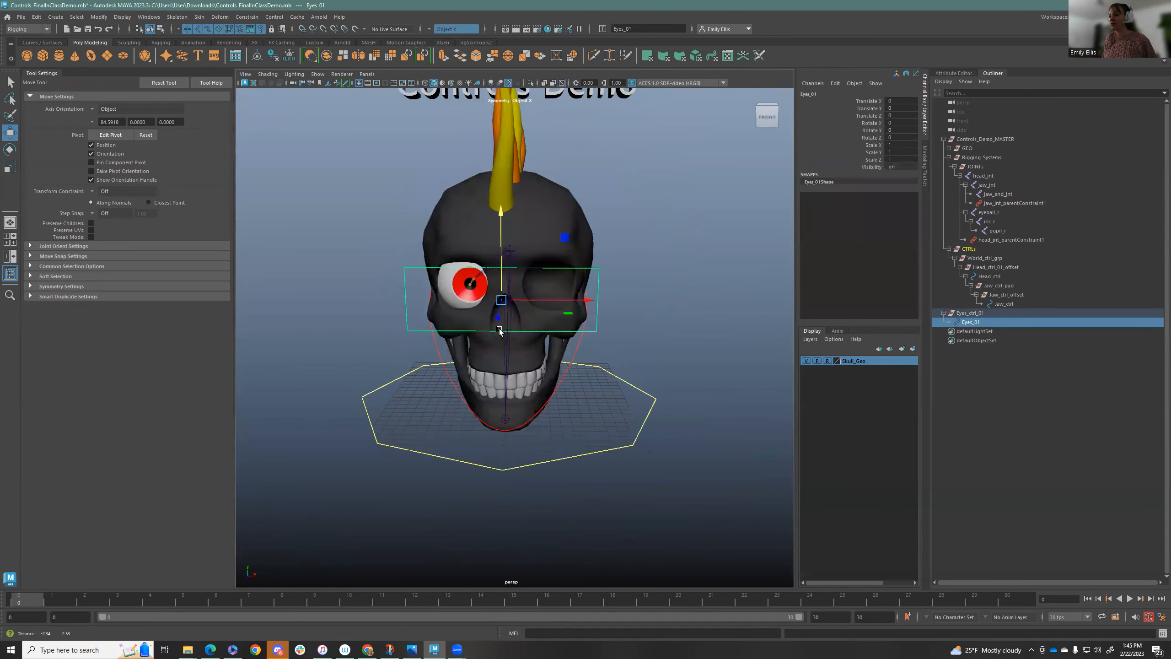
# Move Eyes_01 in front view to eye height centred across both eyes
pyautogui.moveTo(501, 299); pyautogui.dragTo(404, 290)
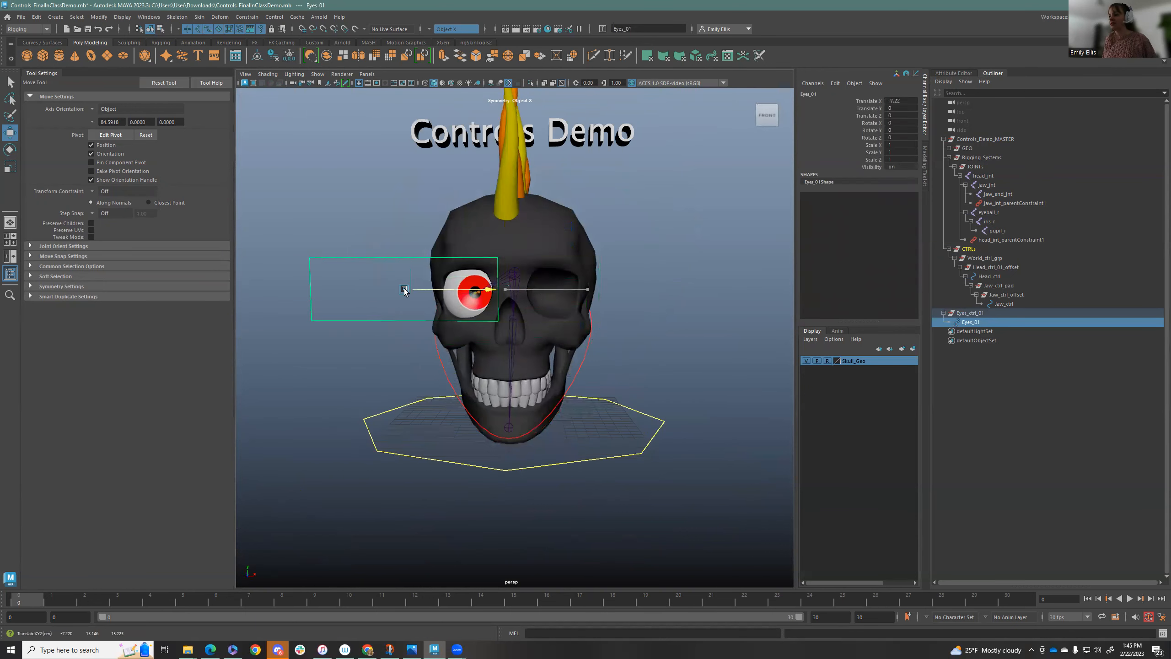
pyautogui.moveTo(404, 290); pyautogui.dragTo(530, 290)
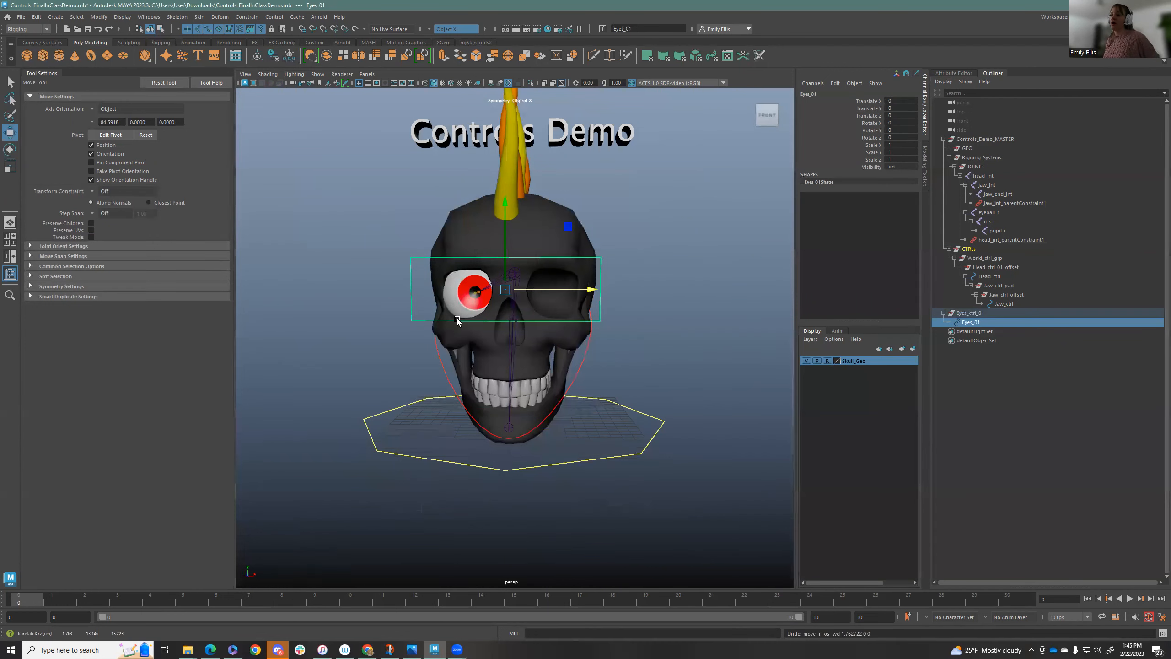
pyautogui.moveTo(507, 299); pyautogui.dragTo(545, 418)
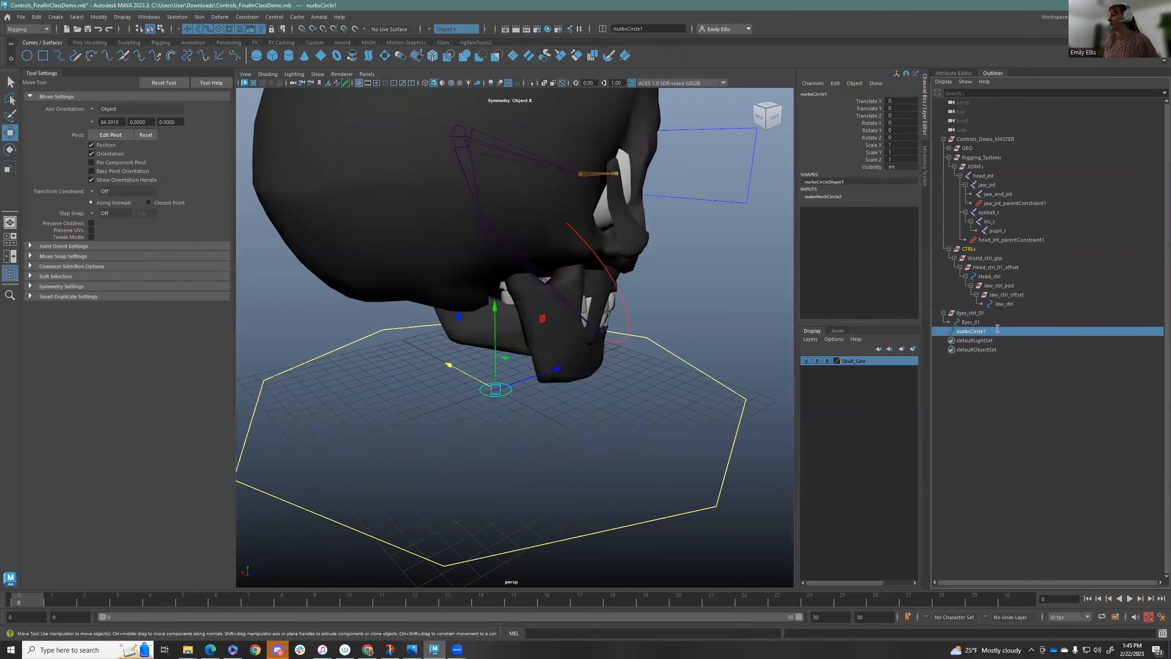
# Group the right eyeball control into R_eyeball_offset and nest it under Eyes_ctrls
pyautogui.write('R_eyeball_ct')
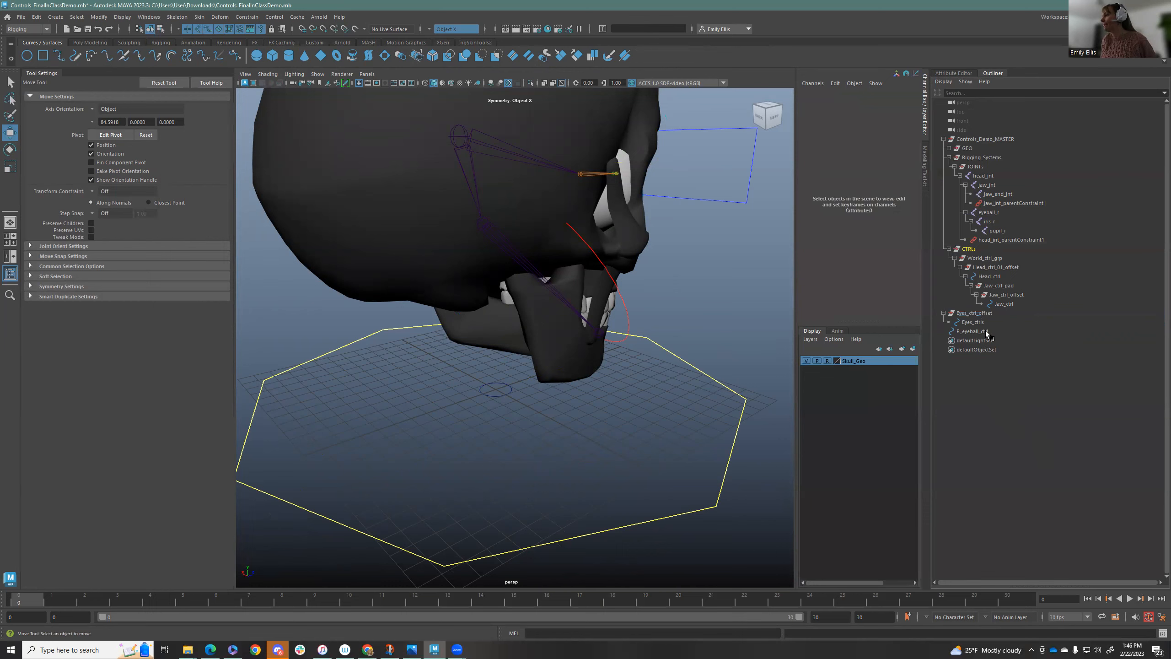
pyautogui.click(970, 331)
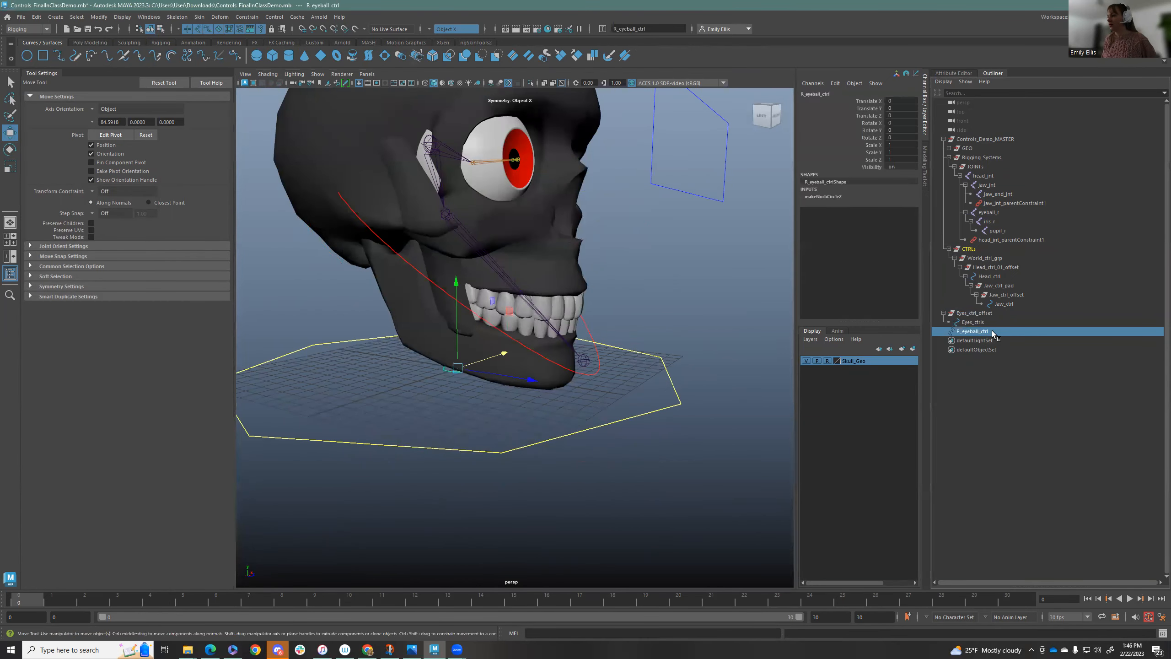
pyautogui.press('ctrl+g')
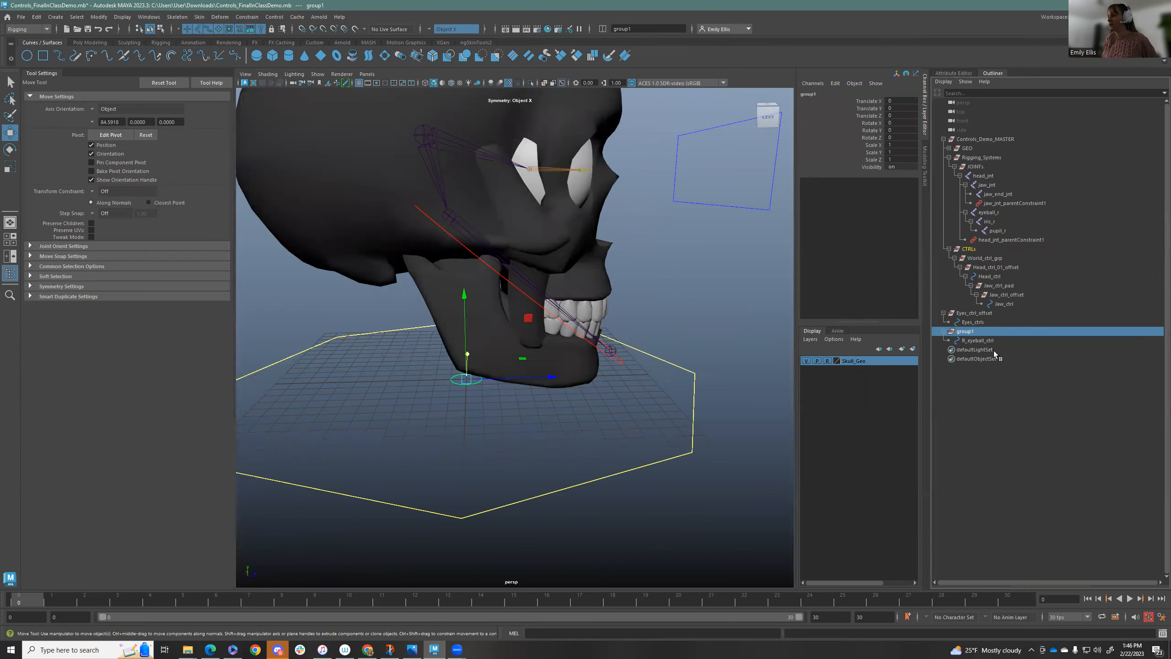
pyautogui.doubleClick(965, 331)
pyautogui.write('R_eyeball_offset')
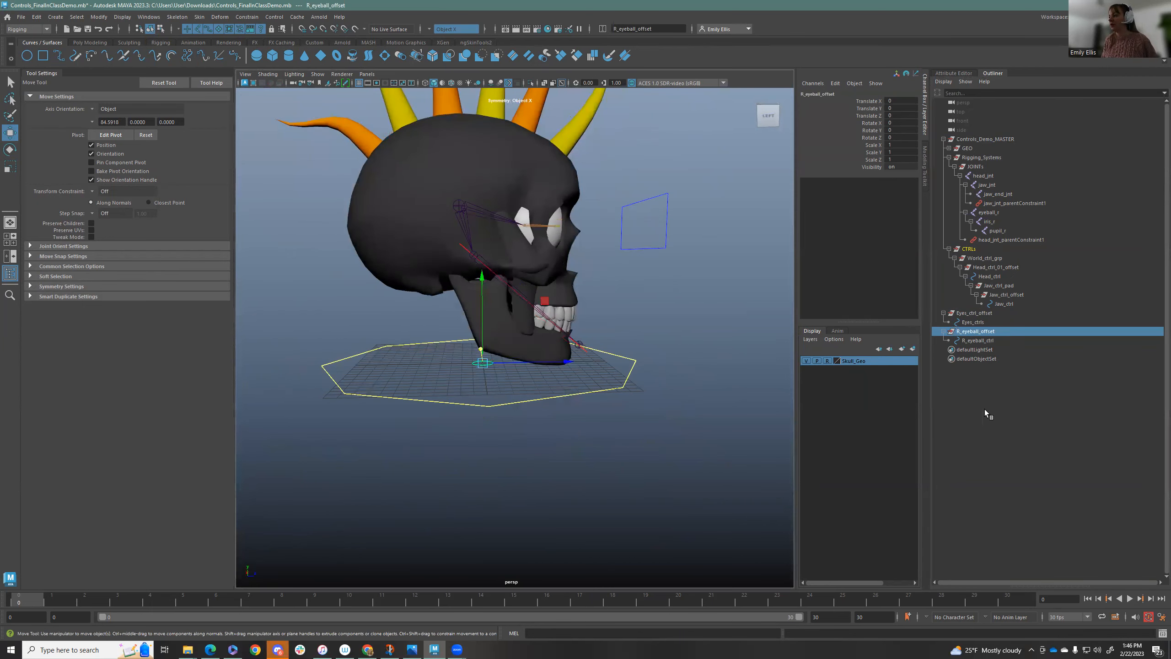
pyautogui.click(974, 322)
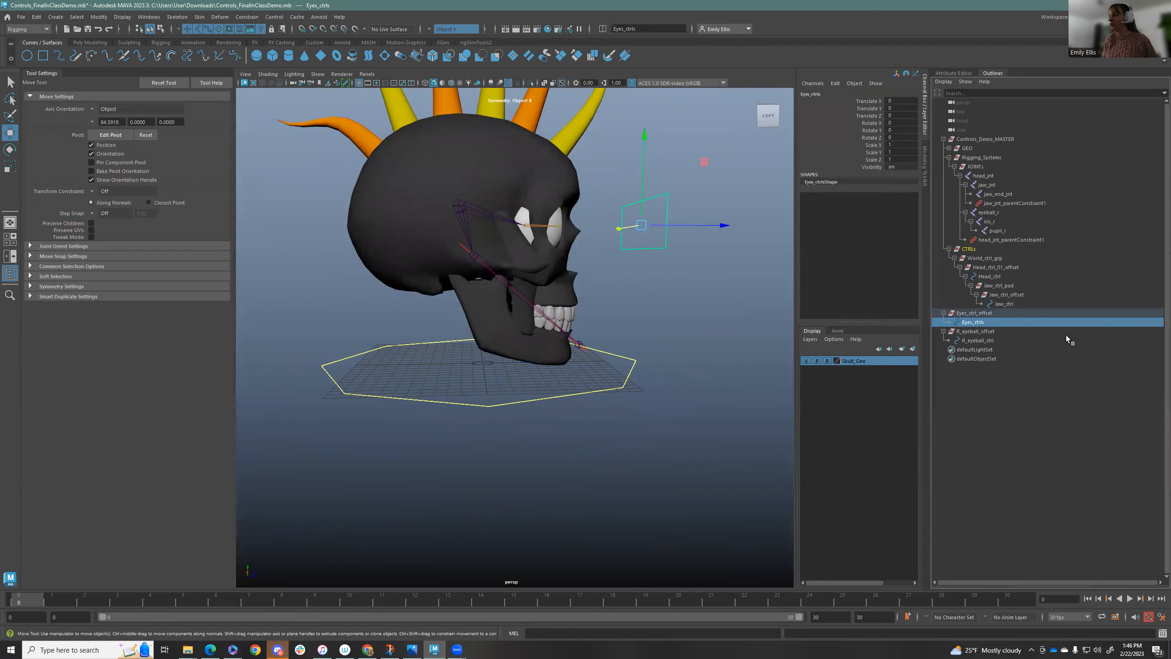
pyautogui.click(975, 331)
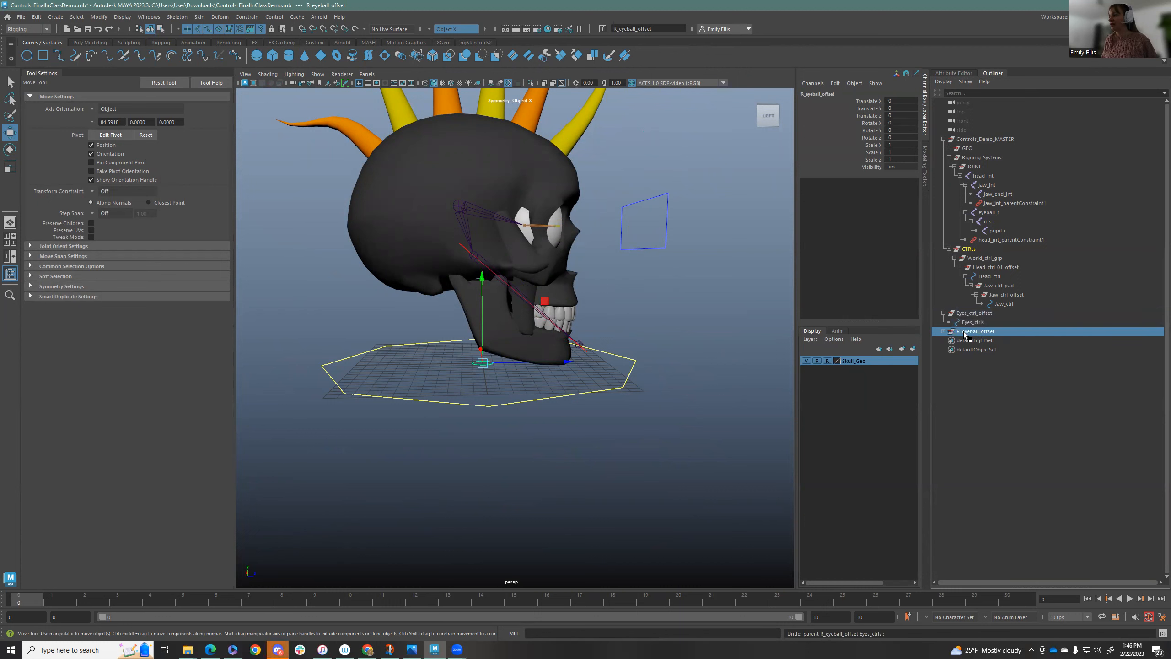
# Group R_eyeball_offset into a new group named R_eyeball_pad
pyautogui.click(973, 321)
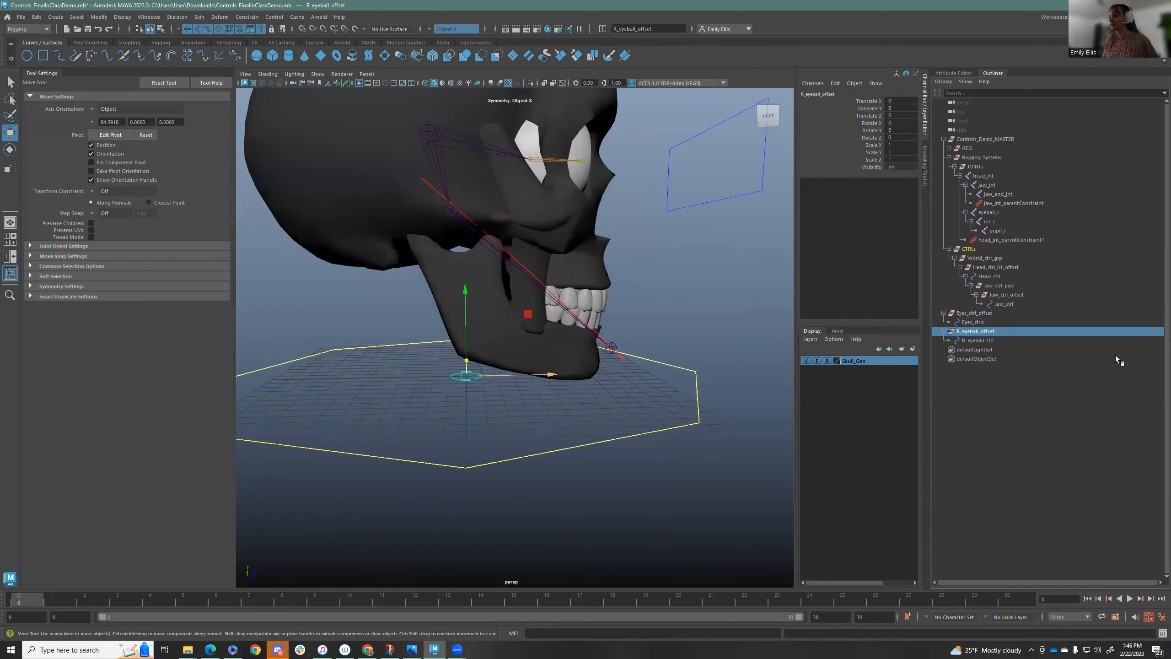
pyautogui.press('Ctrl+g')
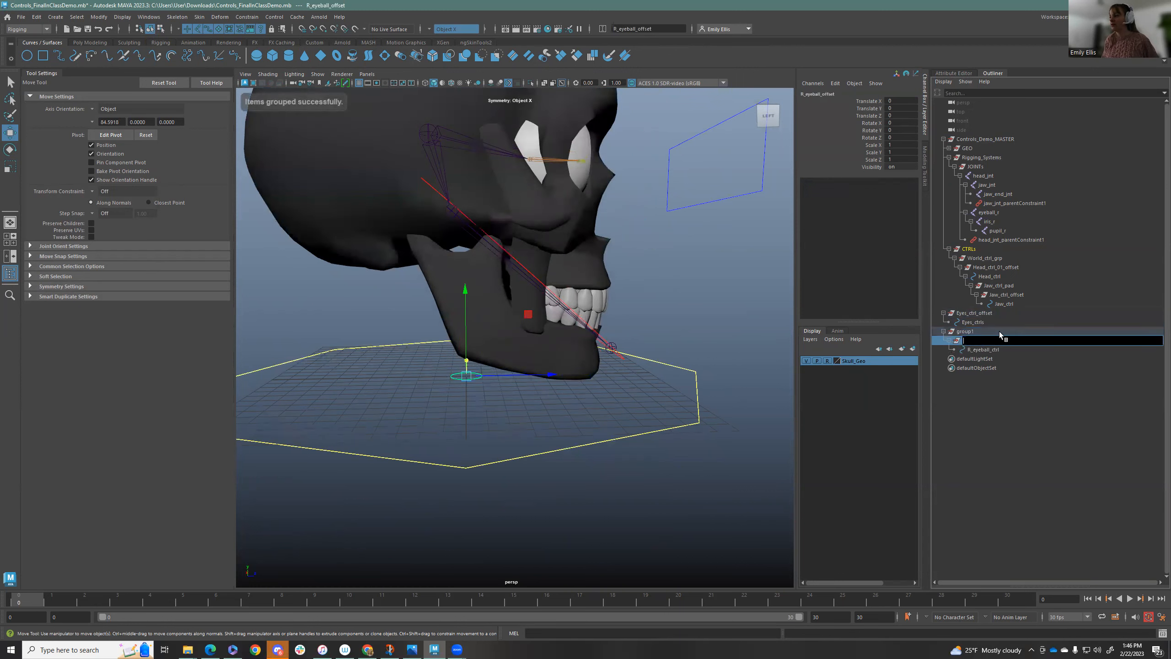
pyautogui.doubleClick(965, 331)
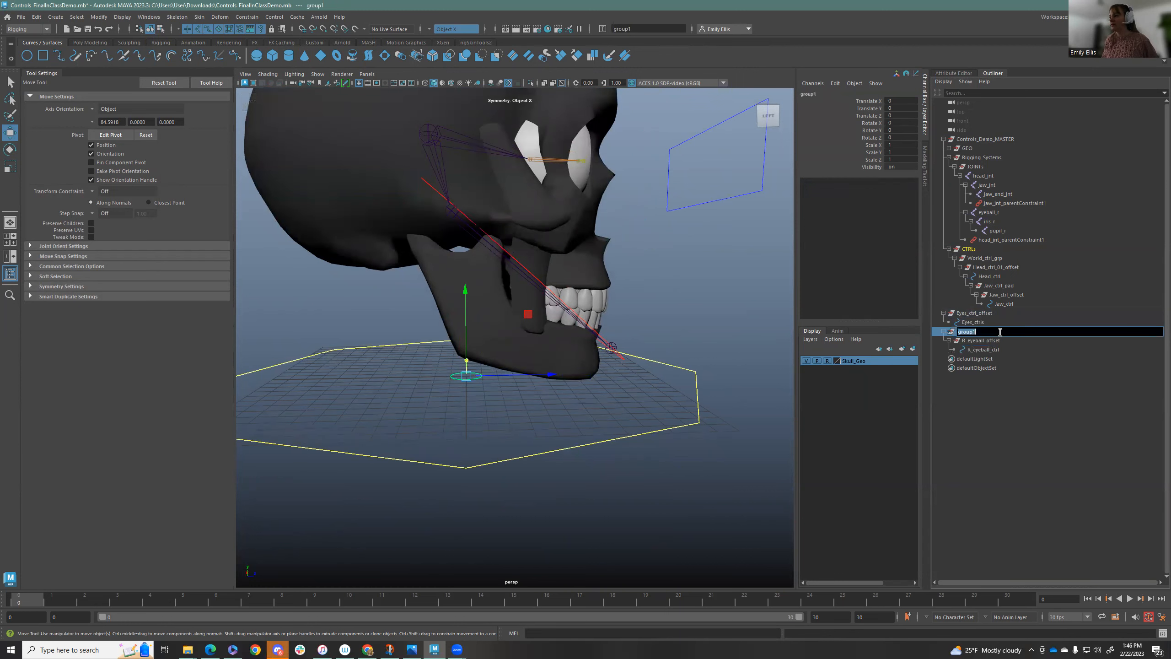
pyautogui.write('R_eyeball_pad')
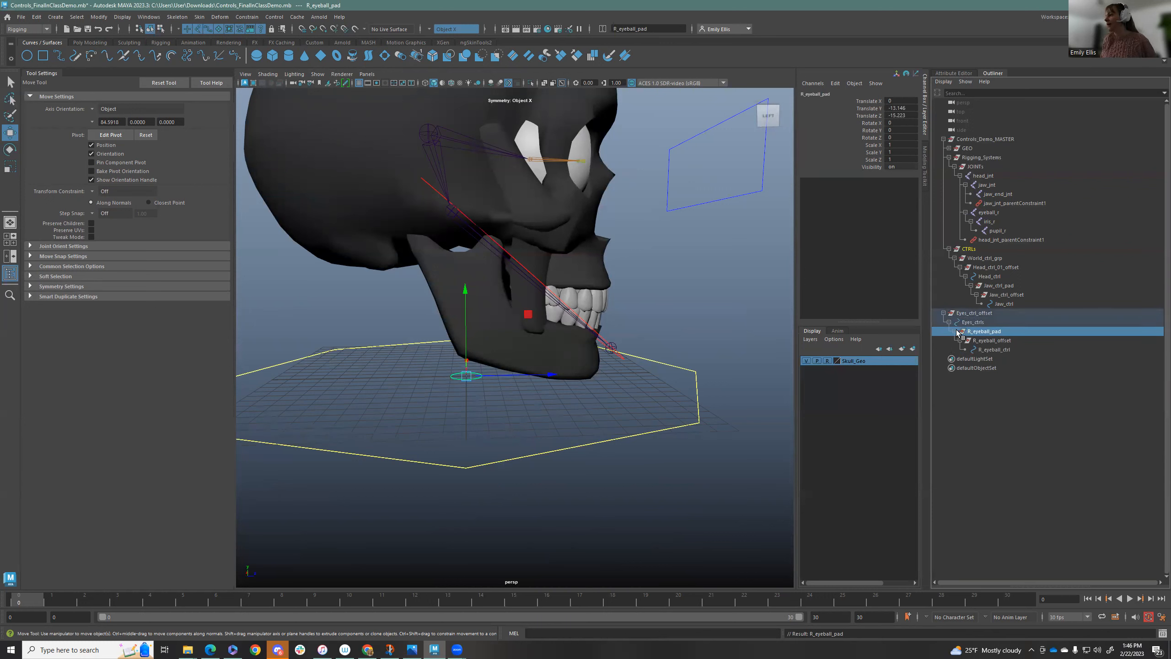
pyautogui.moveTo(1048, 402)
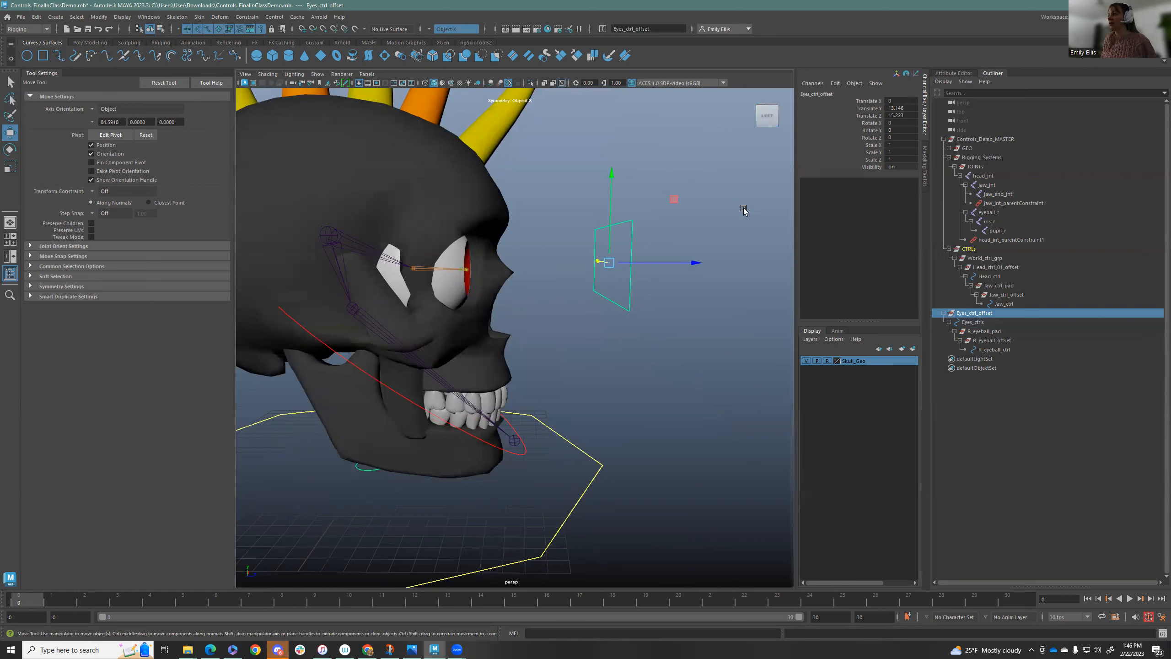
# Move R_eyeball_pad over the right eye and scale R_eyeball_offset to ring the eyeball
pyautogui.click(973, 322)
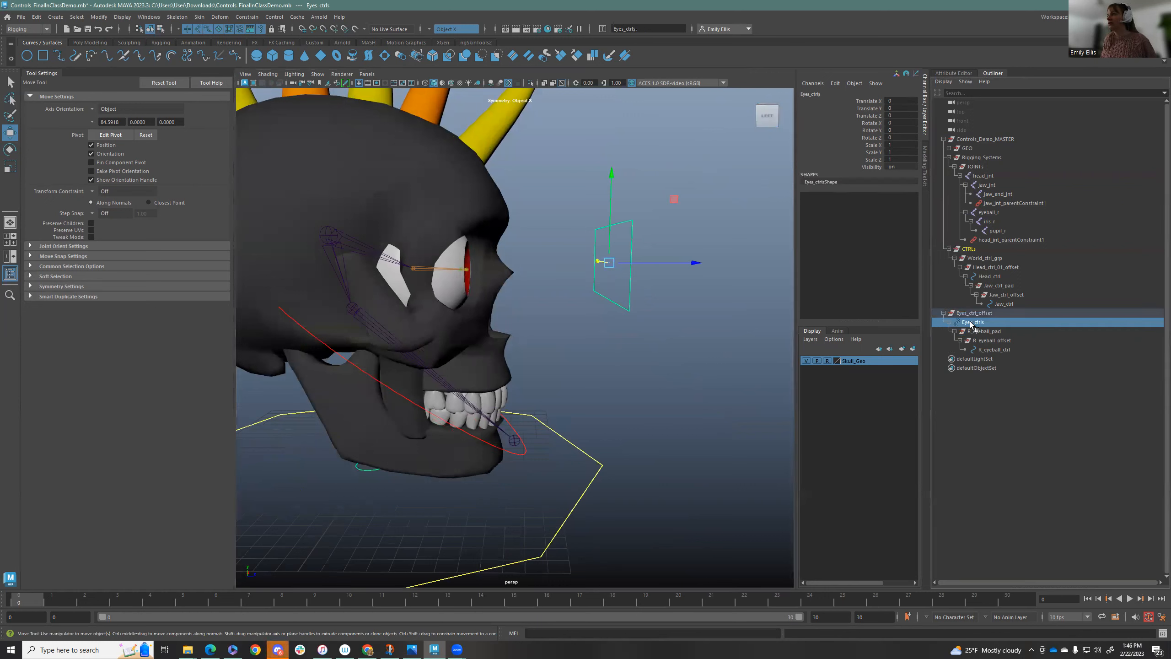
pyautogui.click(984, 331)
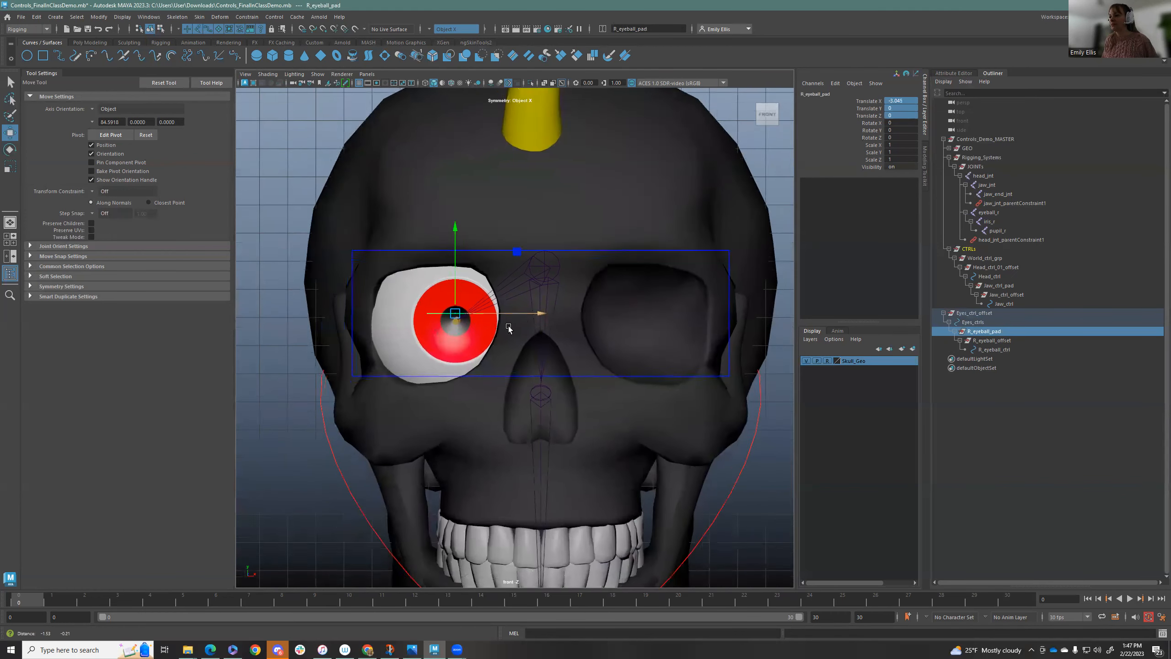
pyautogui.moveTo(454, 314); pyautogui.dragTo(539, 293)
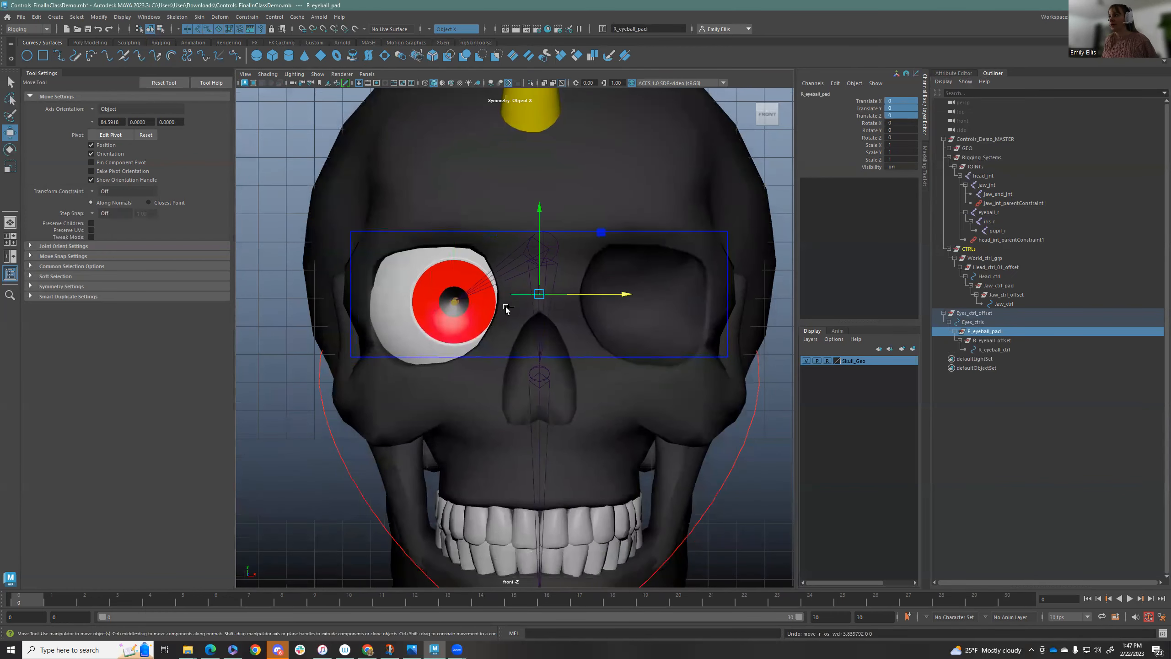
pyautogui.click(991, 339)
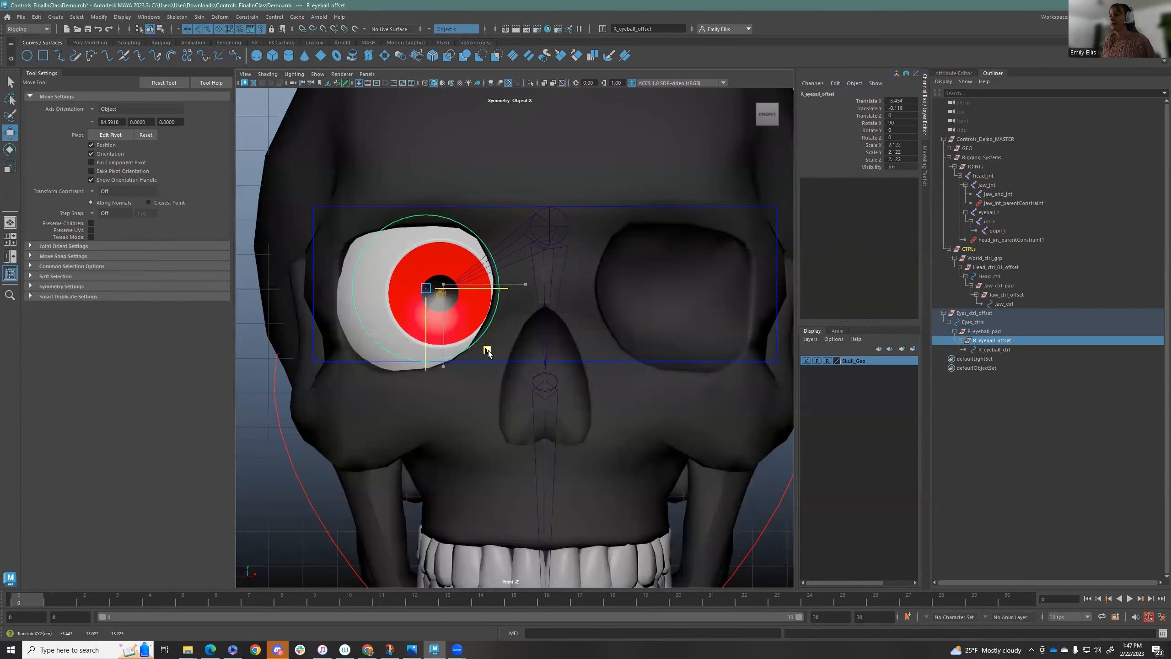
pyautogui.moveTo(426, 287); pyautogui.dragTo(421, 286)
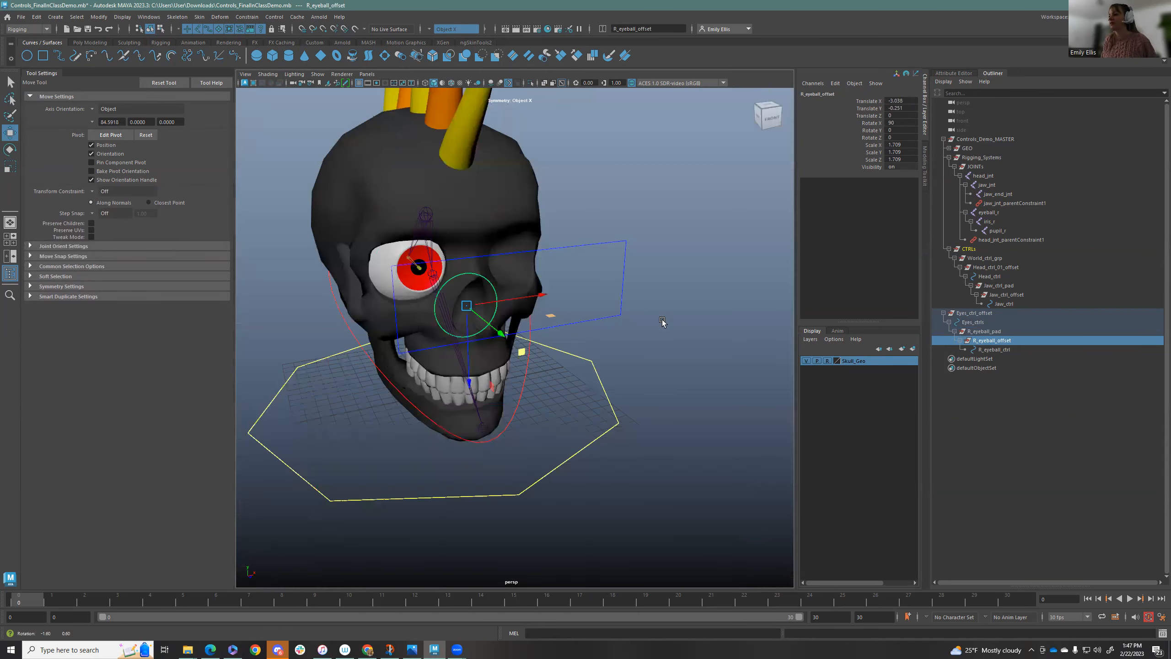
pyautogui.click(994, 350)
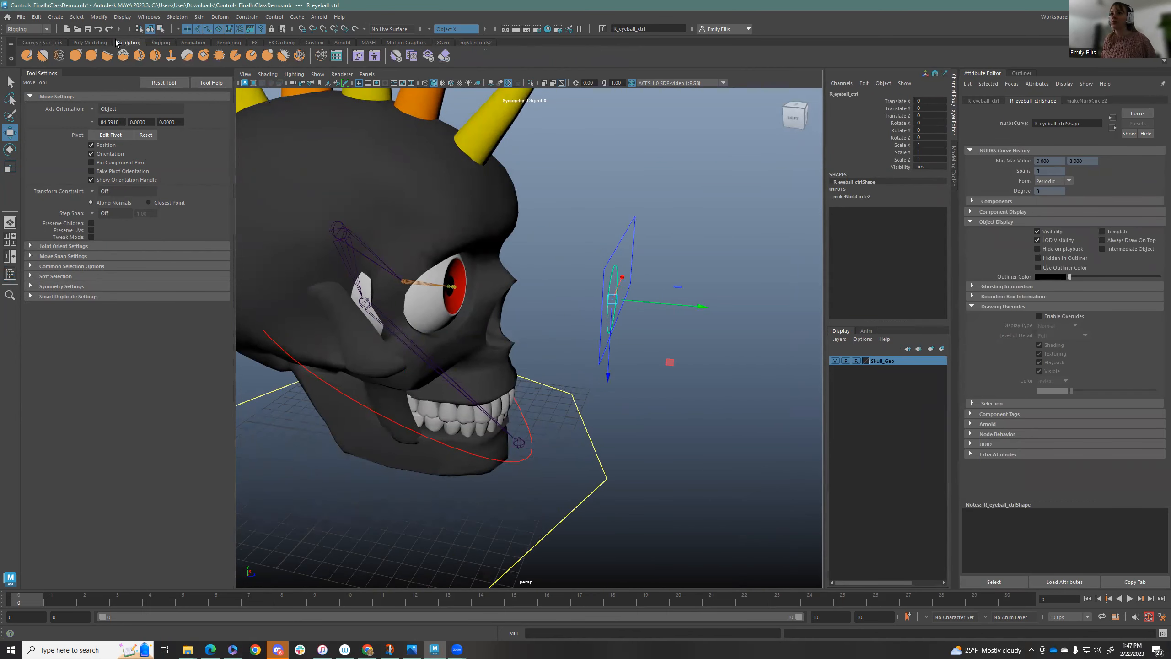
# Colour R_eyeball_ctrl yellow with the Curve Creator's Color Changer
pyautogui.click(160, 42)
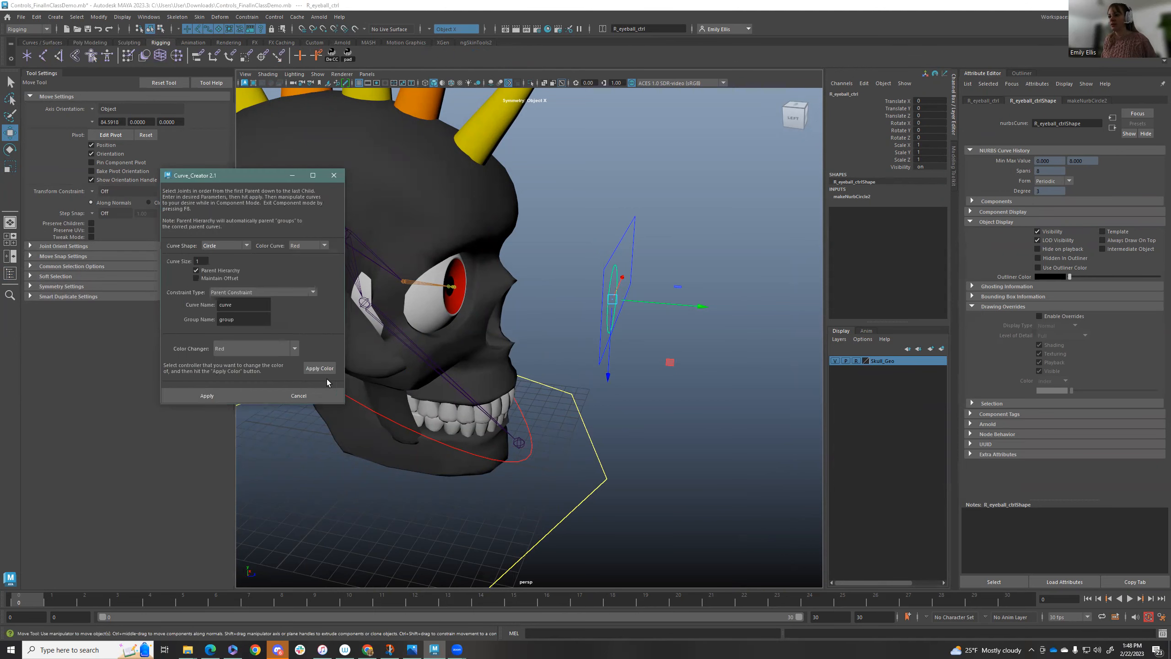
pyautogui.click(254, 349)
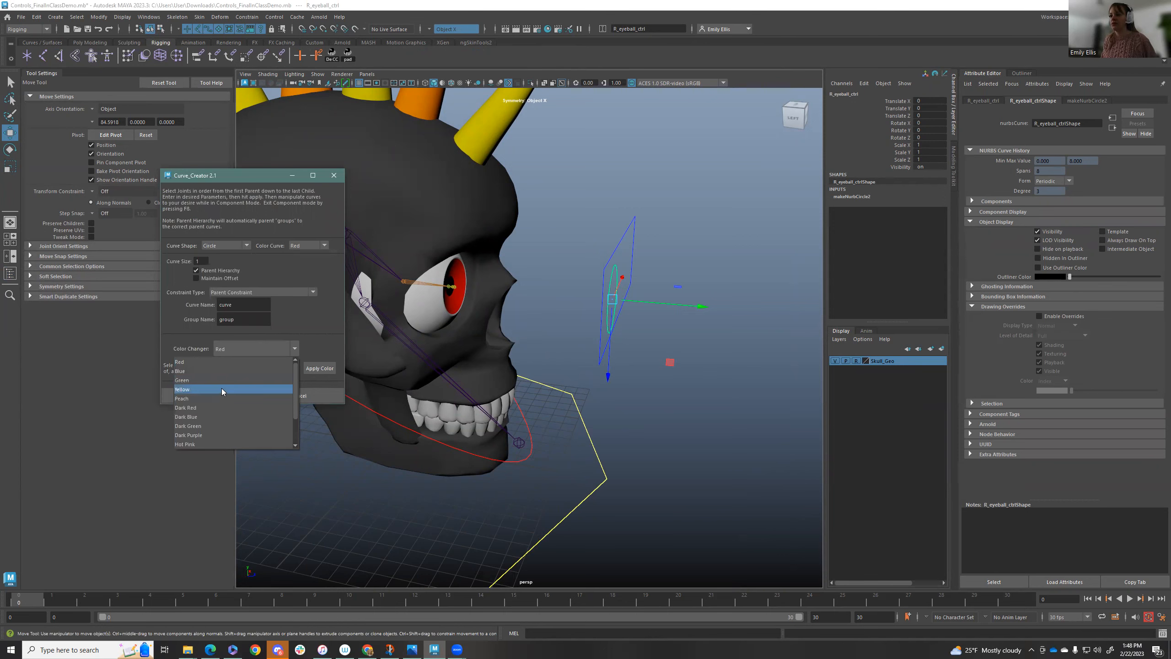
pyautogui.click(182, 389)
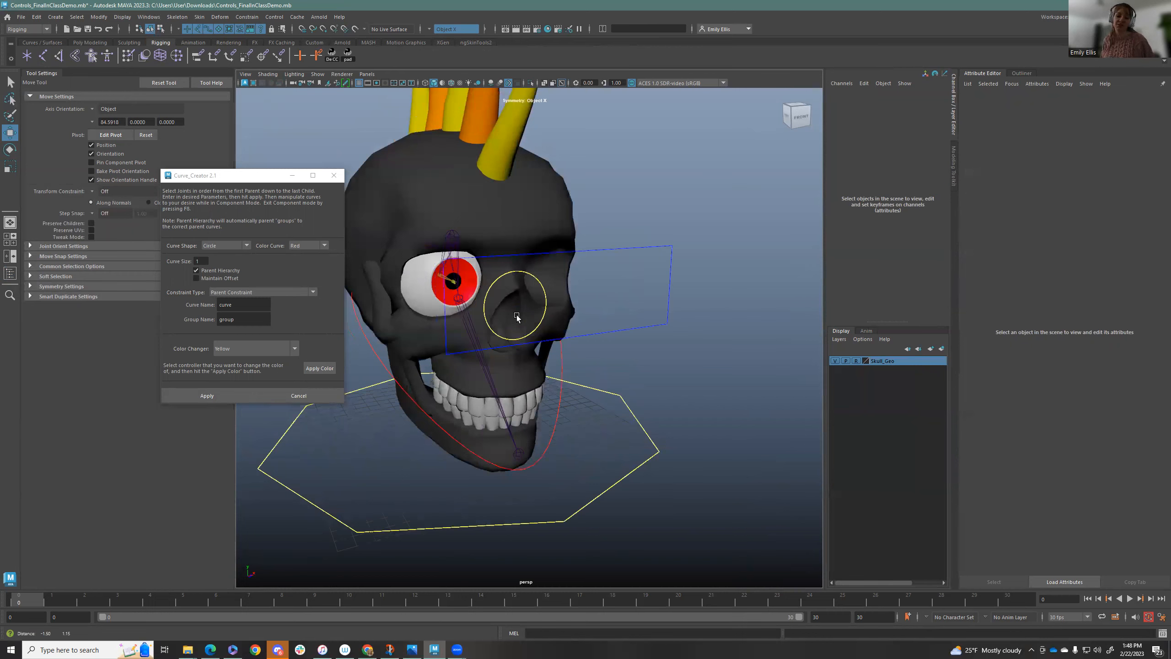
pyautogui.moveTo(515, 318); pyautogui.dragTo(506, 334)
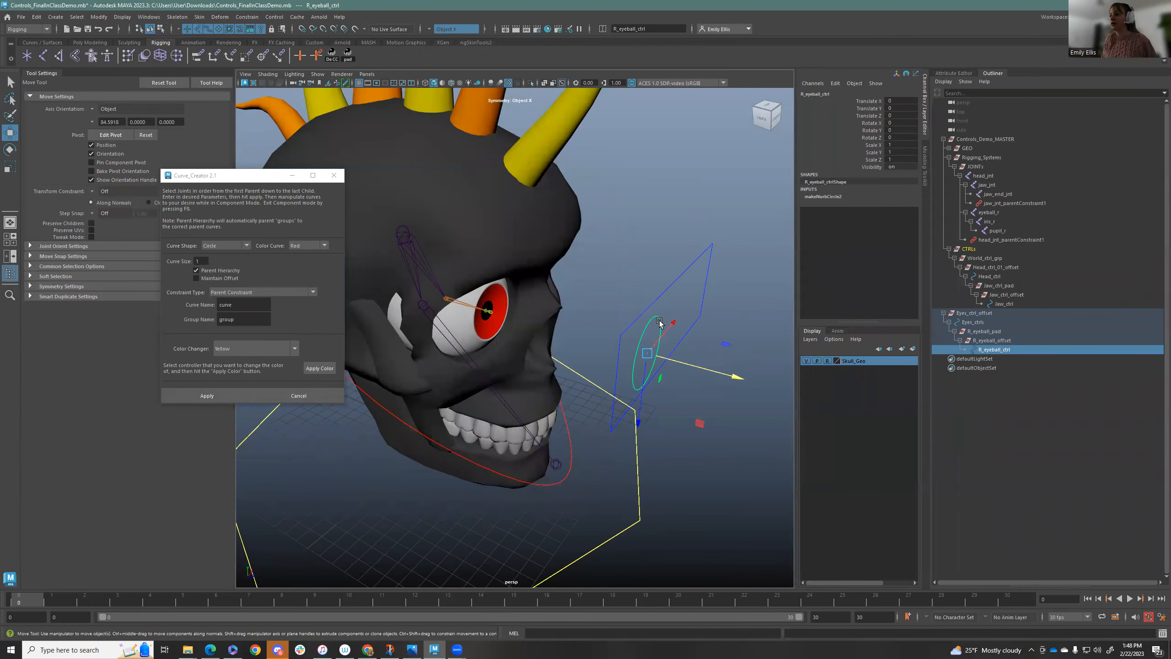
# Aim-constrain the eyeball_r joint to R_eyeball_ctrl with Maintain Offset and test by moving the control
pyautogui.click(993, 350)
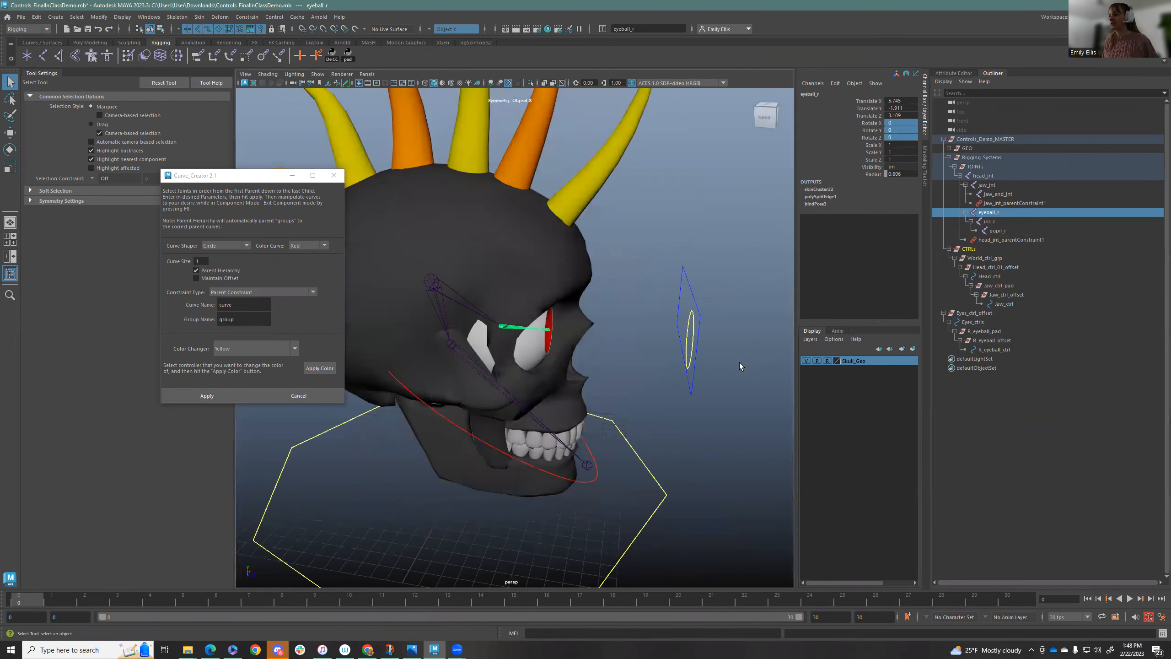
pyautogui.click(992, 349)
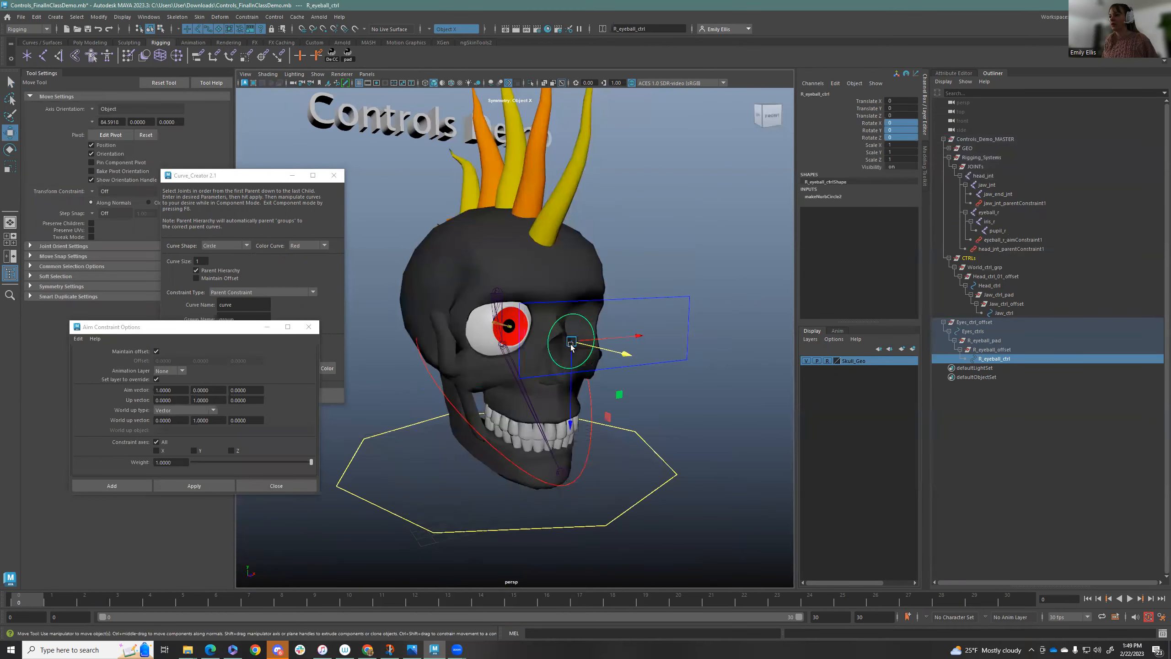
pyautogui.moveTo(571, 339); pyautogui.dragTo(429, 284)
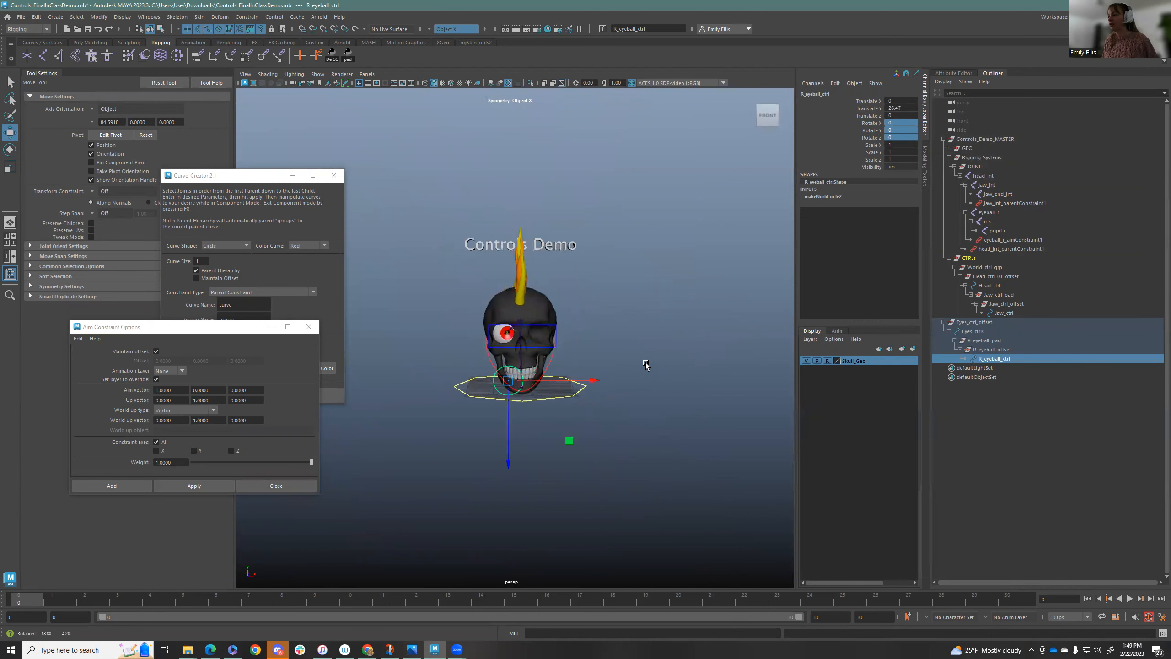
pyautogui.moveTo(507, 380); pyautogui.dragTo(779, 369)
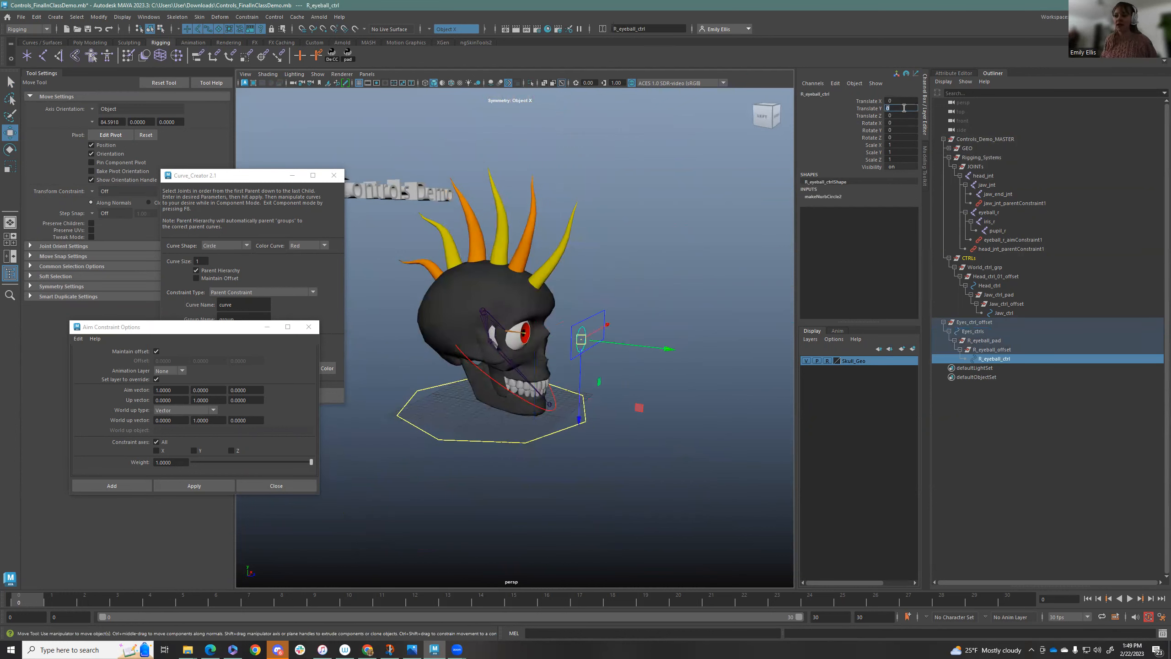
pyautogui.click(973, 331)
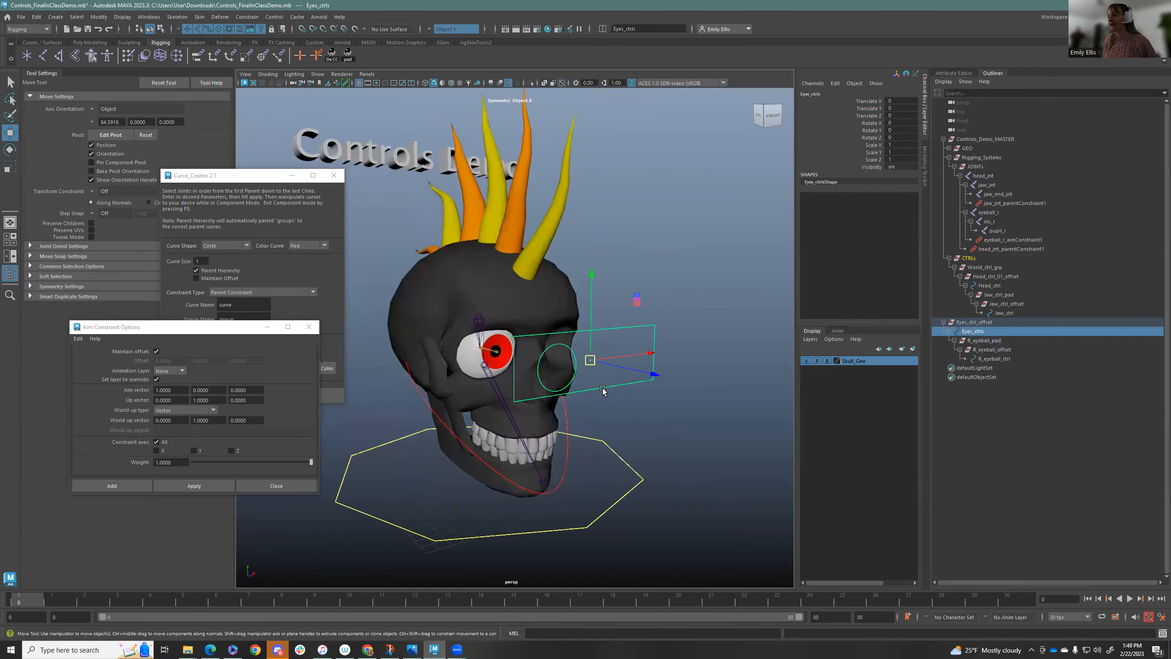
pyautogui.click(973, 322)
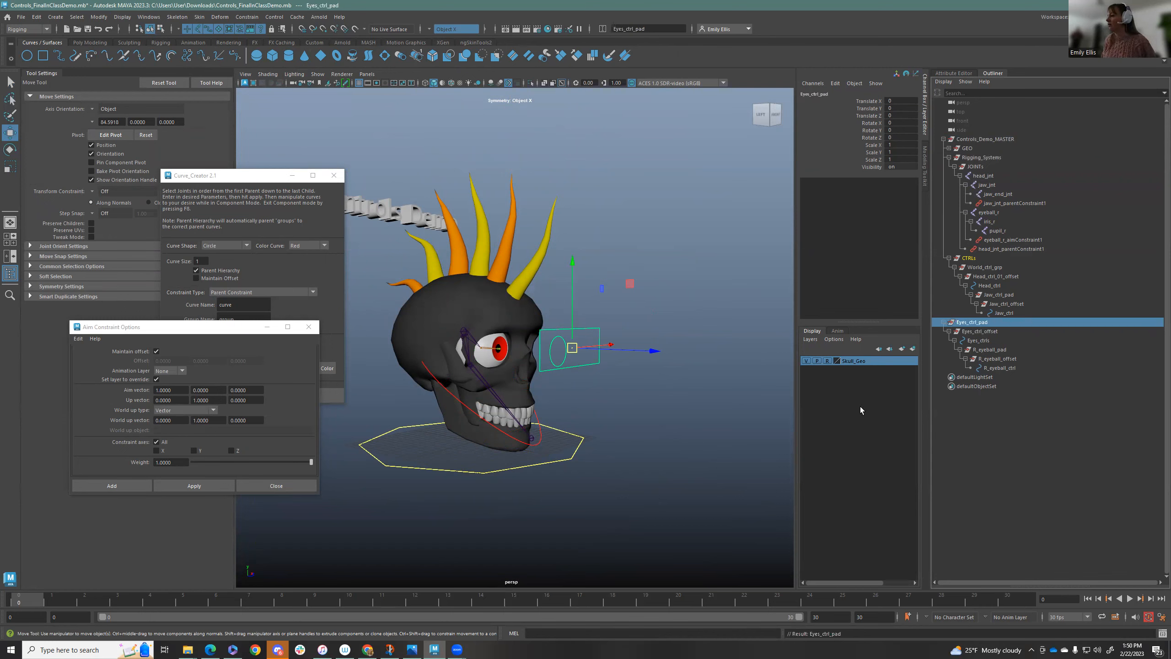
# Parent-constrain Eyes_ctrl_pad to Head_ctrl so the eye controls follow the head
pyautogui.click(989, 286)
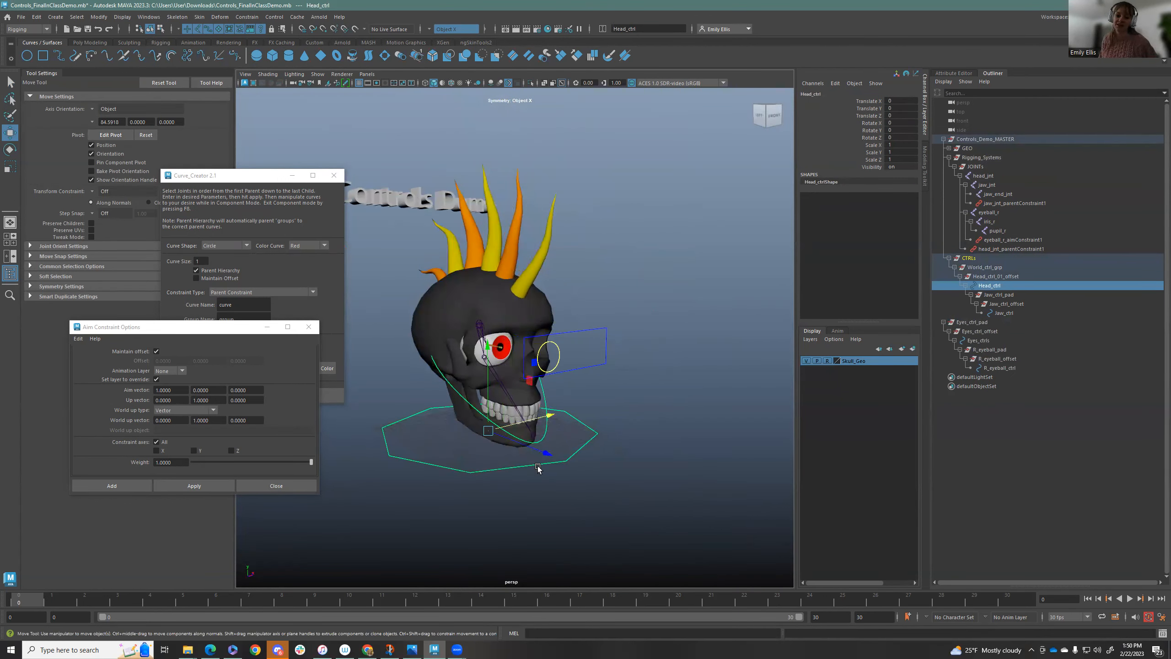
pyautogui.moveTo(538, 469); pyautogui.dragTo(581, 460)
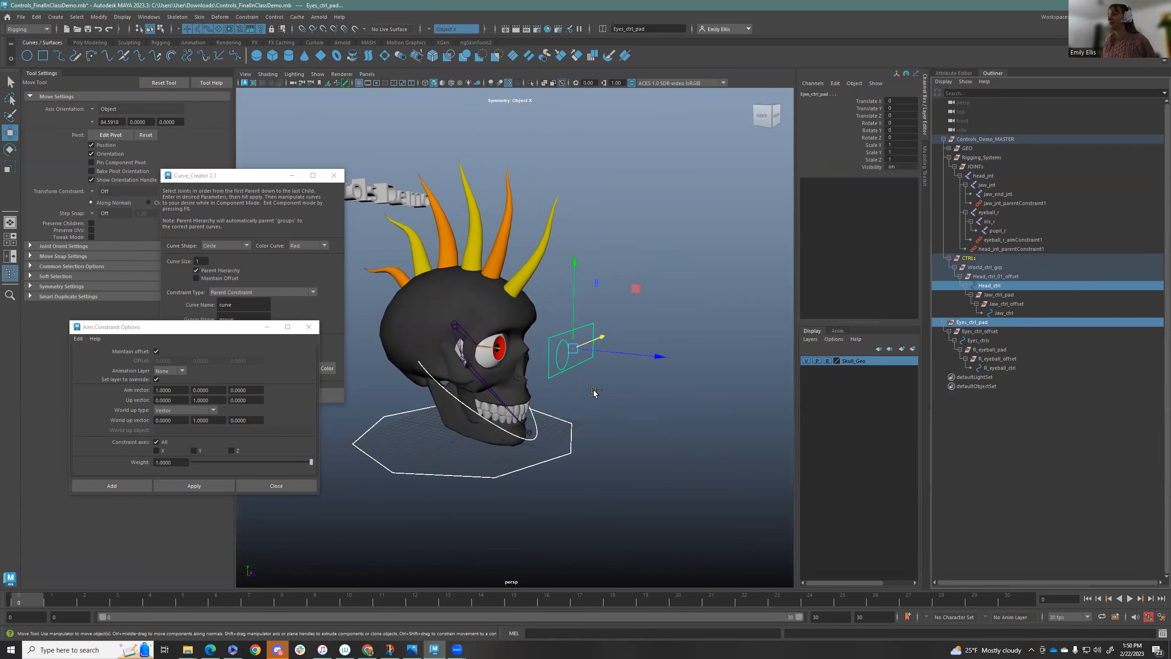
pyautogui.click(990, 286)
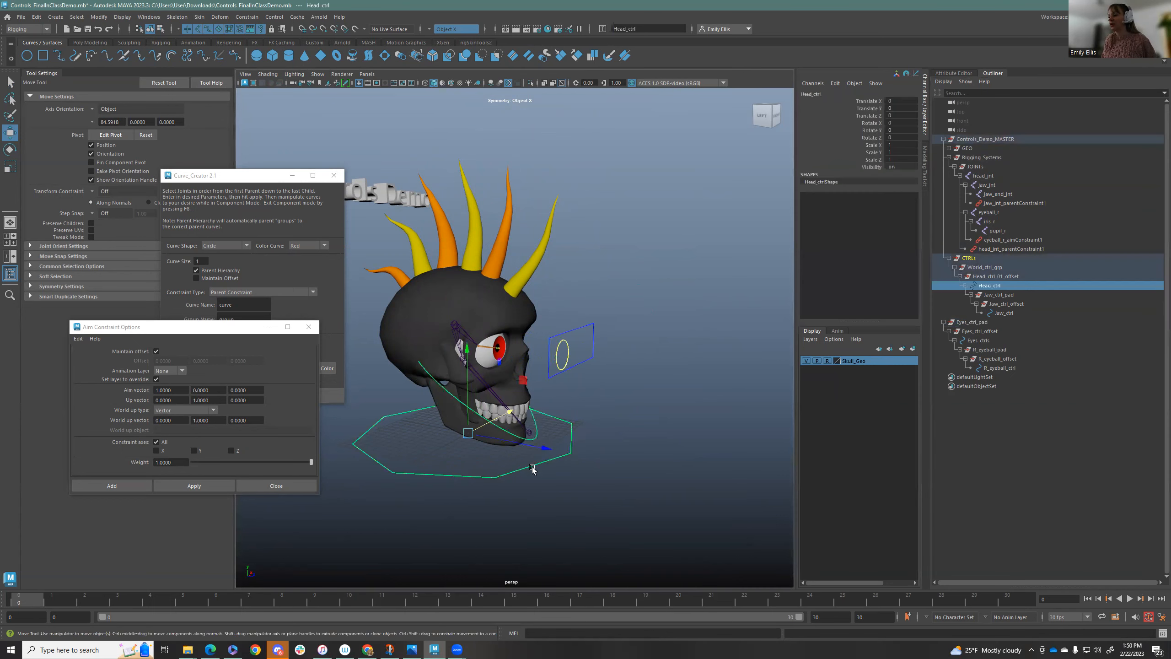
pyautogui.moveTo(990, 295)
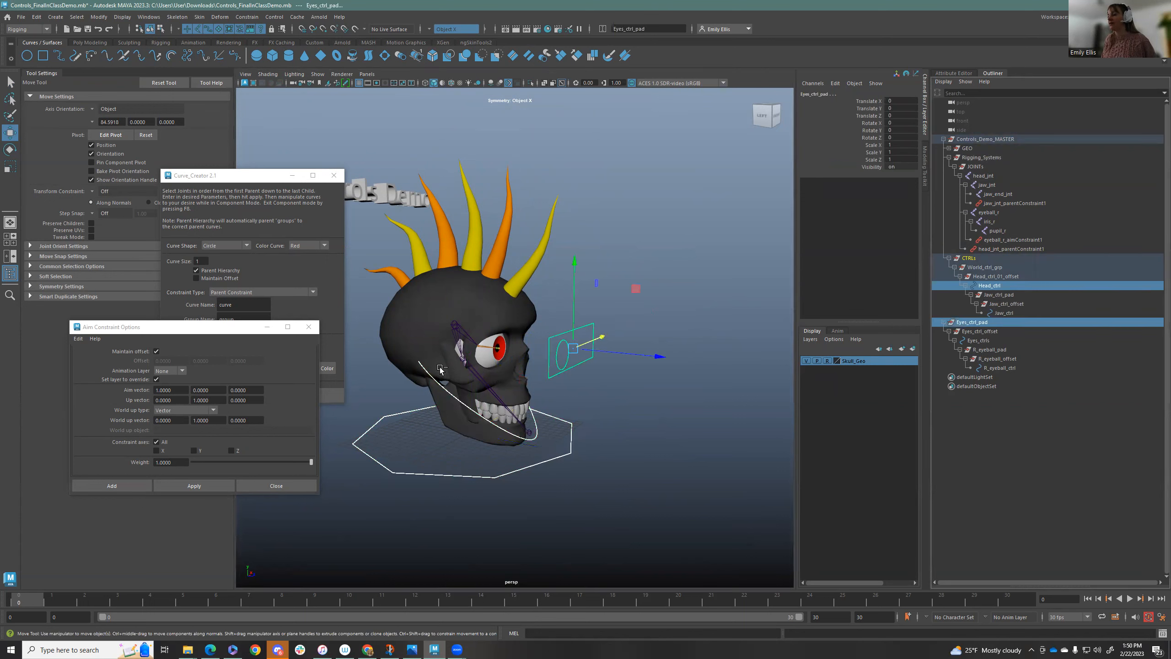
pyautogui.click(160, 42)
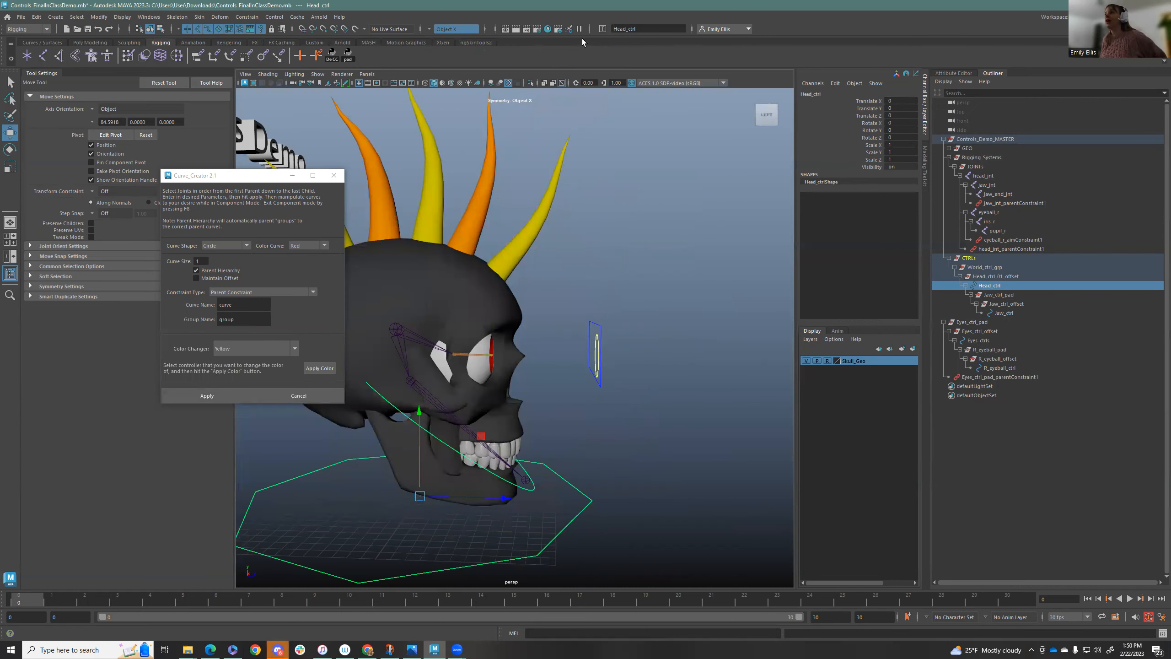
pyautogui.moveTo(653, 52)
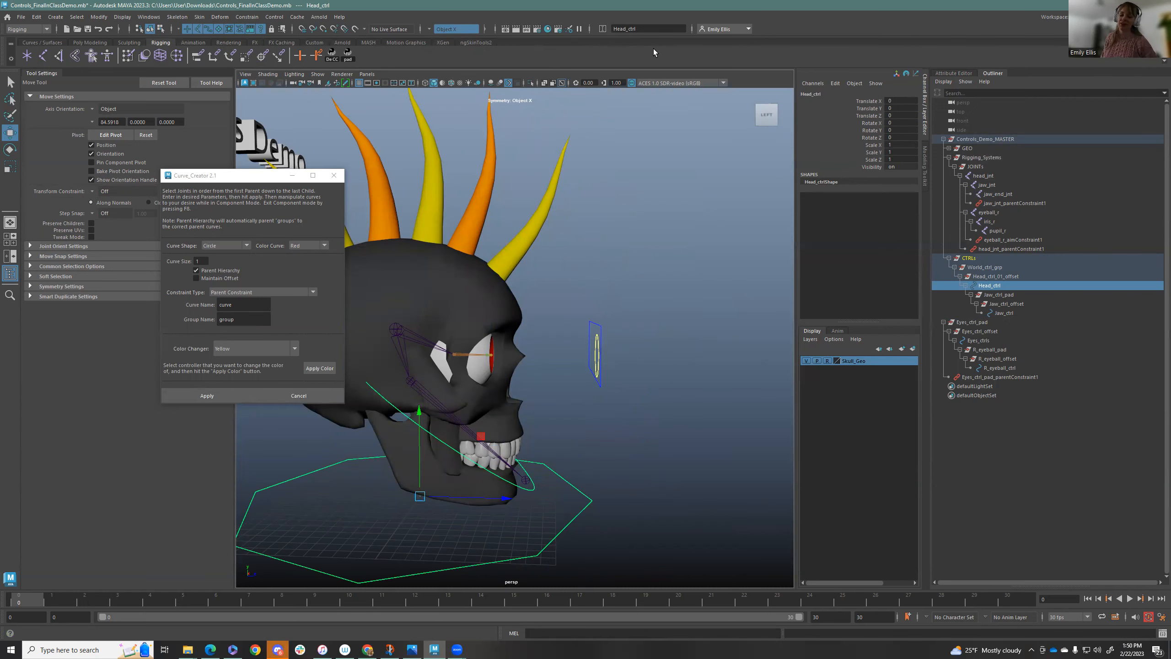